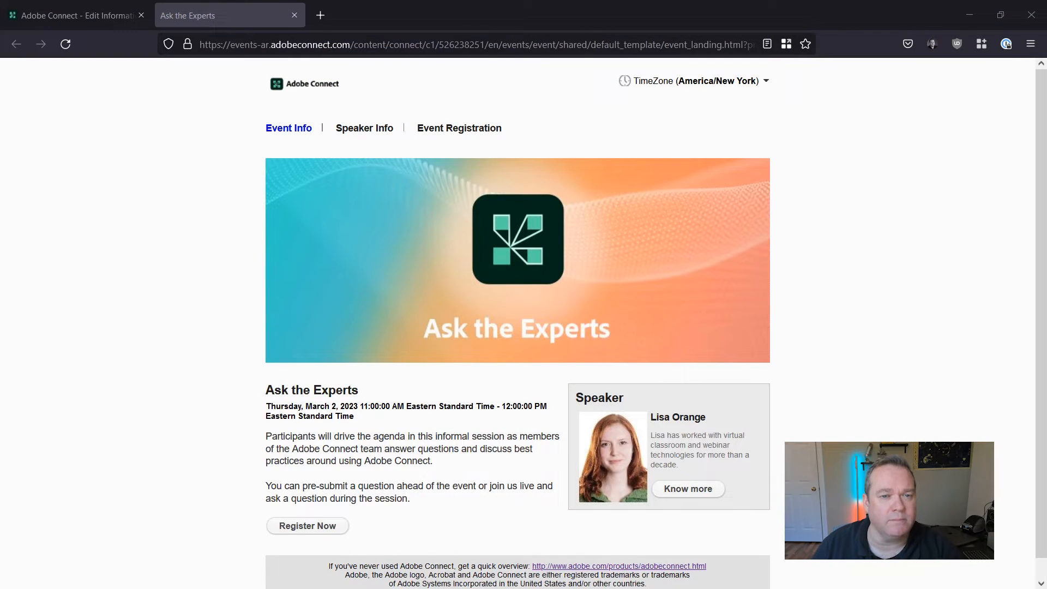
pyautogui.moveTo(462, 267)
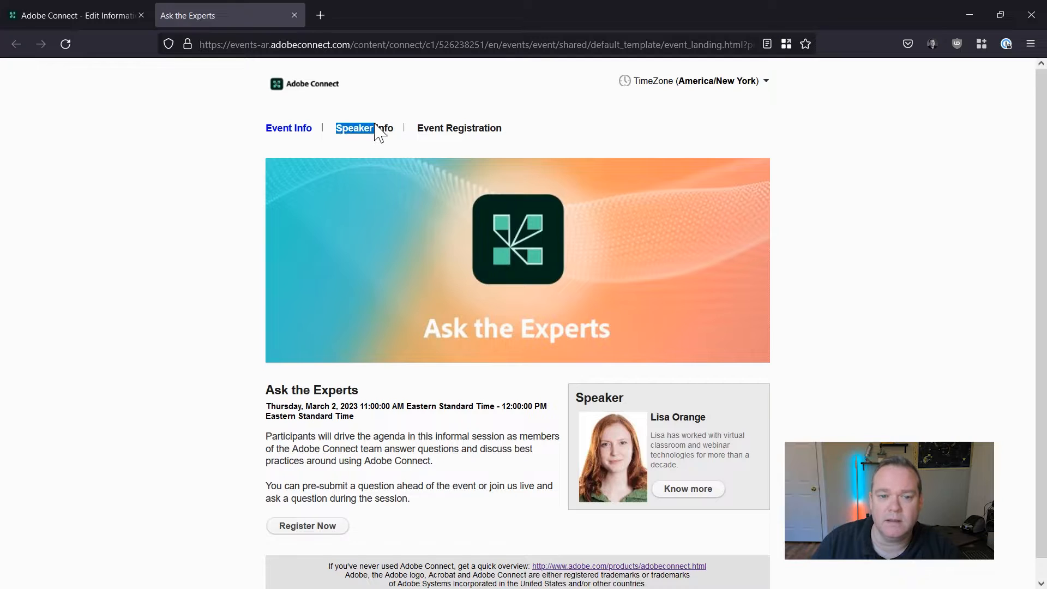
pyautogui.moveTo(459, 128)
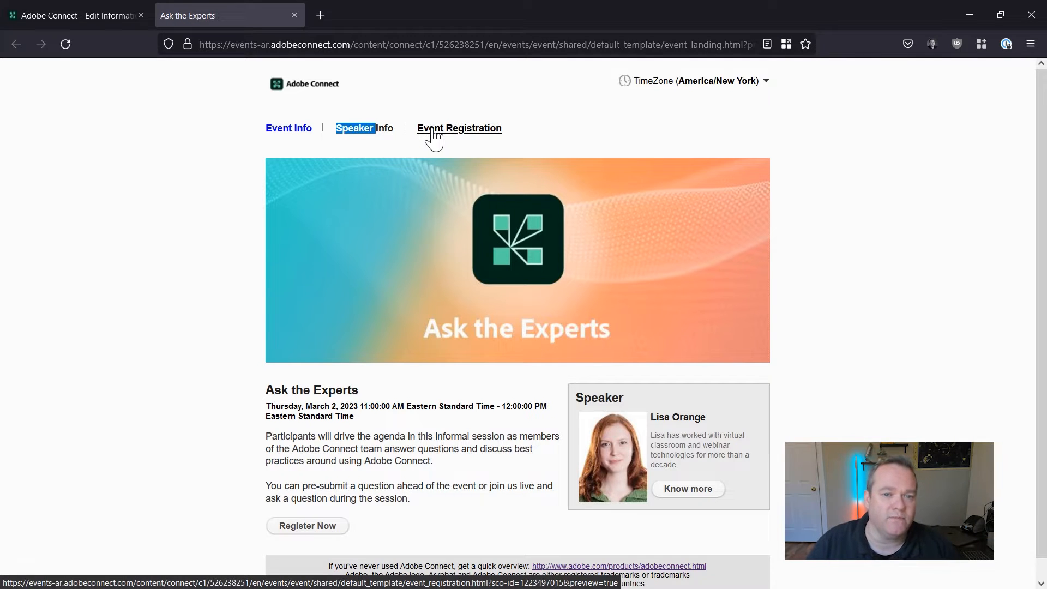
# - View the Event Registration page in the preview, then return to Edit Information
pyautogui.click(459, 128)
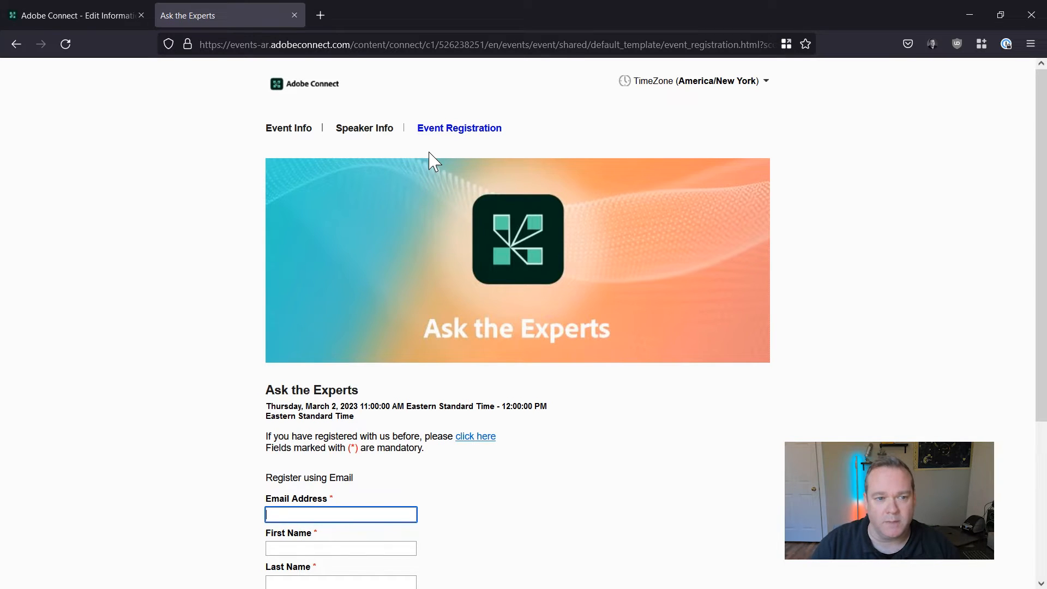
pyautogui.click(73, 15)
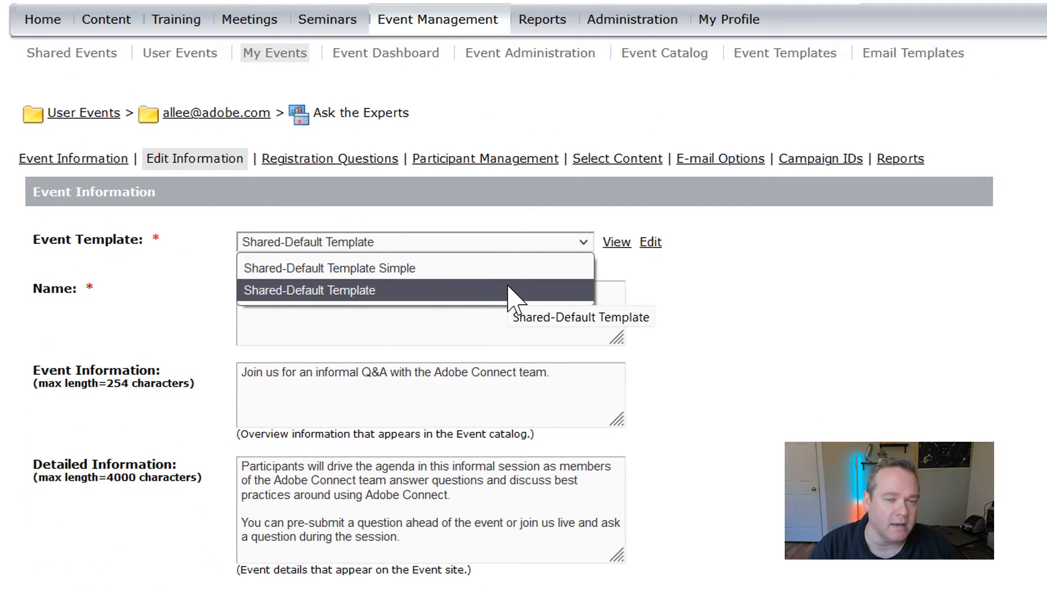
pyautogui.moveTo(407, 307)
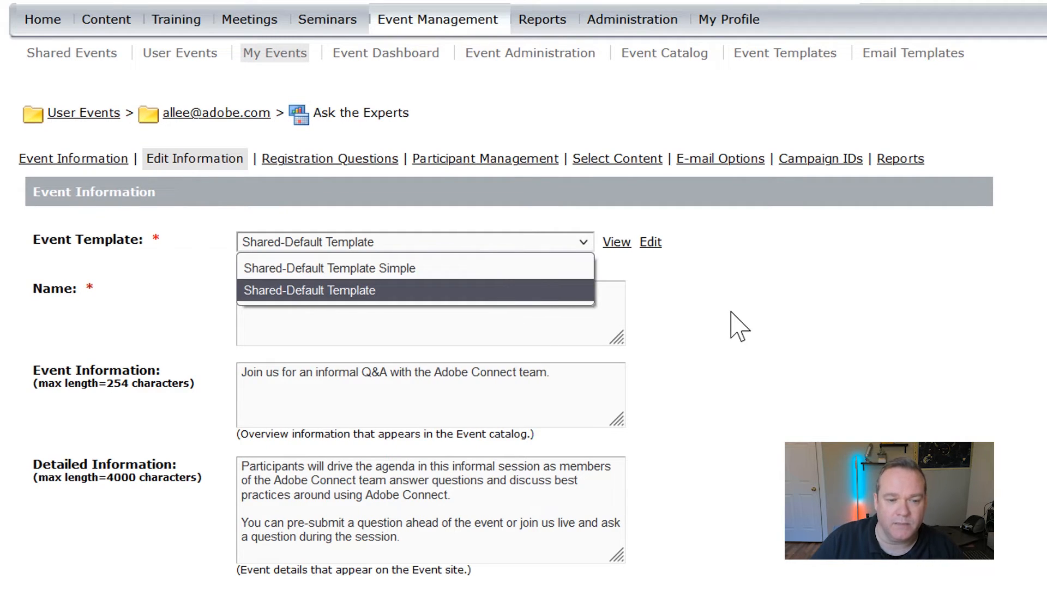
# - Keep the Shared-Default Template and preview it in a new tab
pyautogui.click(309, 291)
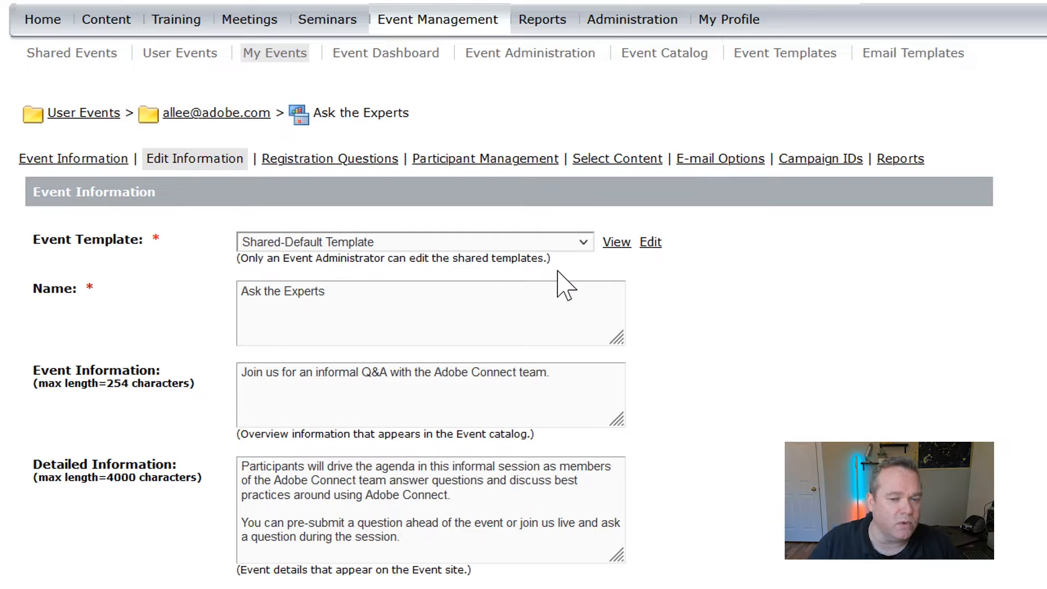
pyautogui.click(615, 243)
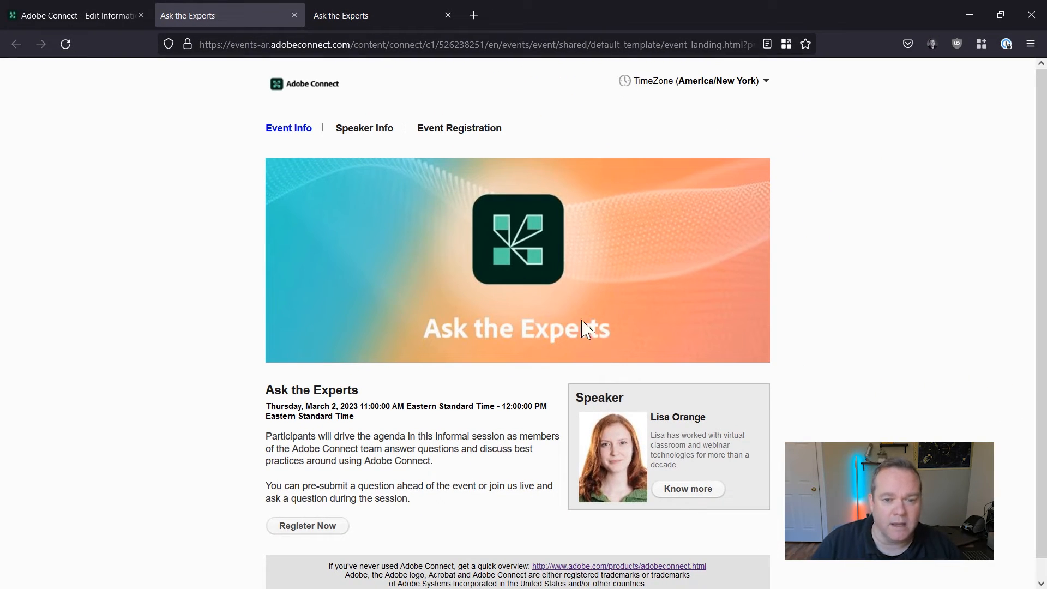
pyautogui.moveTo(364, 127)
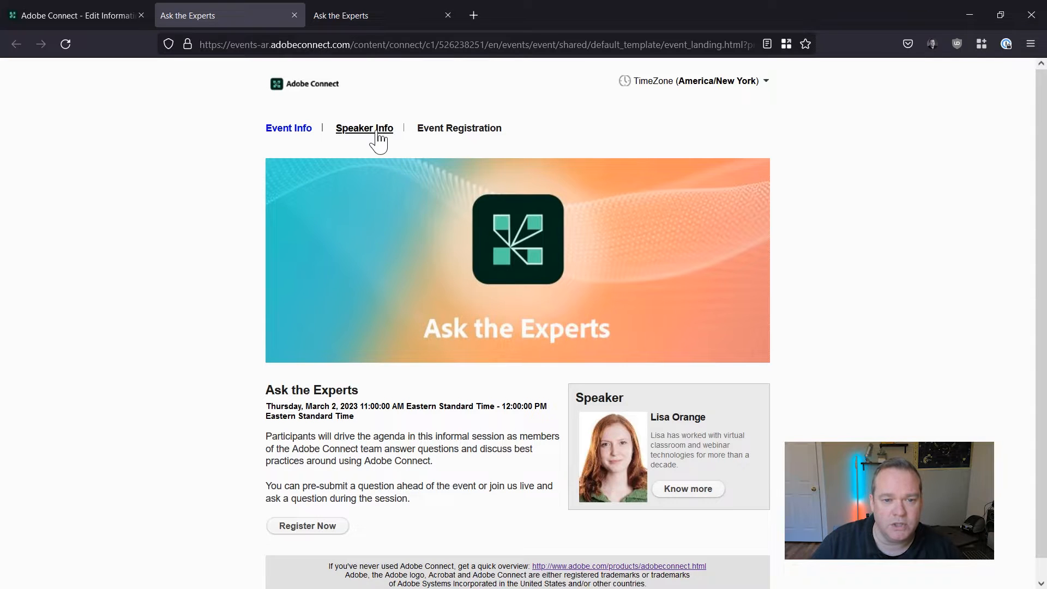
# - Look through the preview's Speaker Info and Event Registration pages
pyautogui.click(365, 127)
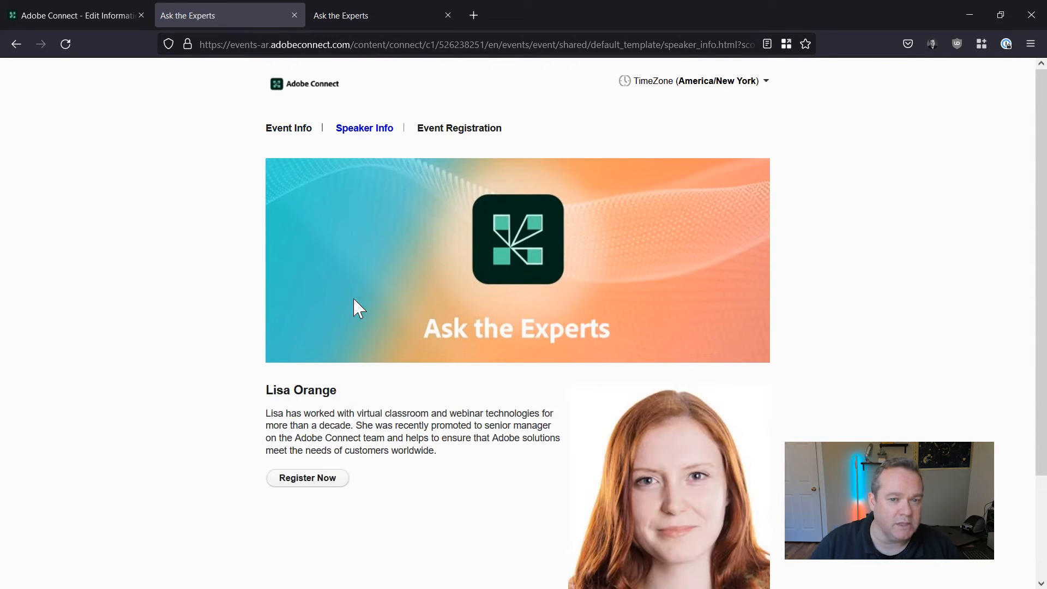
pyautogui.moveTo(391, 414)
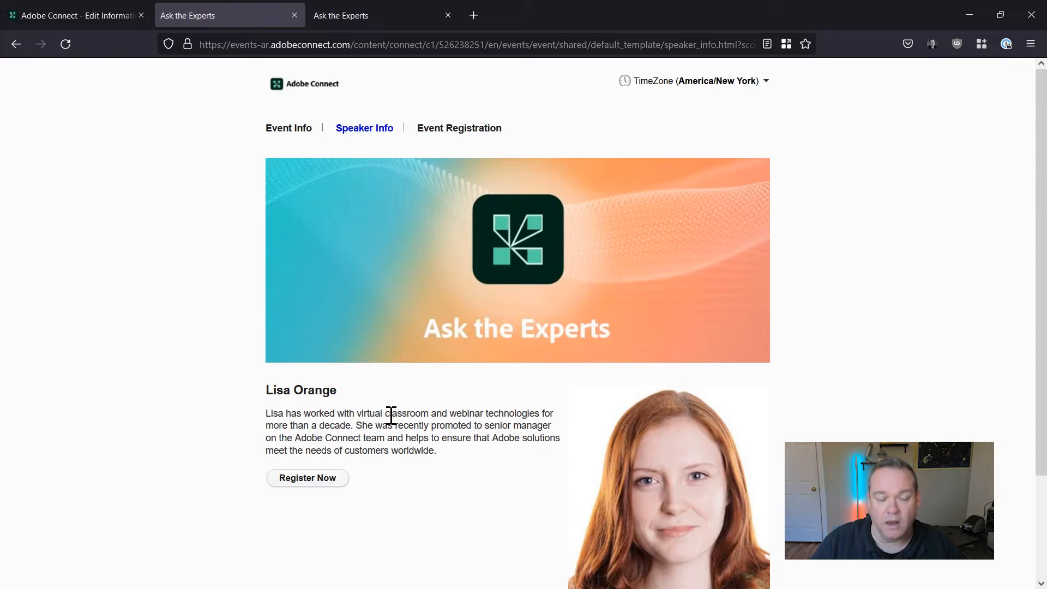
pyautogui.moveTo(651, 520)
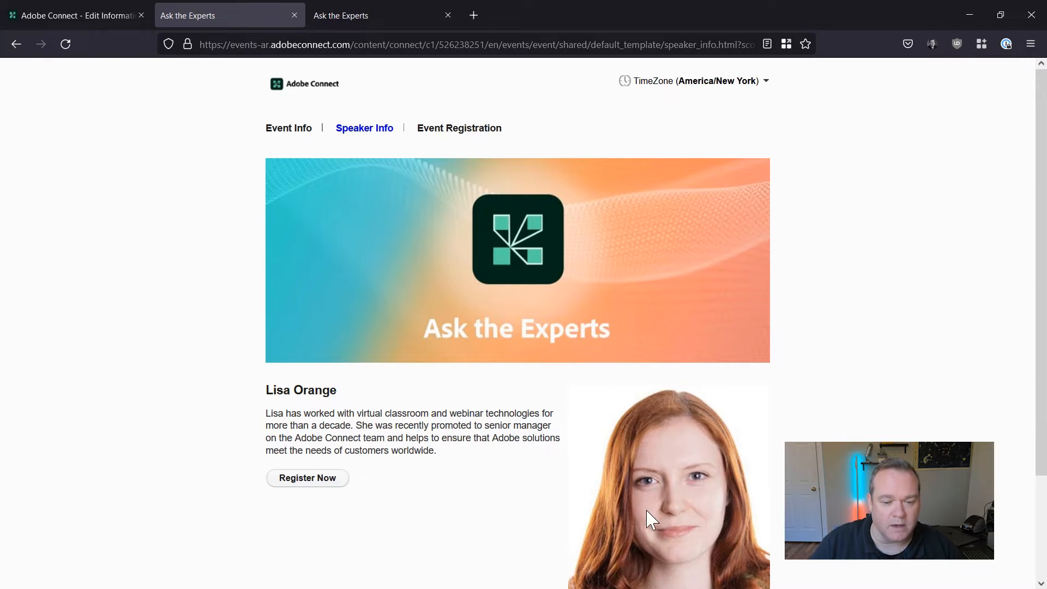
pyautogui.click(459, 128)
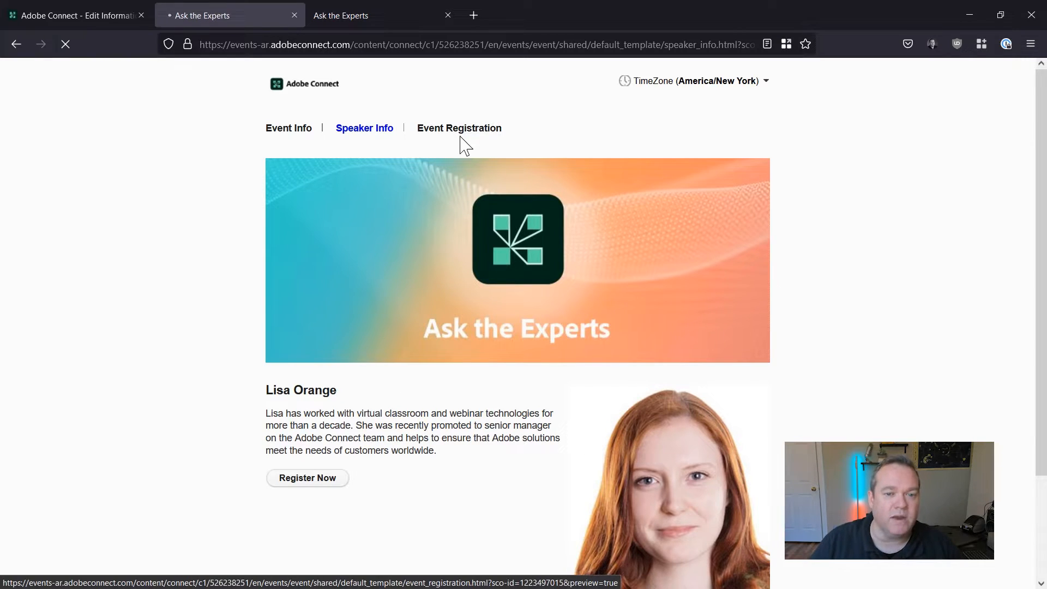
pyautogui.click(460, 128)
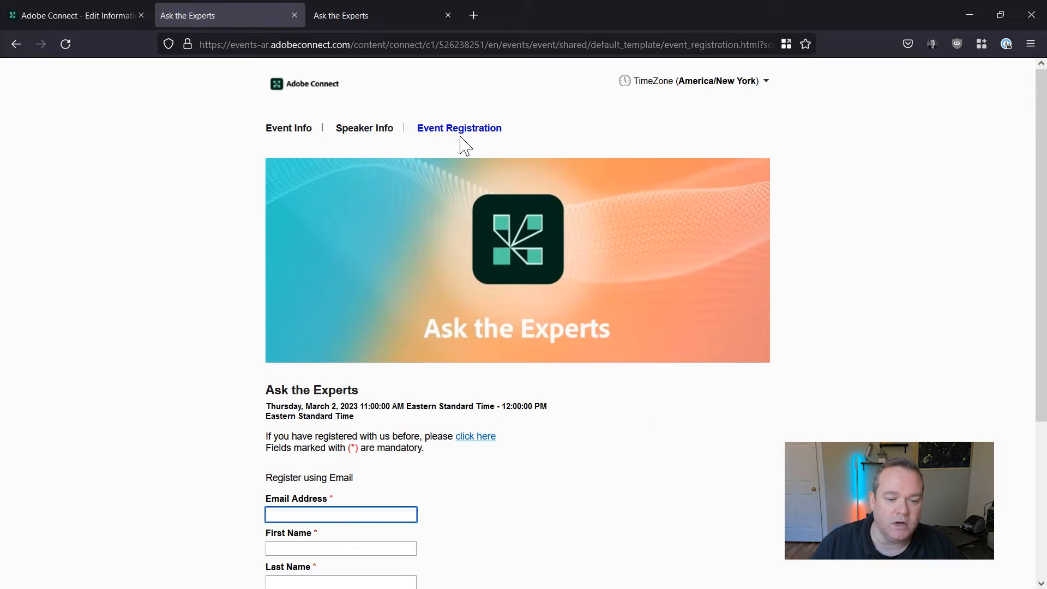
pyautogui.moveTo(317, 462)
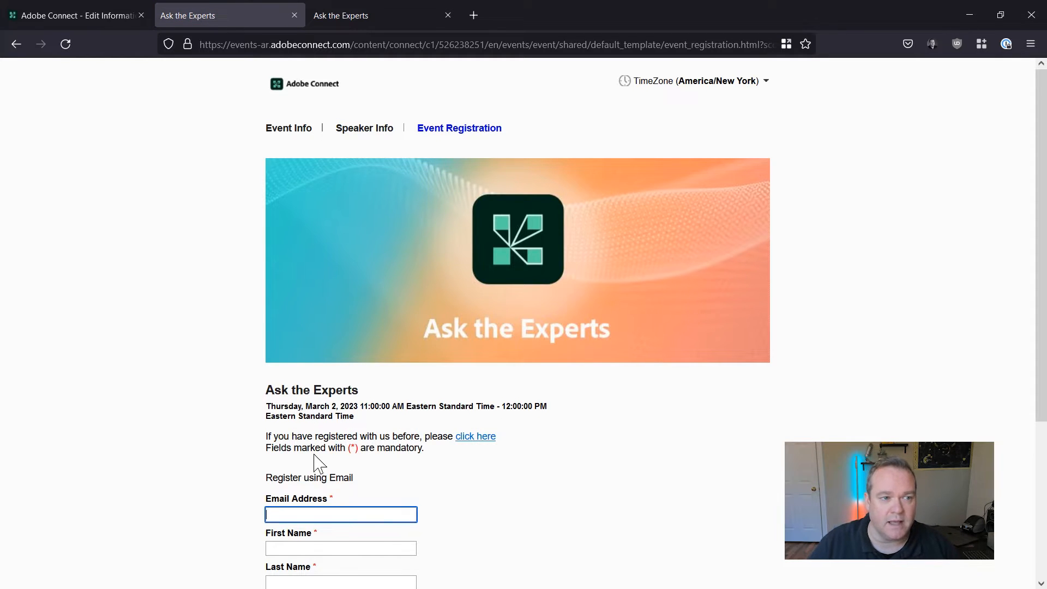
# - Choose Shared-Default Template Simple for the event and preview it in a new tab
pyautogui.click(73, 15)
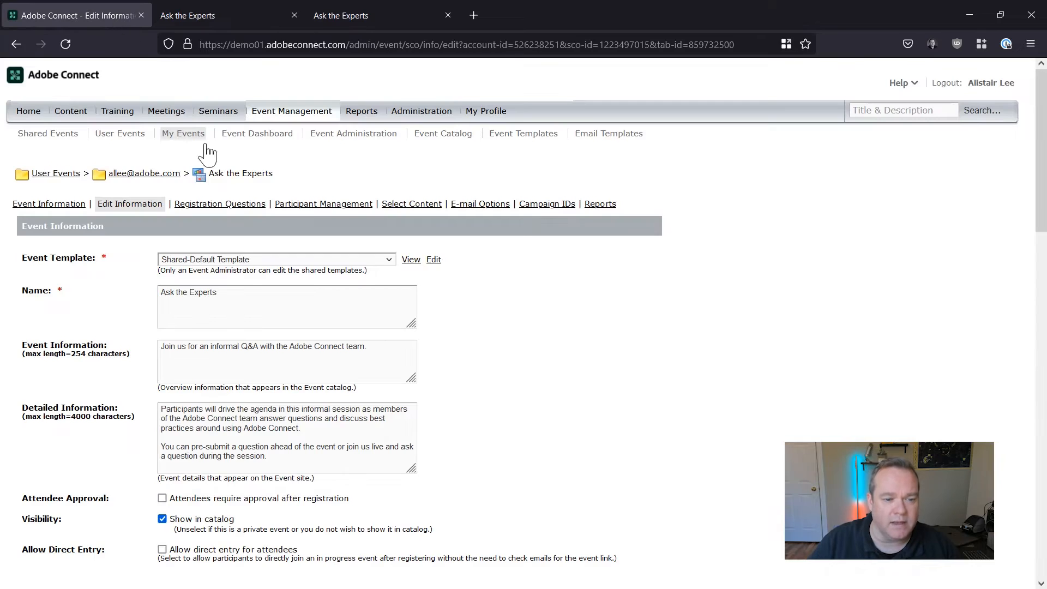
pyautogui.moveTo(267, 287)
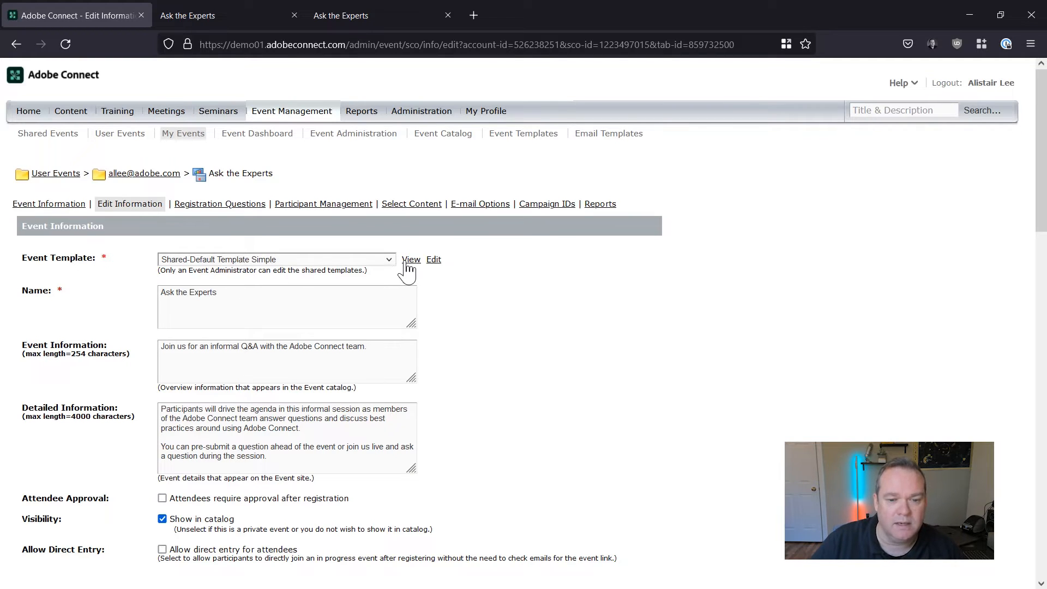
pyautogui.click(412, 259)
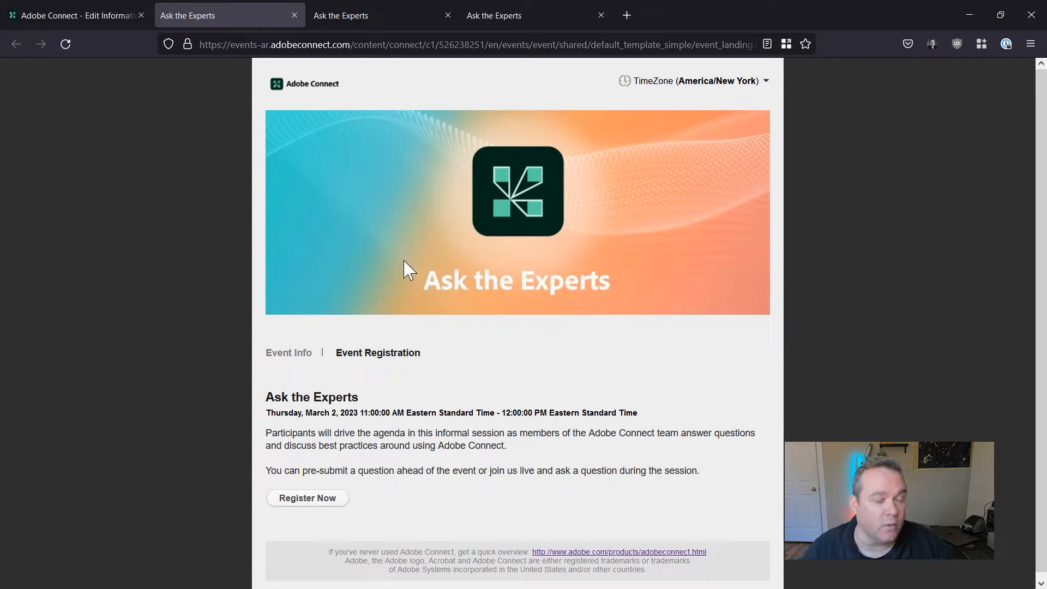
pyautogui.moveTo(543, 462)
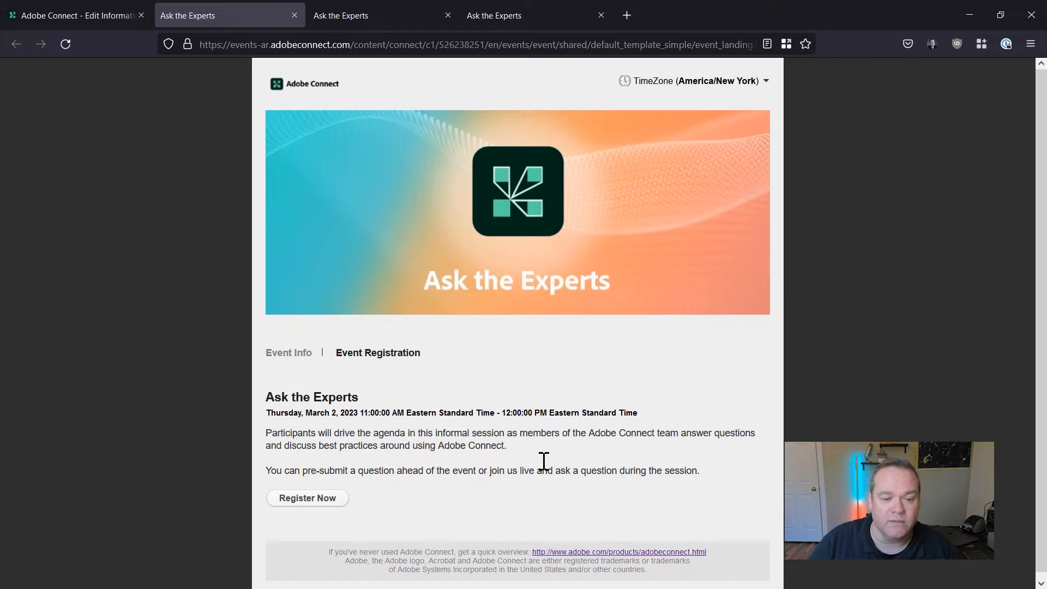
# - View the simple template's registration page, then return to Edit Information
pyautogui.click(378, 352)
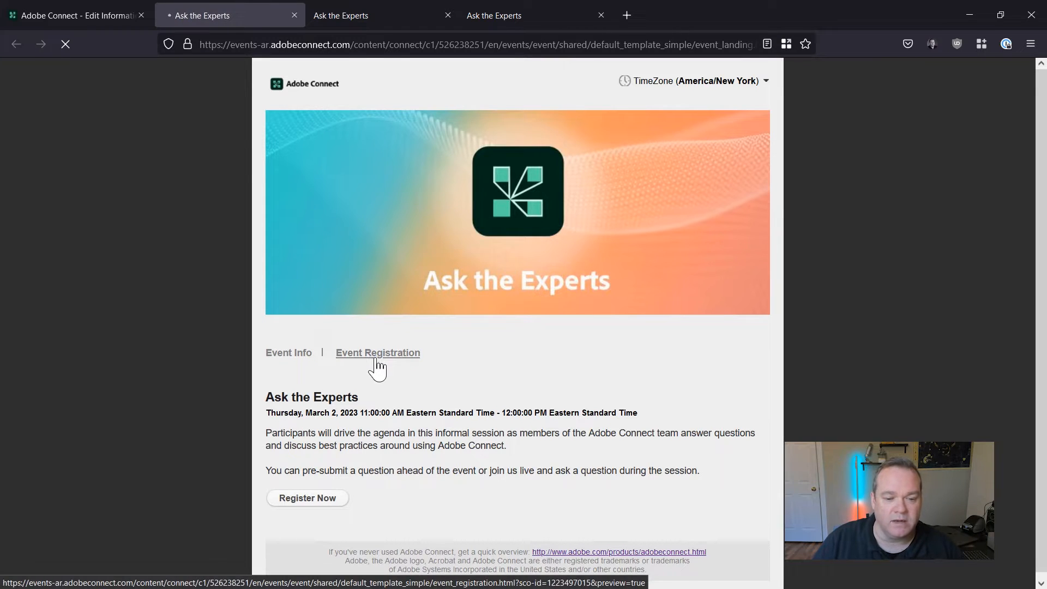
pyautogui.click(378, 352)
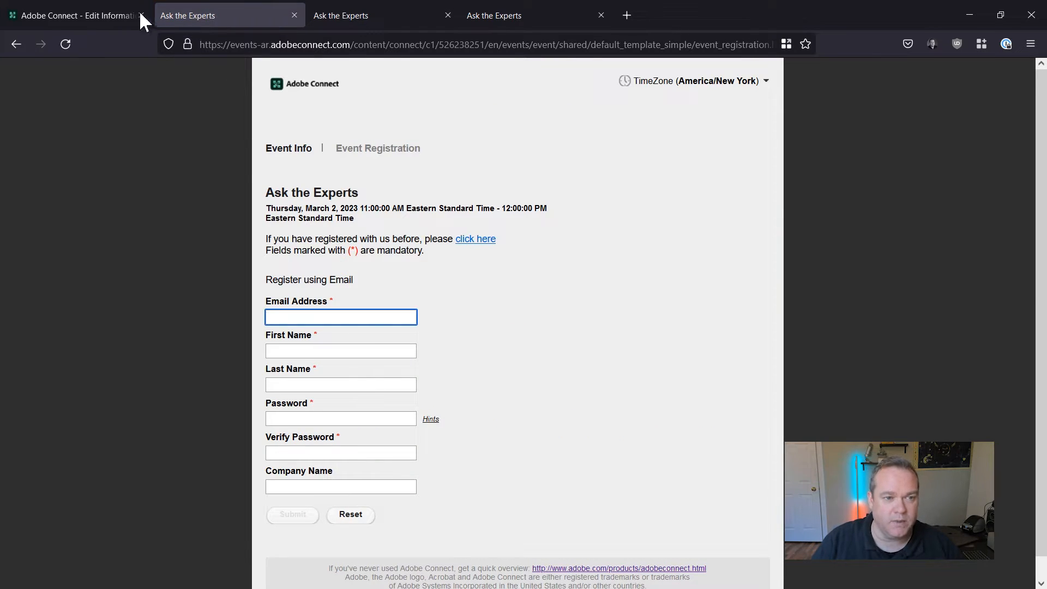
pyautogui.click(74, 15)
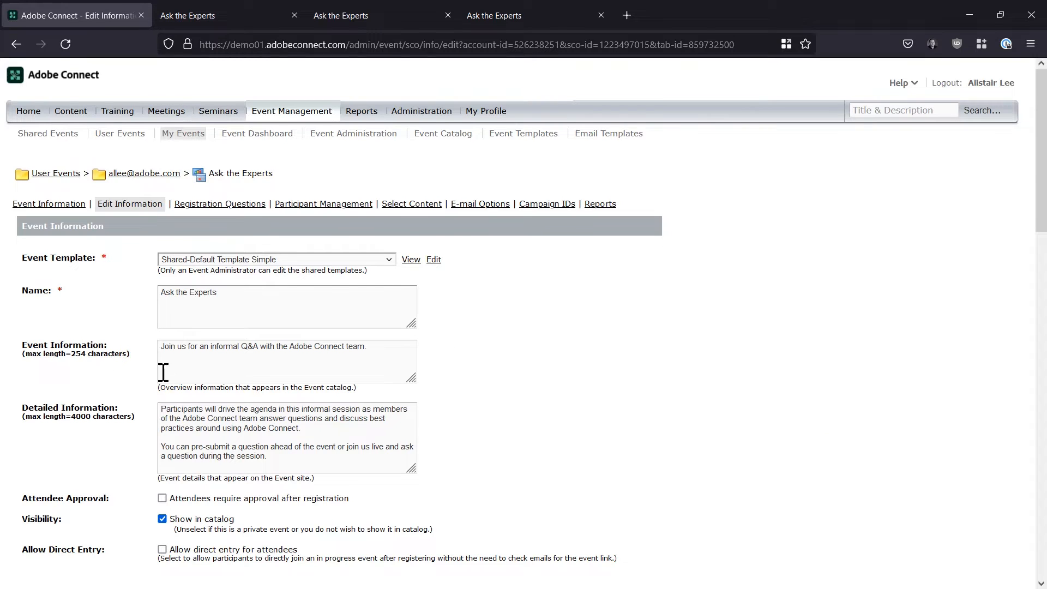
pyautogui.moveTo(318, 419)
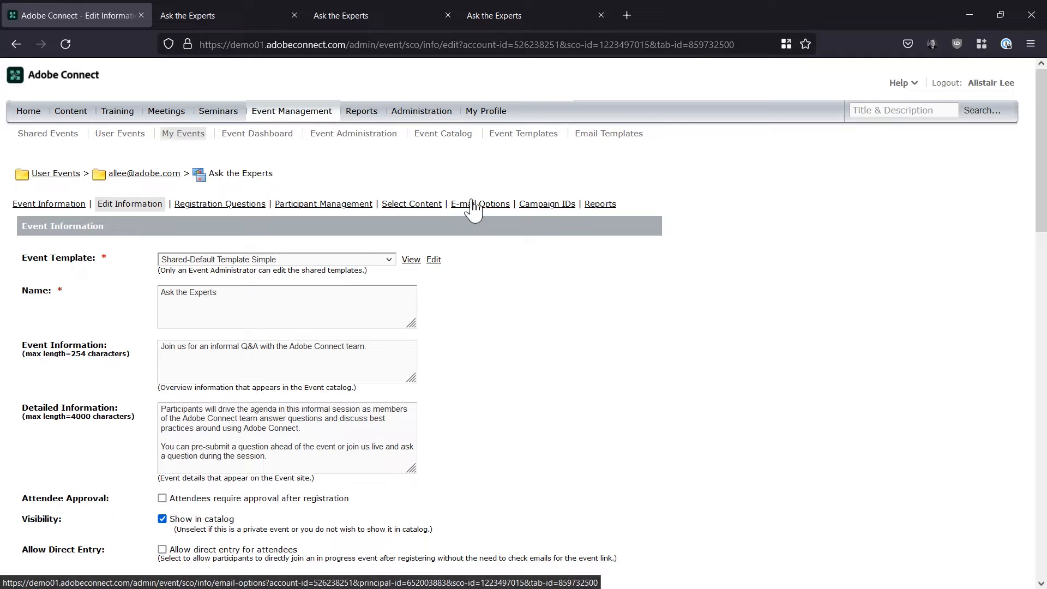
# - Go to the event's E-mail Options and edit the invitation e-mail
pyautogui.click(480, 204)
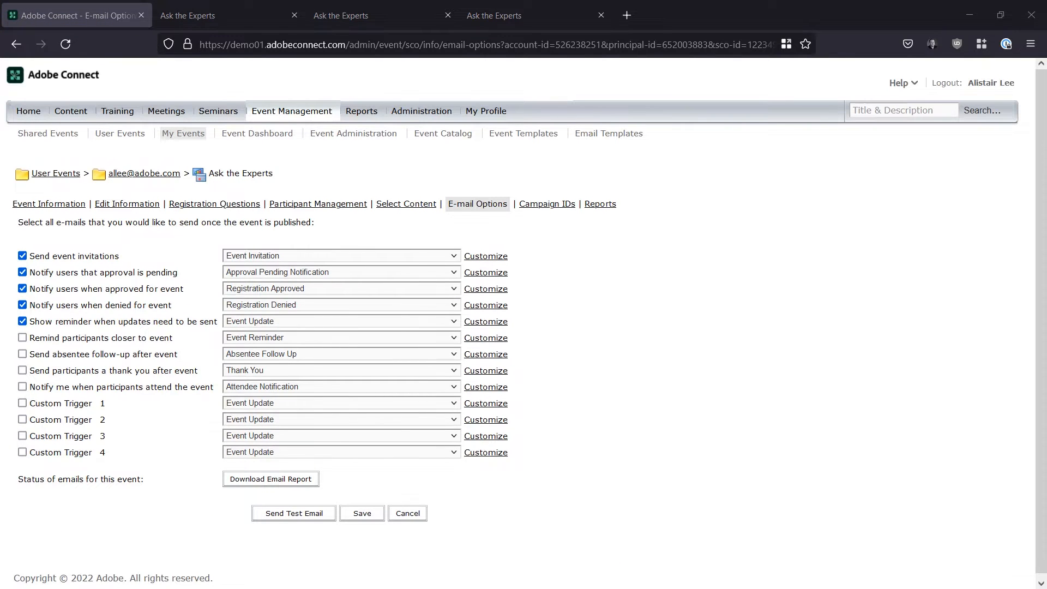
pyautogui.click(486, 256)
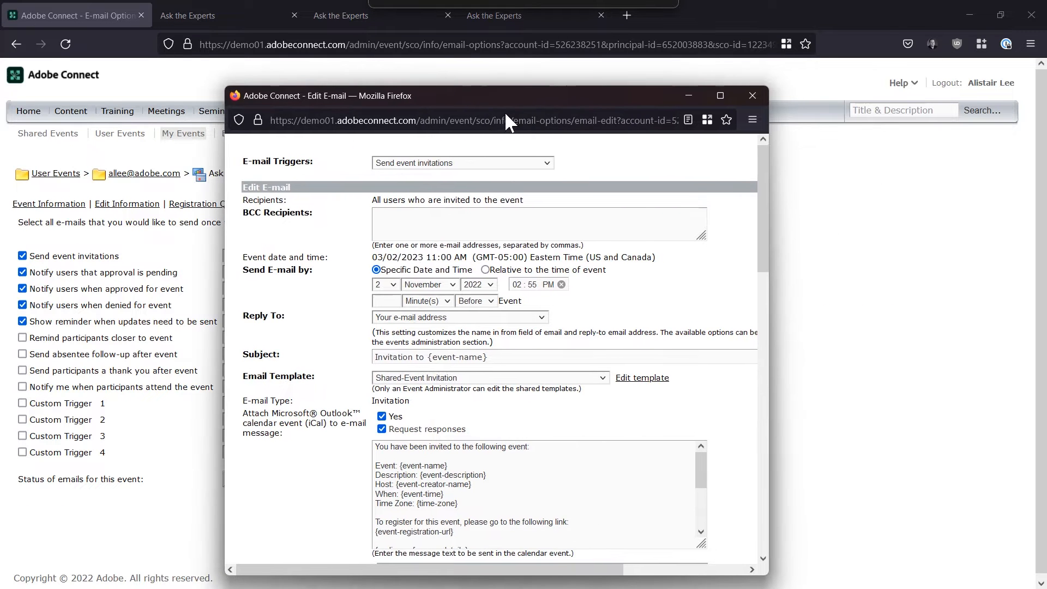
pyautogui.moveTo(356, 359)
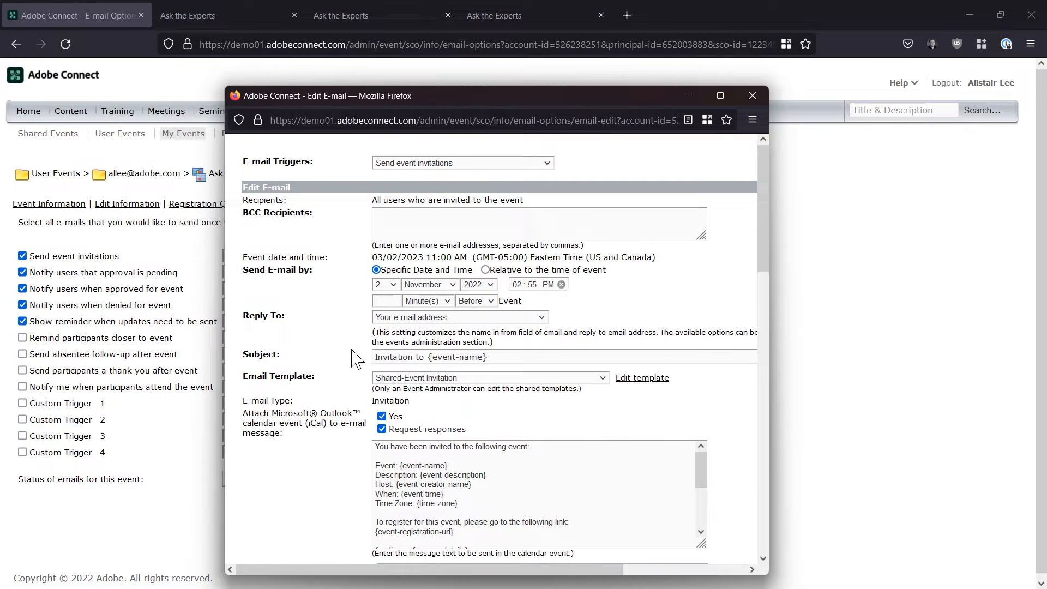
# - Keep the Shared-Event Invitation template, review the e-mail content and close the editor
pyautogui.click(489, 378)
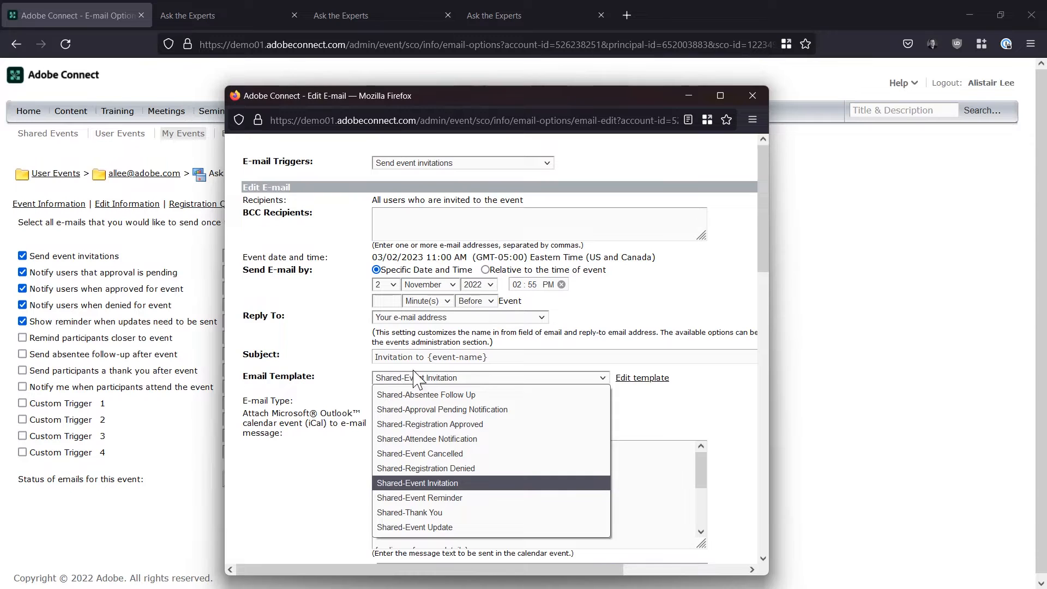
pyautogui.click(417, 483)
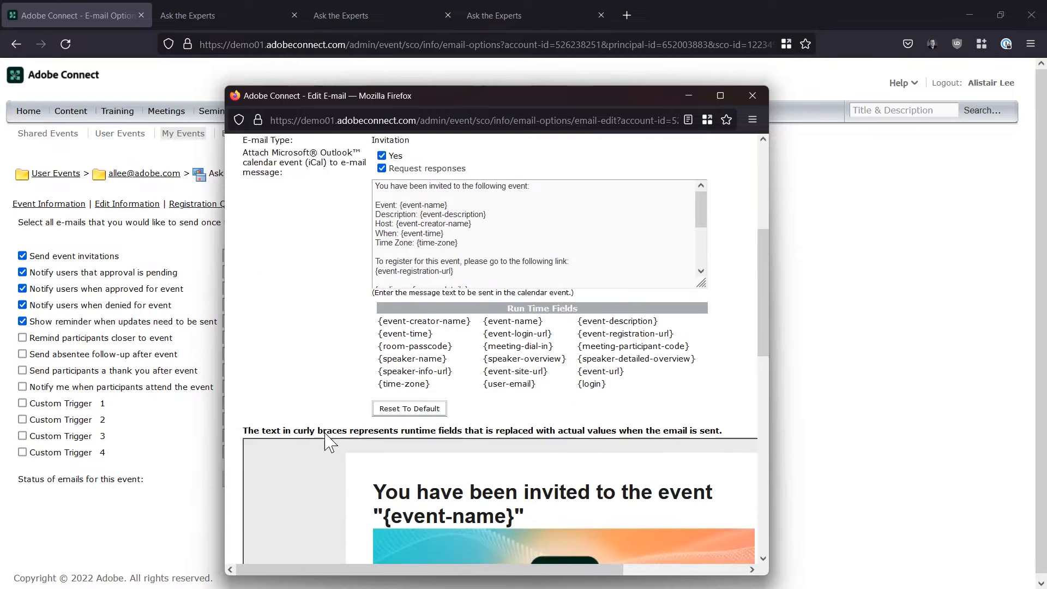
pyautogui.scroll(-3)
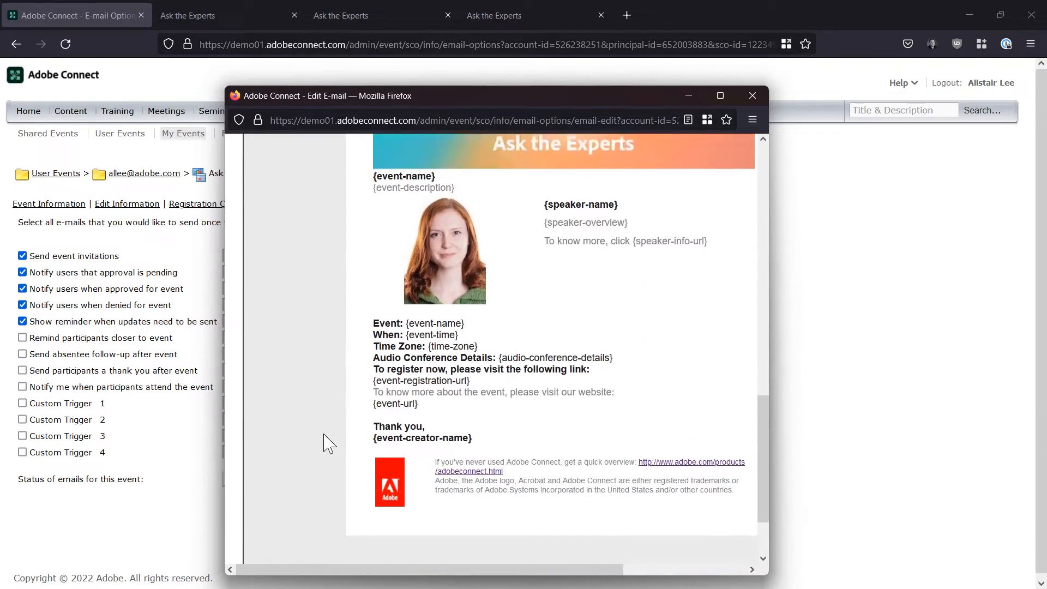
pyautogui.scroll(3)
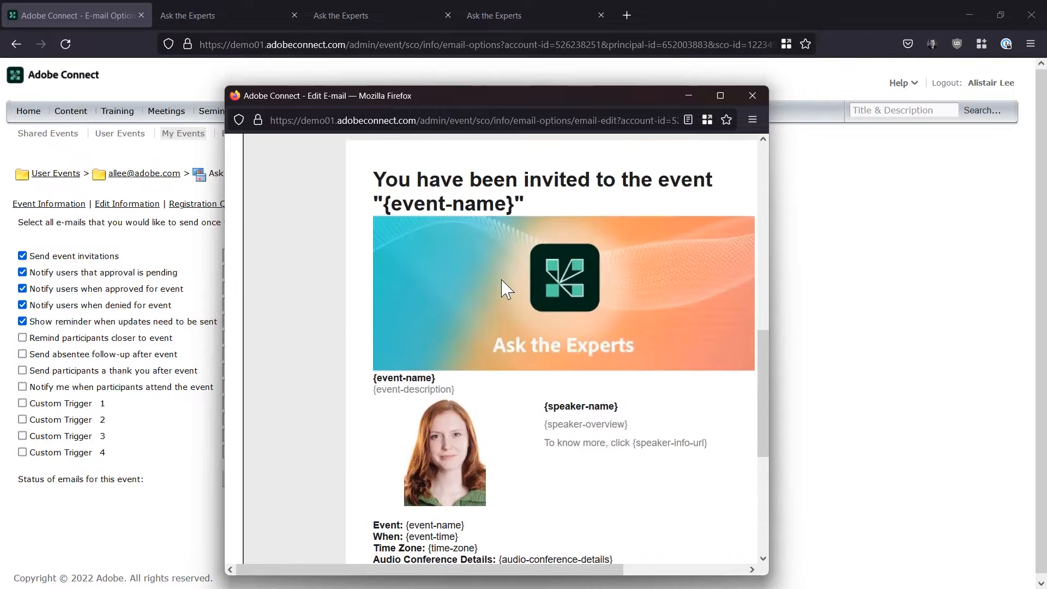
pyautogui.scroll(3)
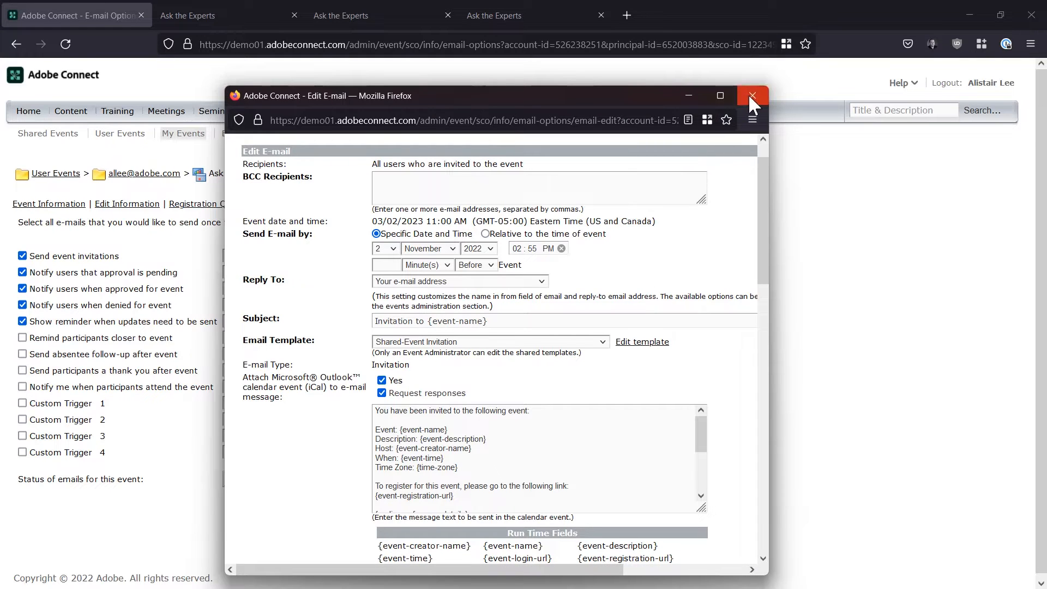
pyautogui.click(752, 96)
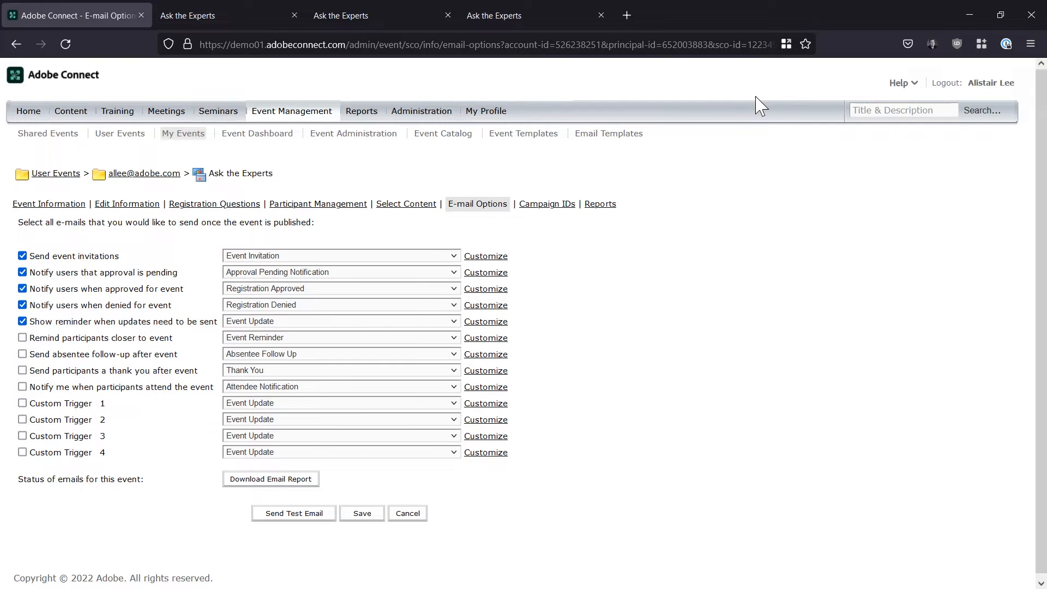
pyautogui.moveTo(523, 139)
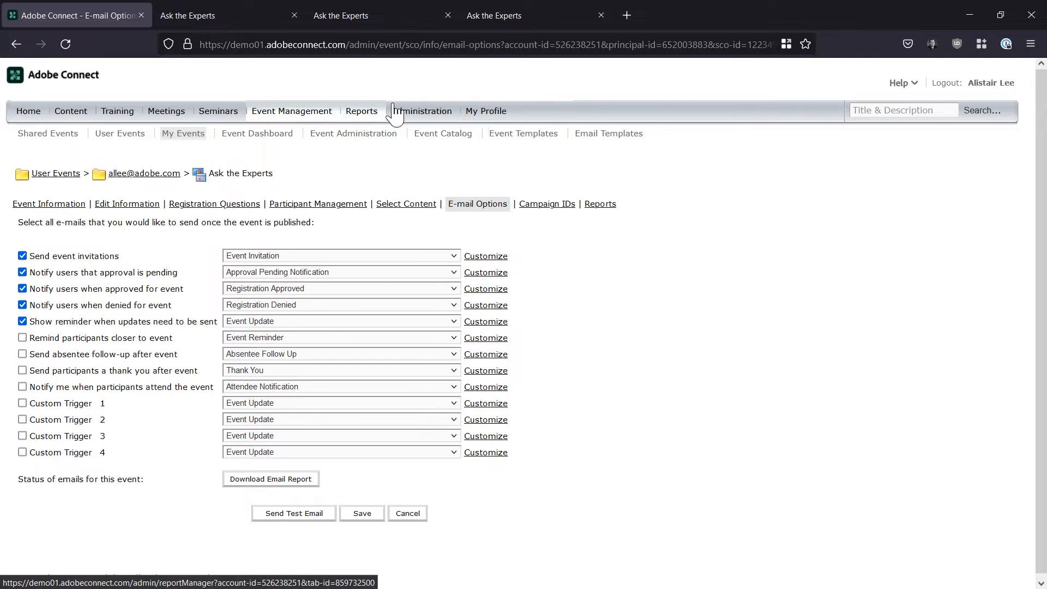
# - Go to Event Templates under Event Management and glance at an e-mail template
pyautogui.click(522, 133)
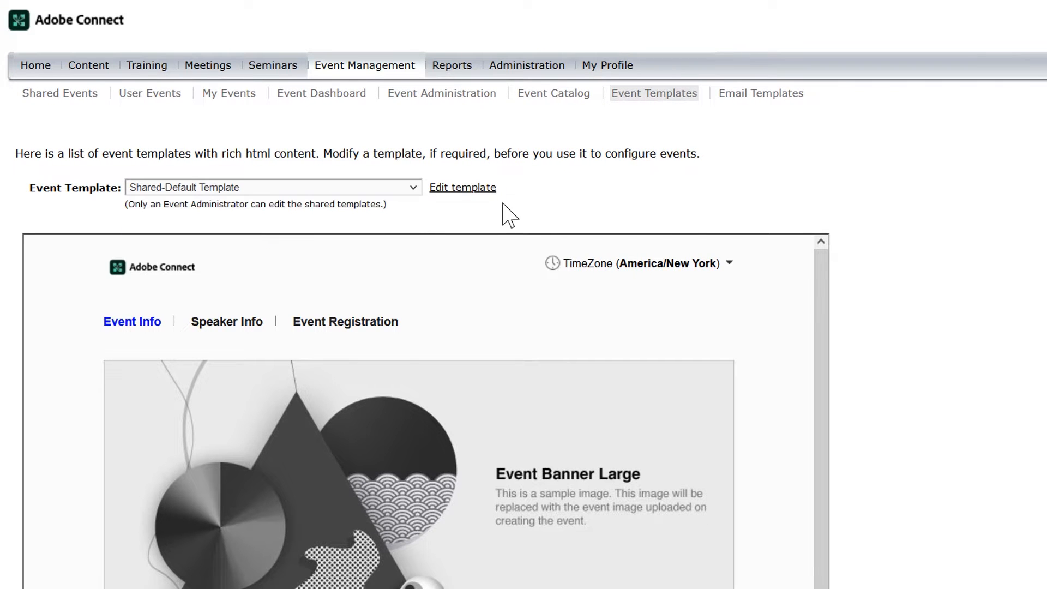
pyautogui.click(761, 93)
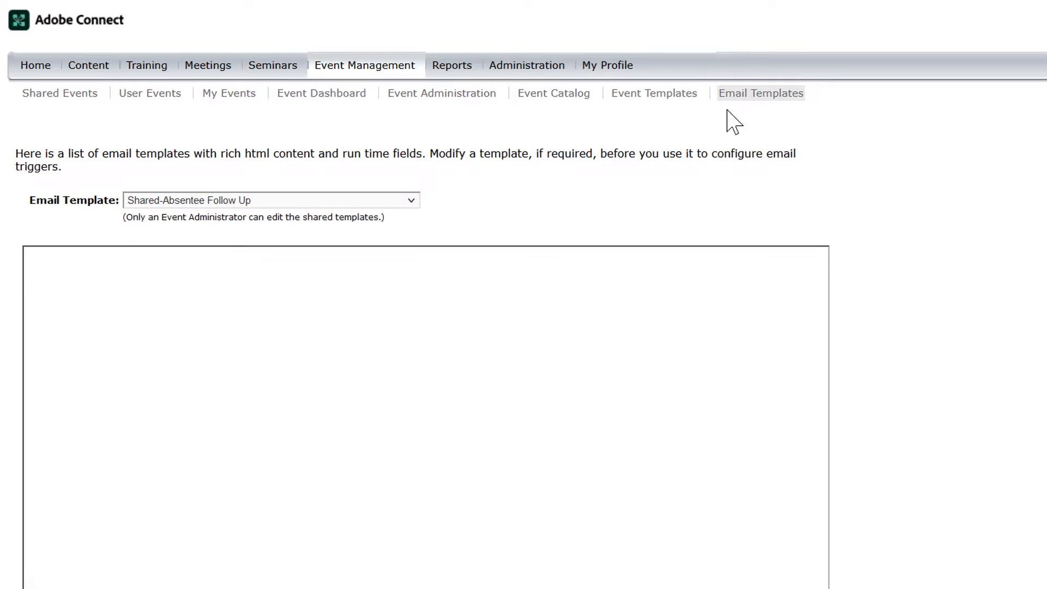
pyautogui.click(271, 200)
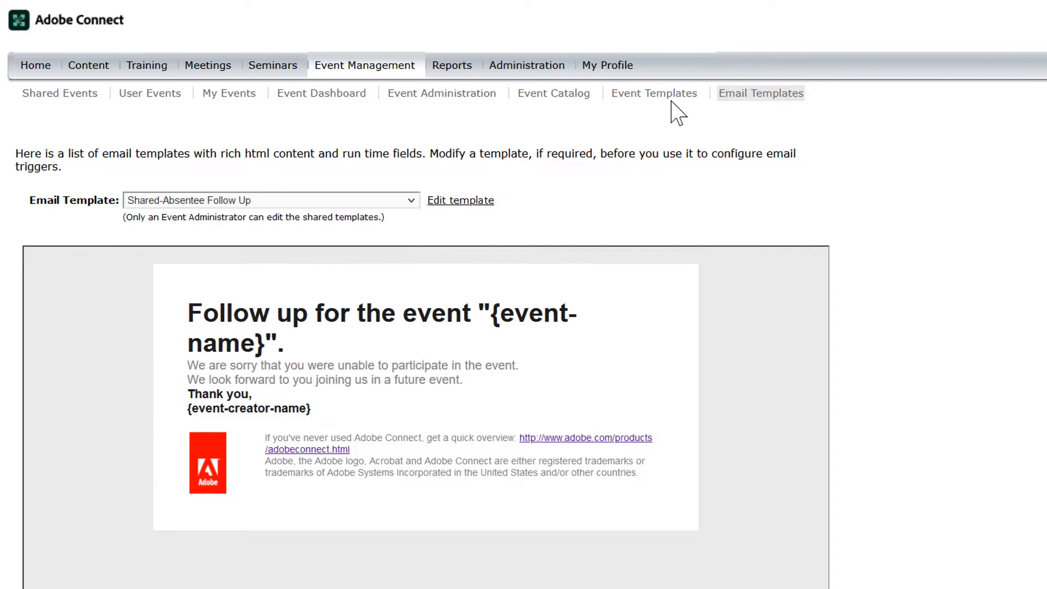
# - Return to Event Templates and open the Shared-Default Template for authoring
pyautogui.click(653, 93)
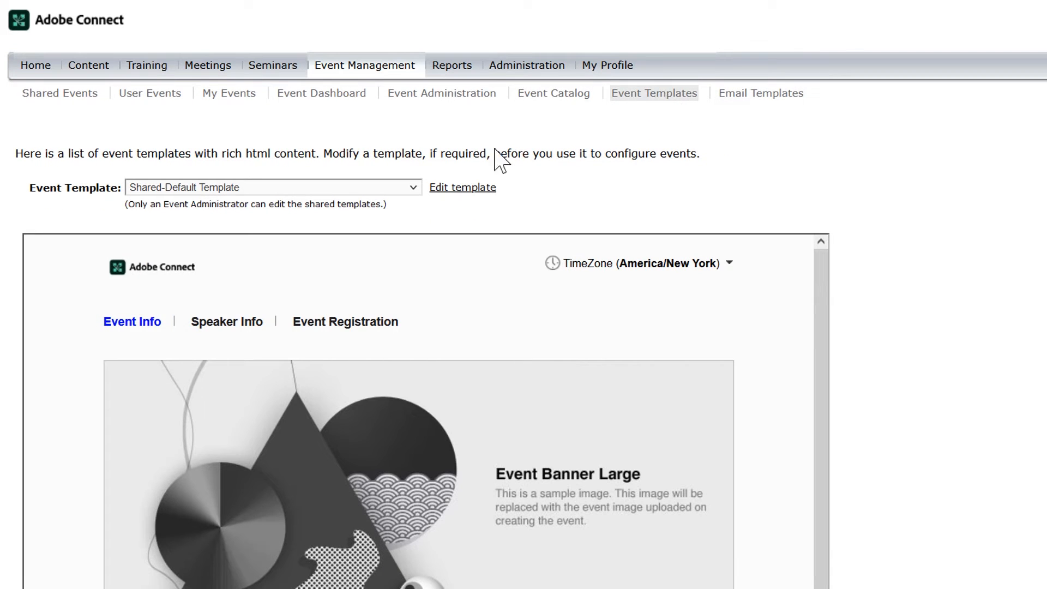
pyautogui.click(462, 187)
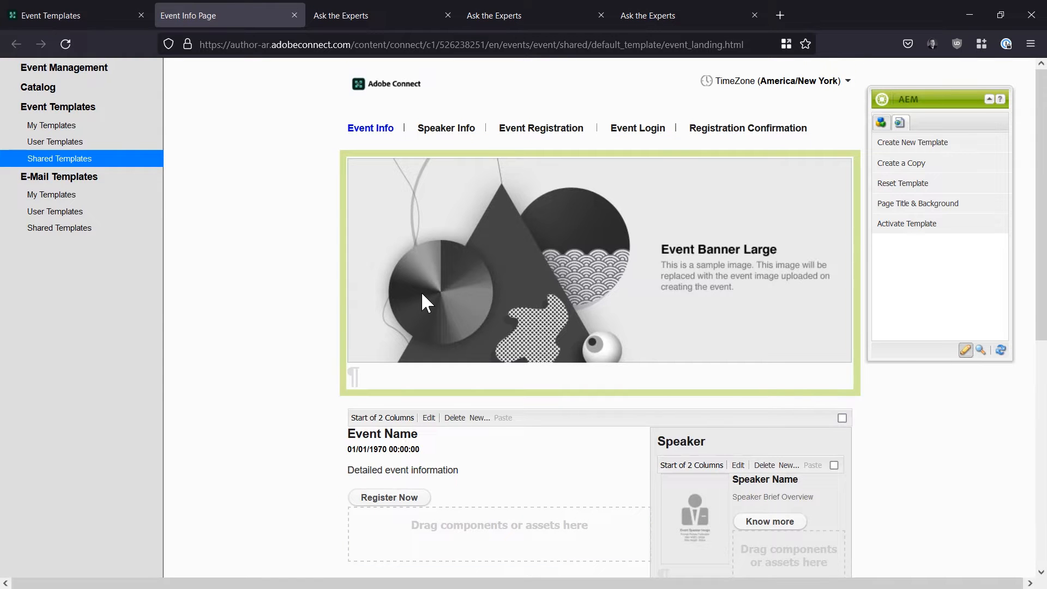
pyautogui.moveTo(941, 163)
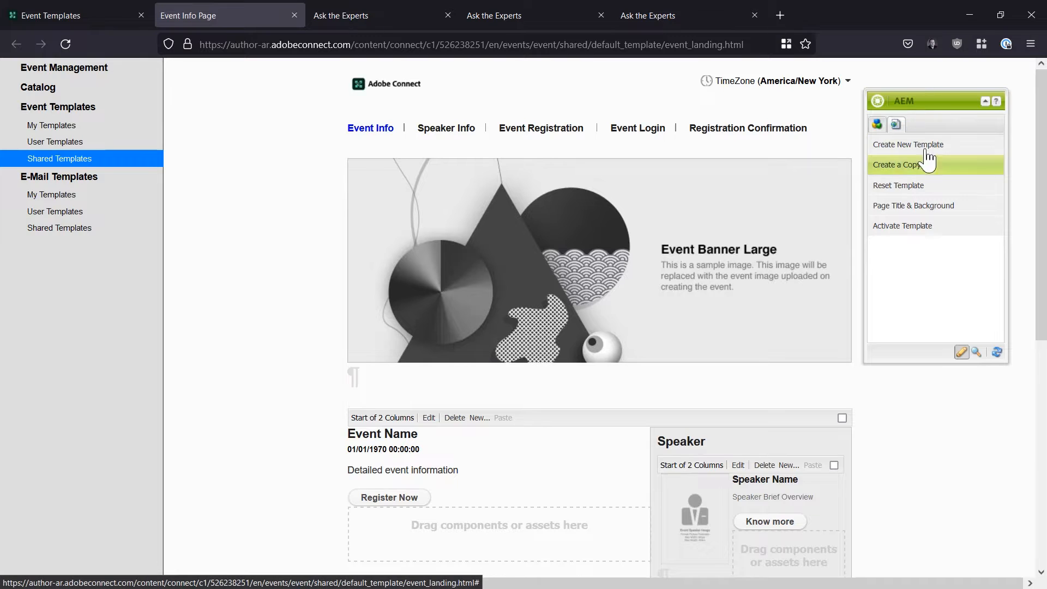
pyautogui.moveTo(911, 190)
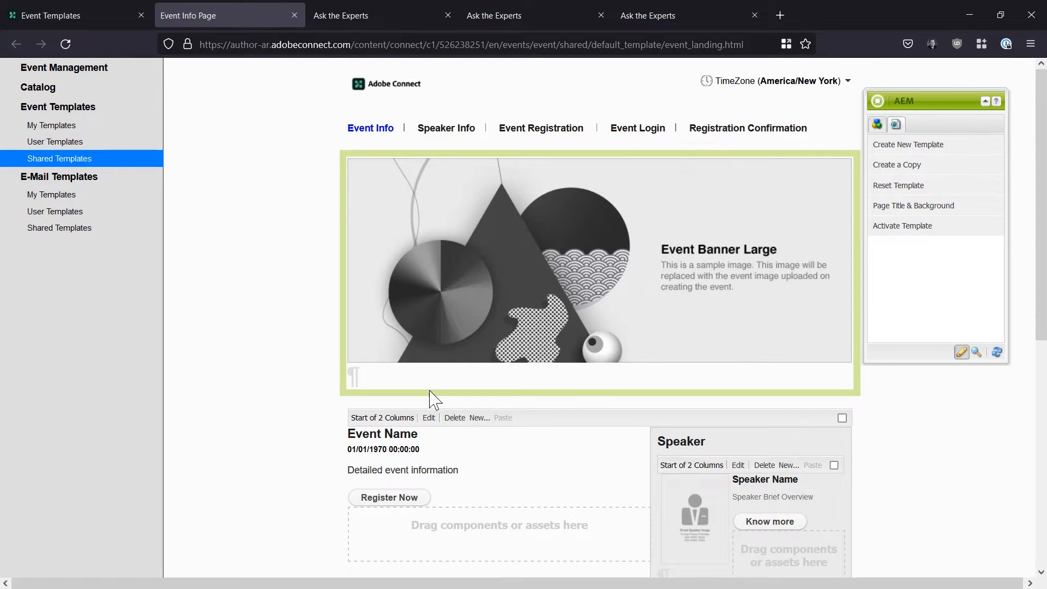
pyautogui.moveTo(567, 279)
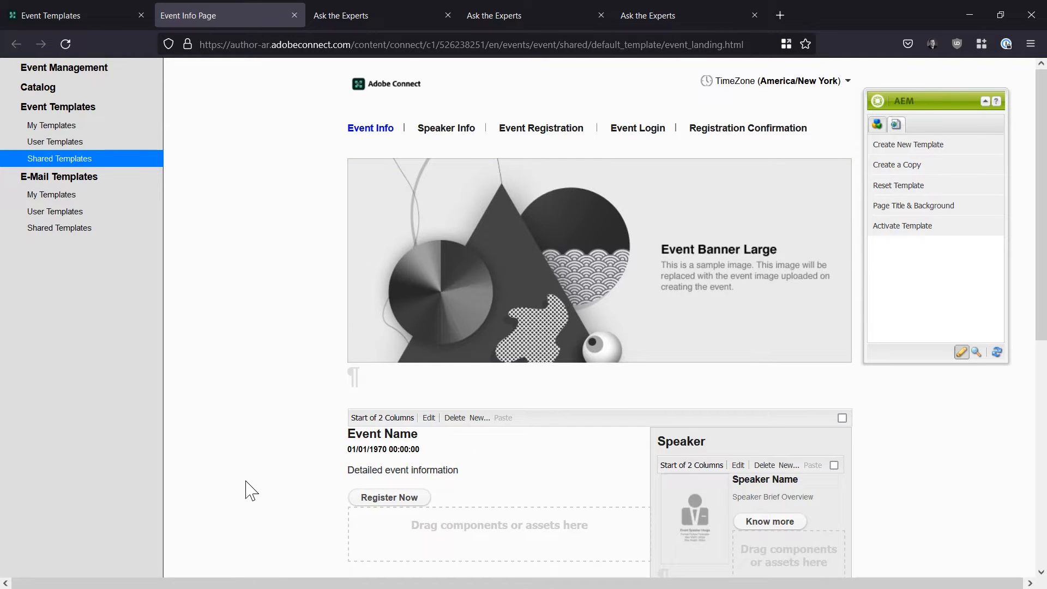
pyautogui.moveTo(101, 120)
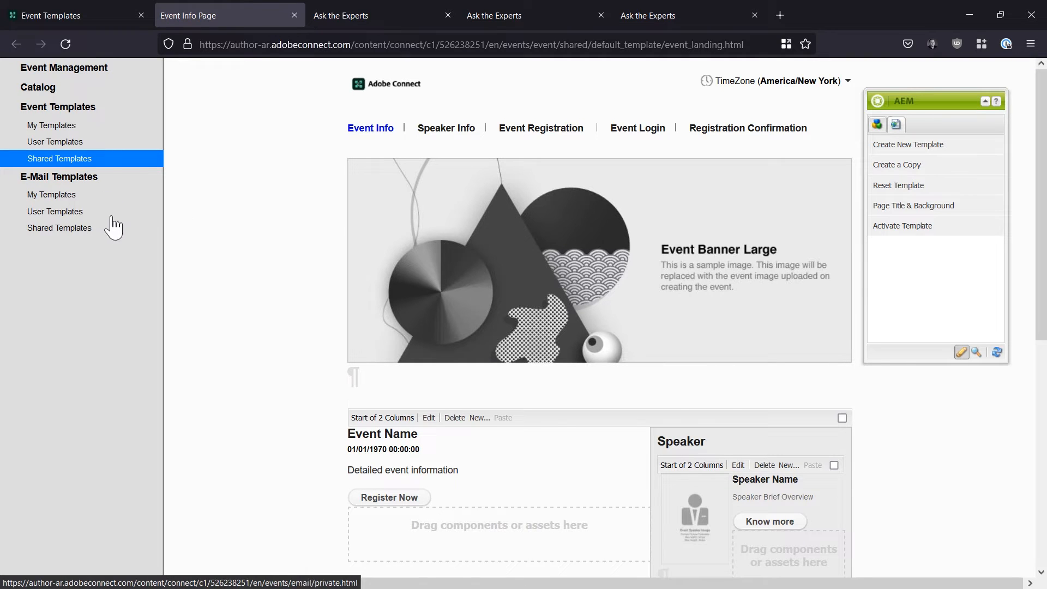
# - Browse the shared event templates, shared e-mail templates and the event catalog
pyautogui.click(59, 158)
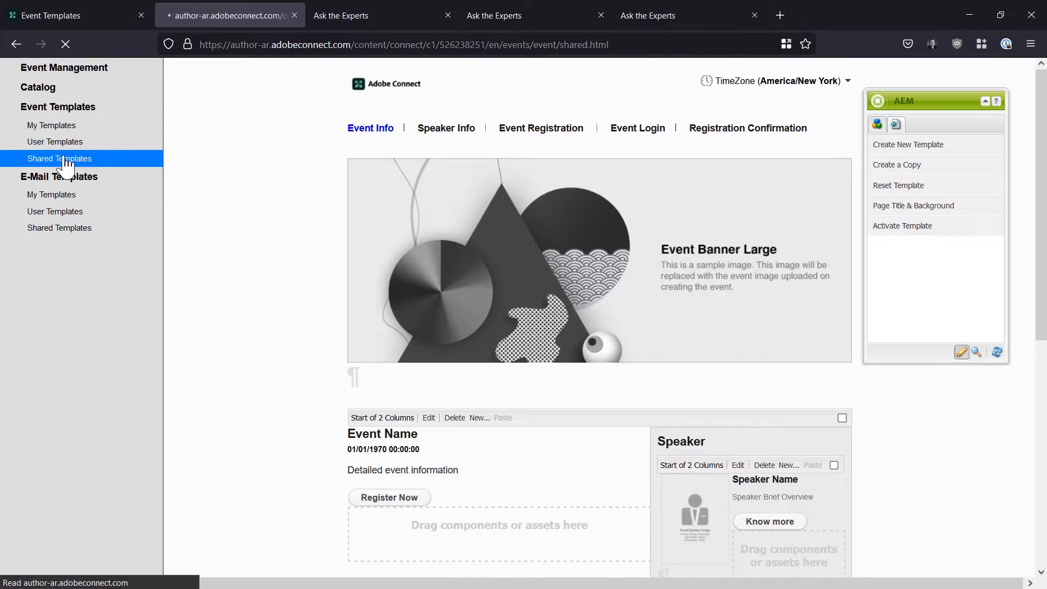
pyautogui.click(59, 158)
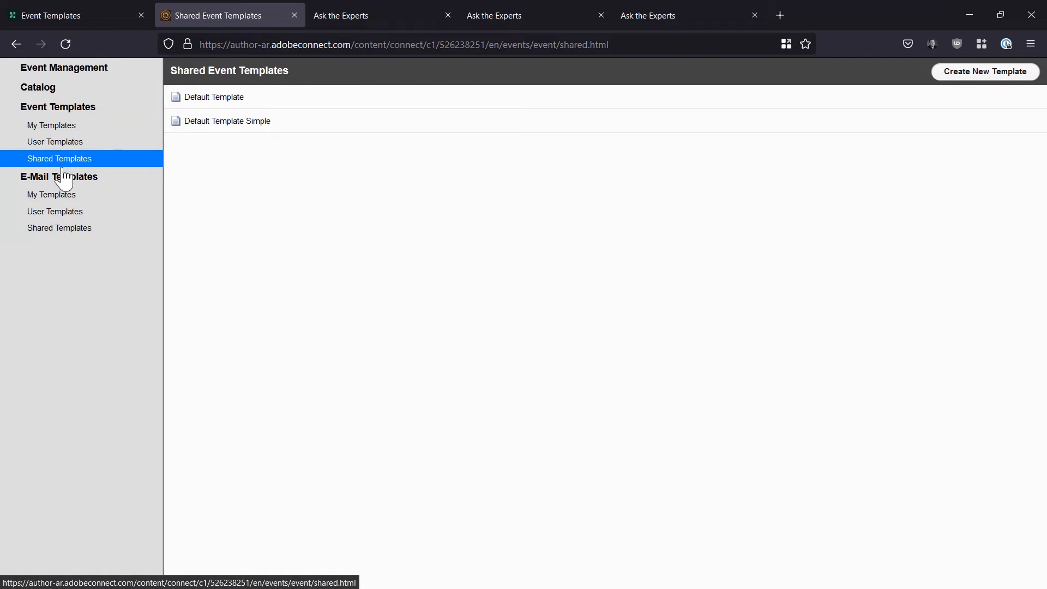
pyautogui.click(59, 228)
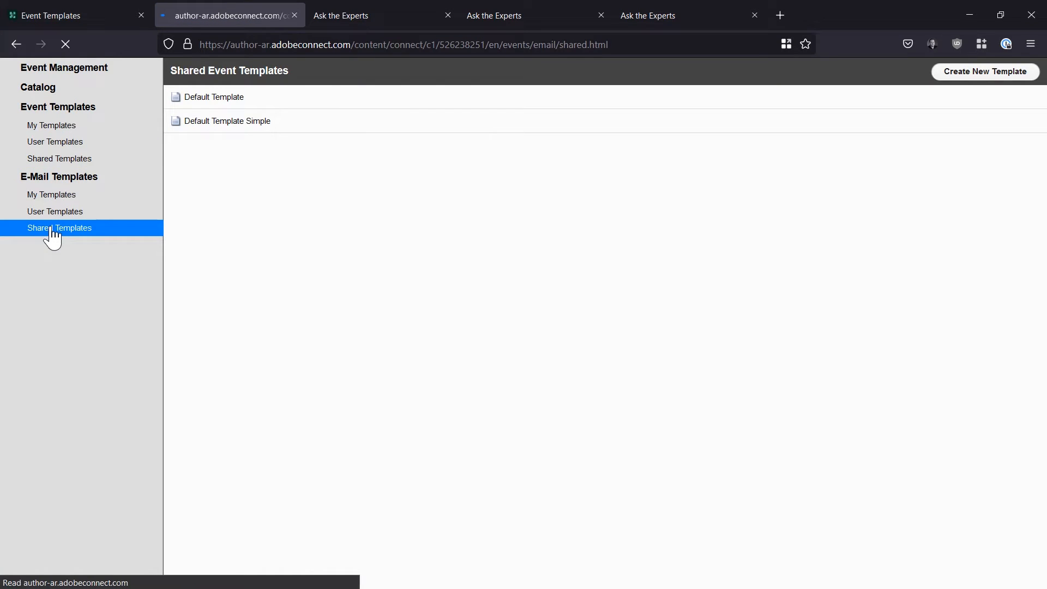
pyautogui.click(59, 228)
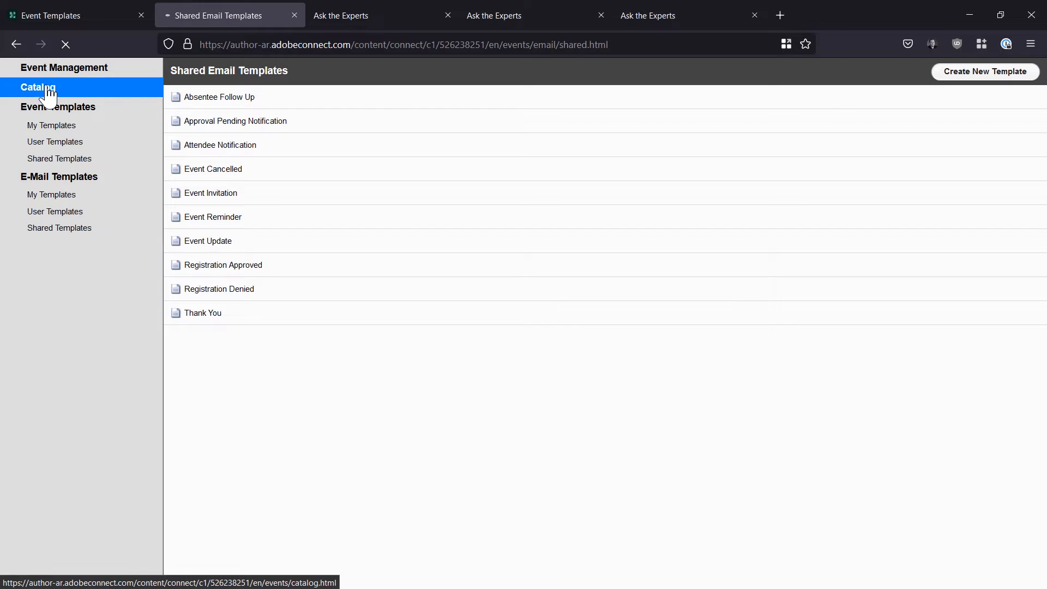
pyautogui.click(37, 88)
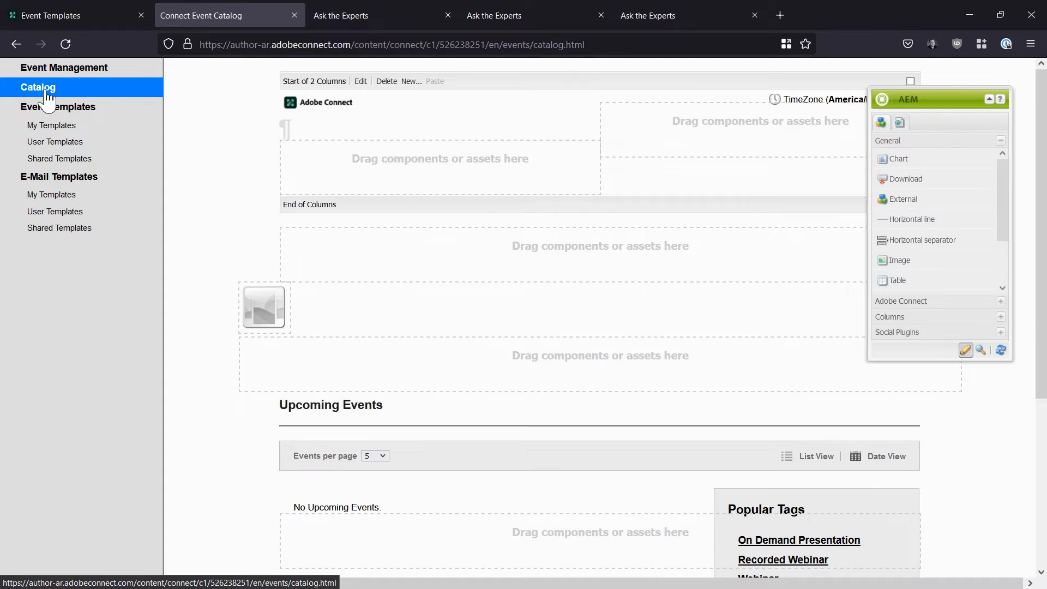
pyautogui.moveTo(70, 344)
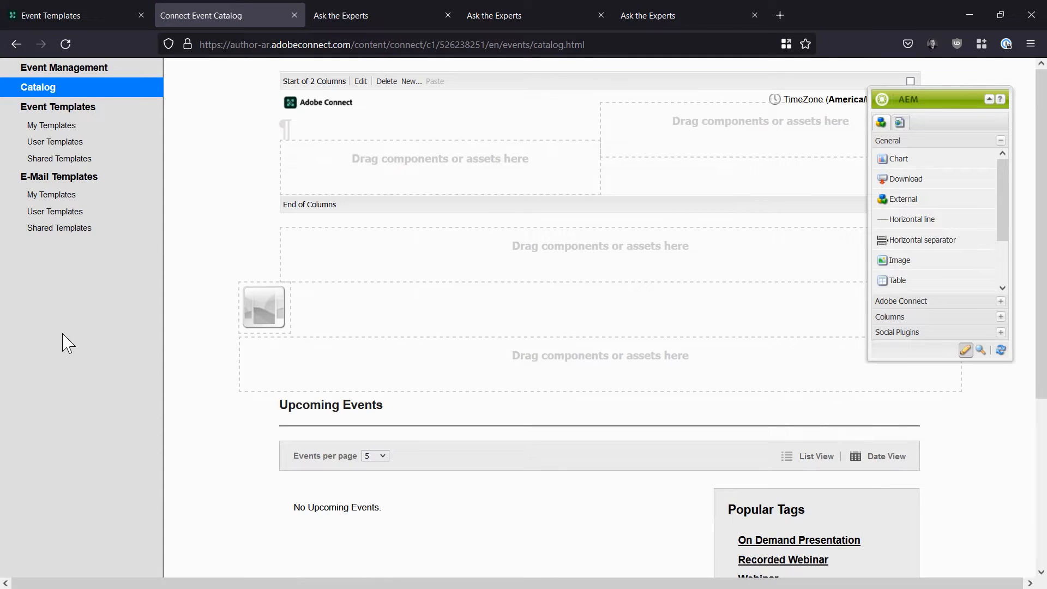
pyautogui.moveTo(37, 280)
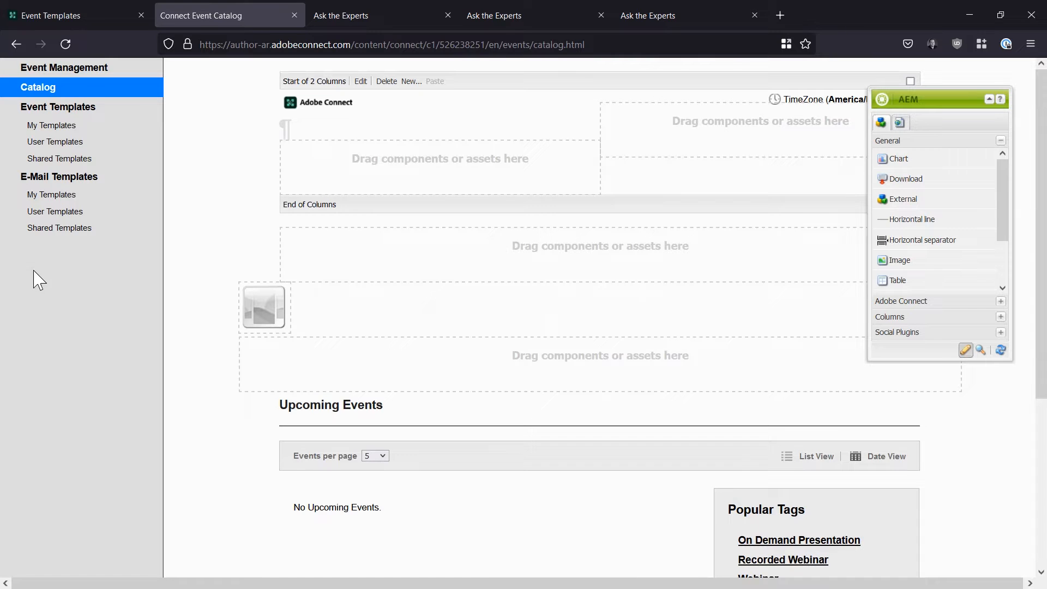
# - Return to the Shared Templates list under Event Templates
pyautogui.click(58, 158)
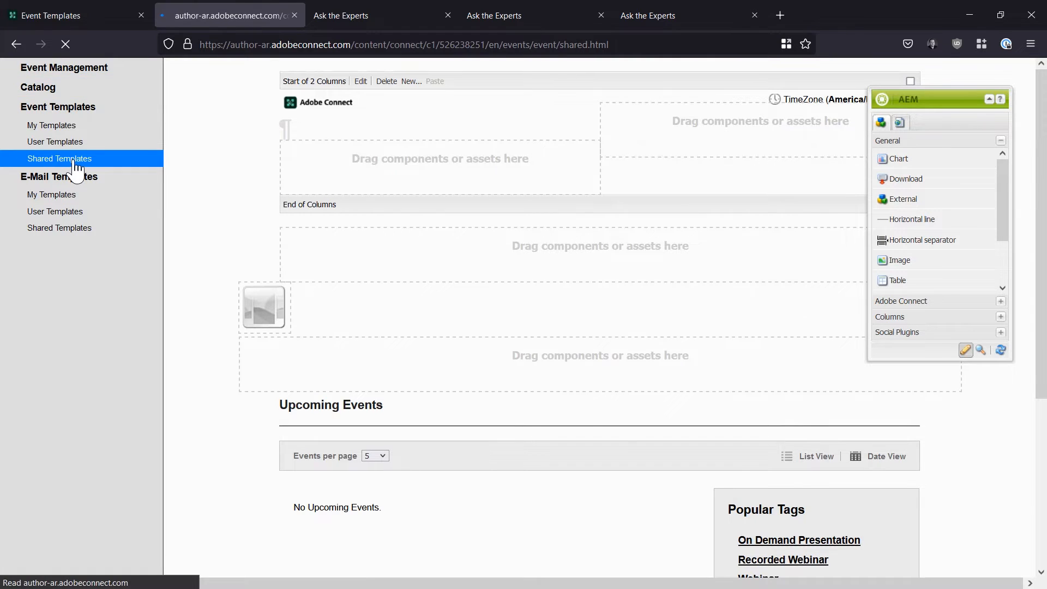
pyautogui.click(59, 159)
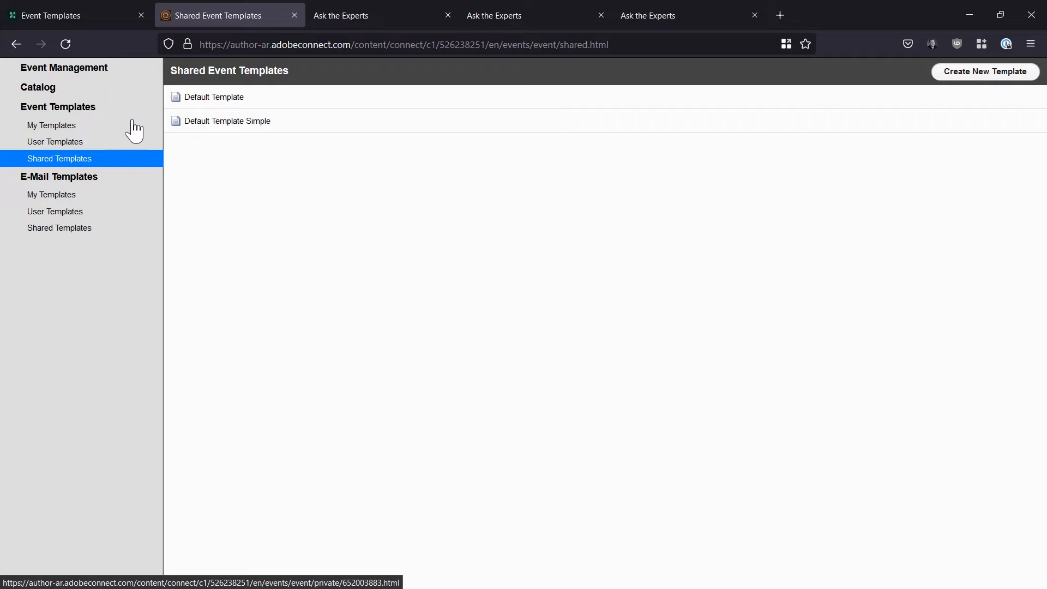
pyautogui.moveTo(157, 63)
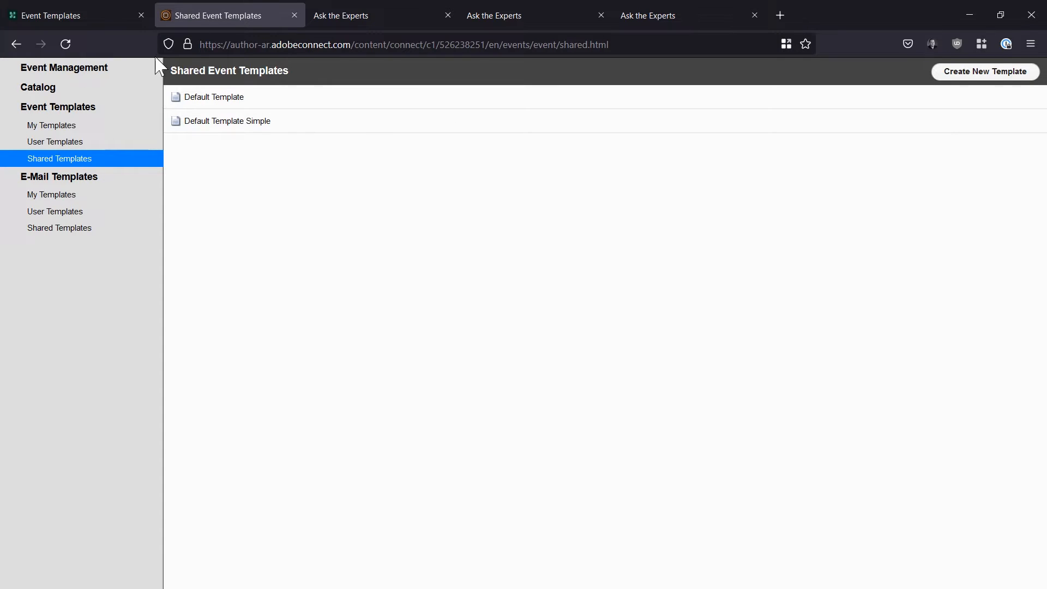
pyautogui.moveTo(976, 97)
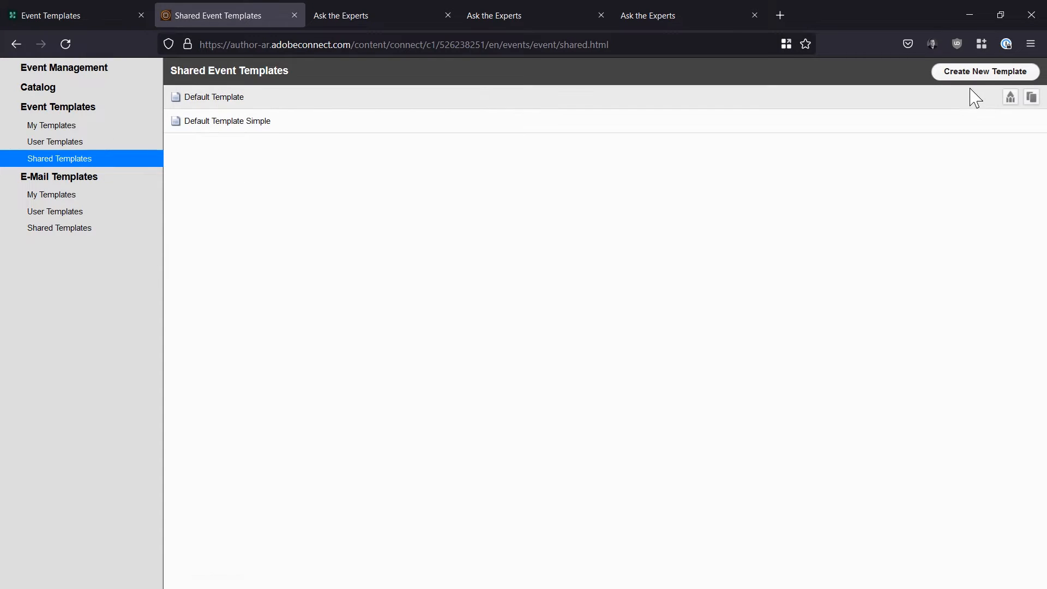
# - Create a shared template named 'Custom Event Template' based on Default Template
pyautogui.click(984, 72)
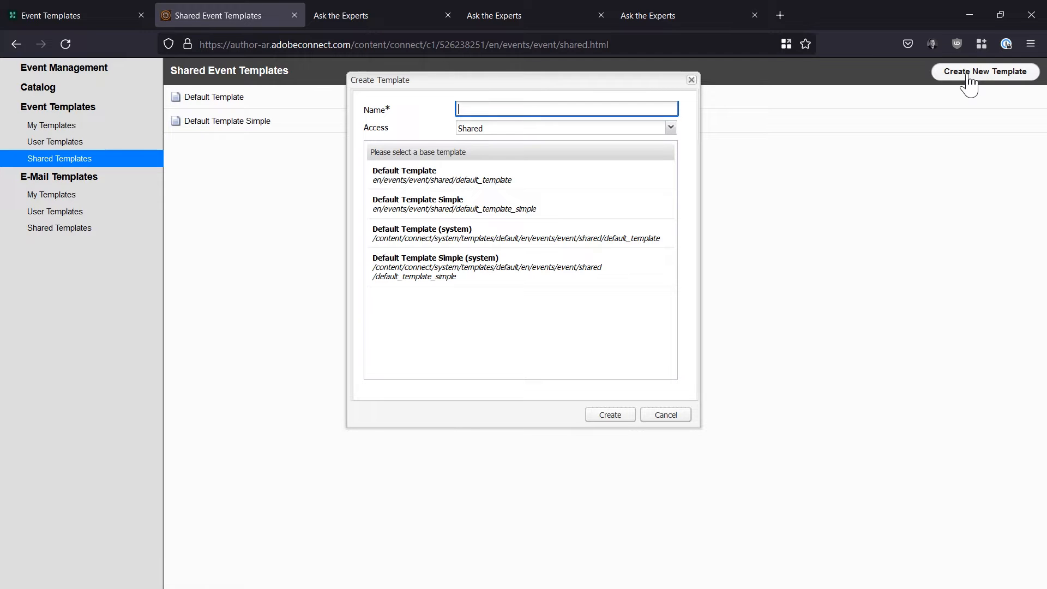
pyautogui.moveTo(566, 208)
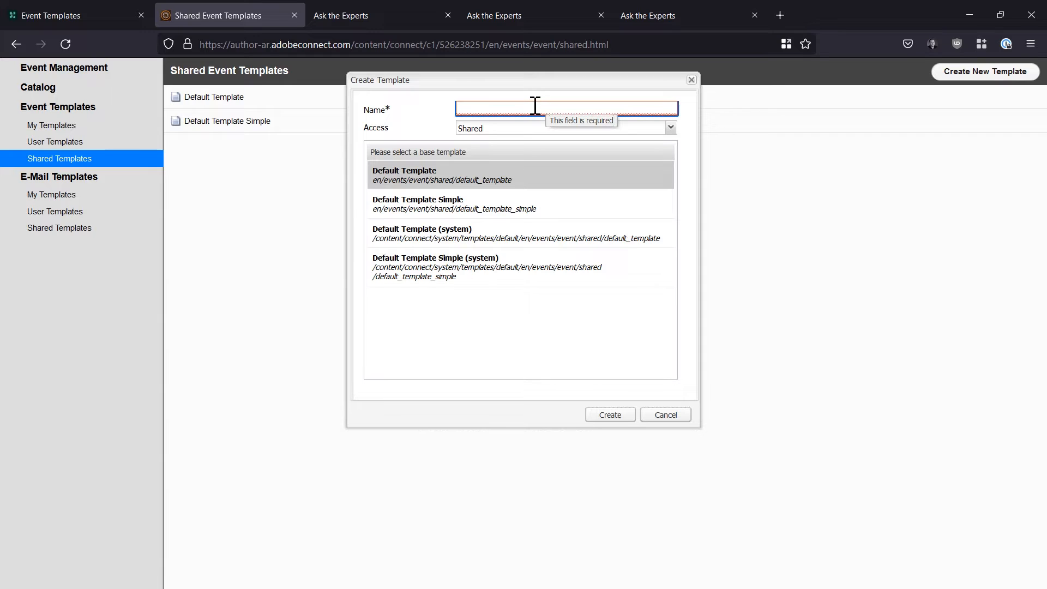
pyautogui.write('Custom Event')
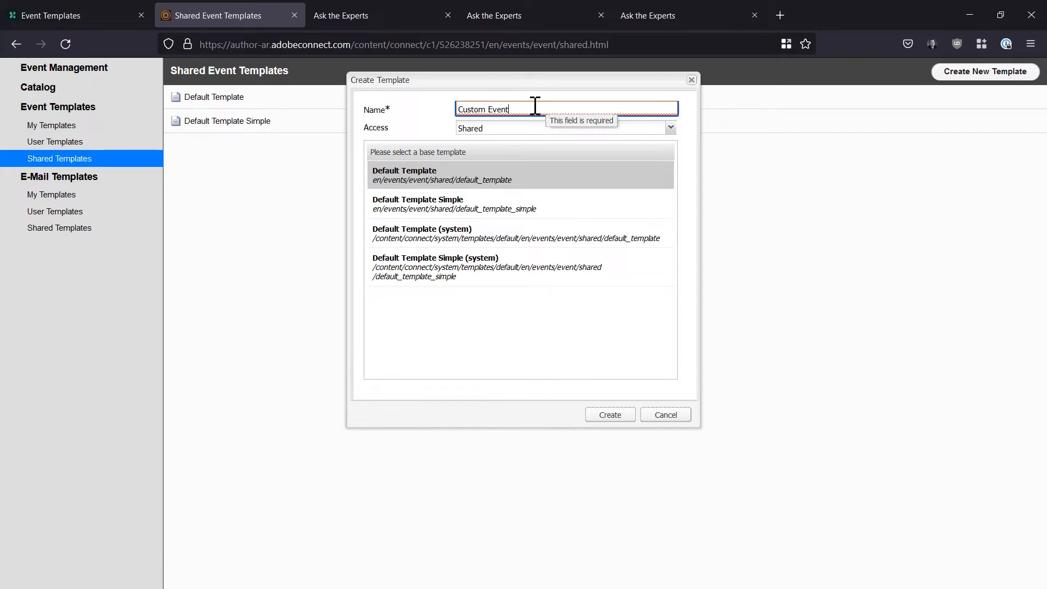
pyautogui.write('Template')
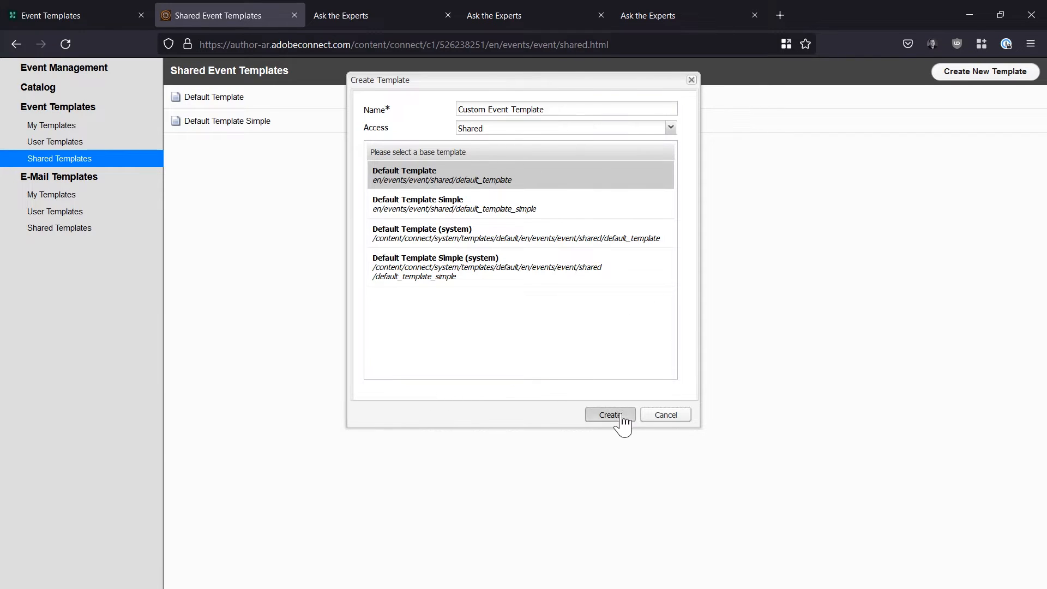
pyautogui.click(609, 414)
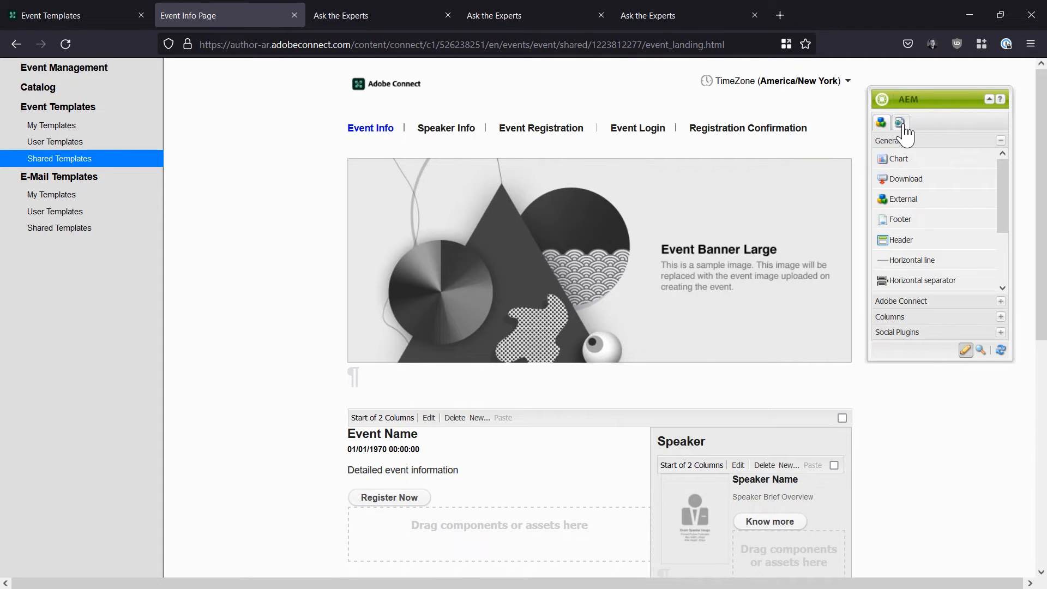
pyautogui.click(900, 124)
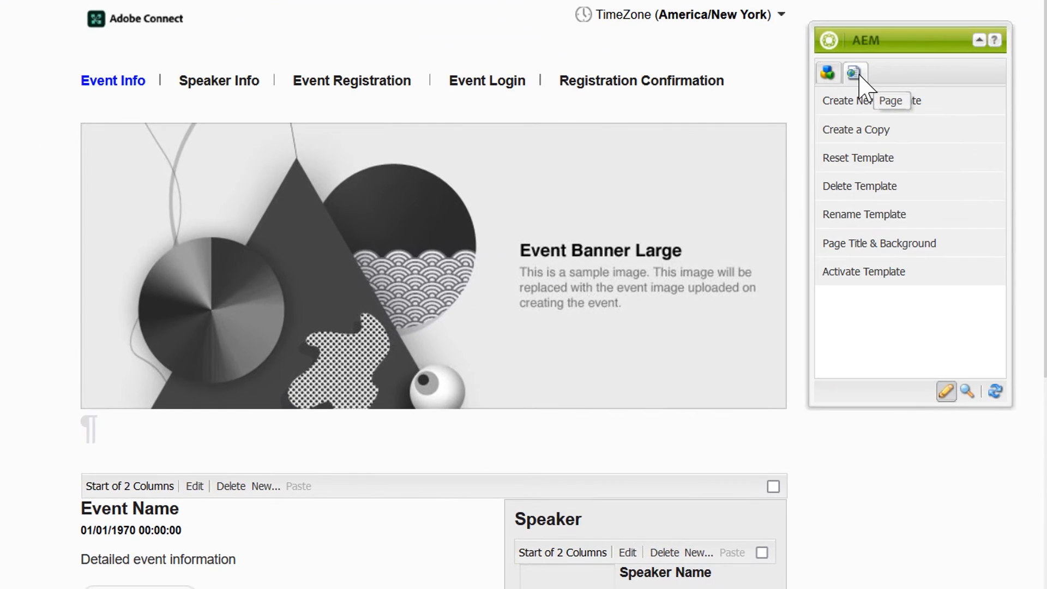
pyautogui.moveTo(871, 100)
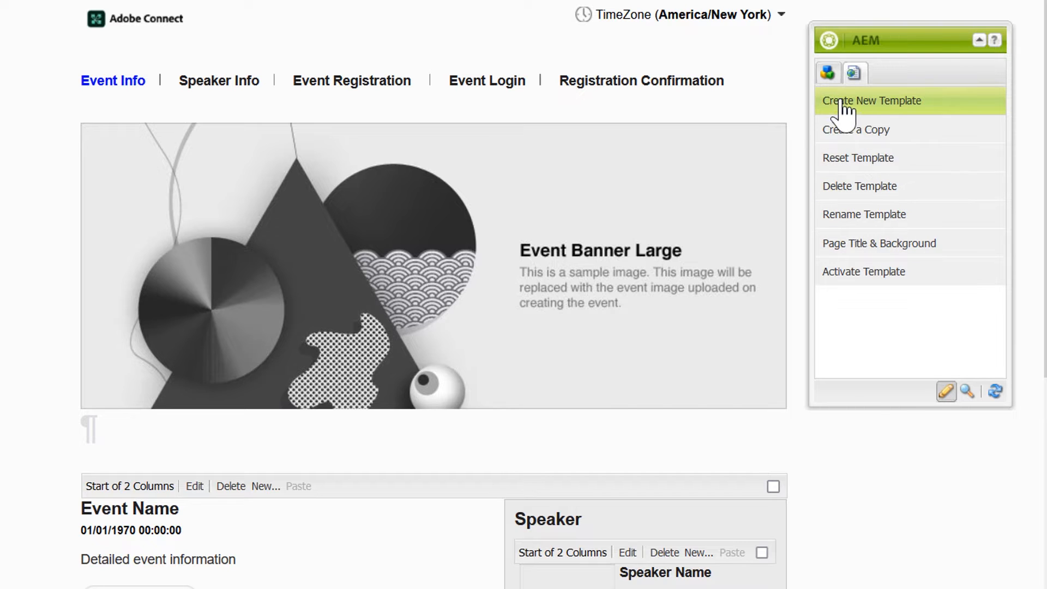
pyautogui.moveTo(855, 130)
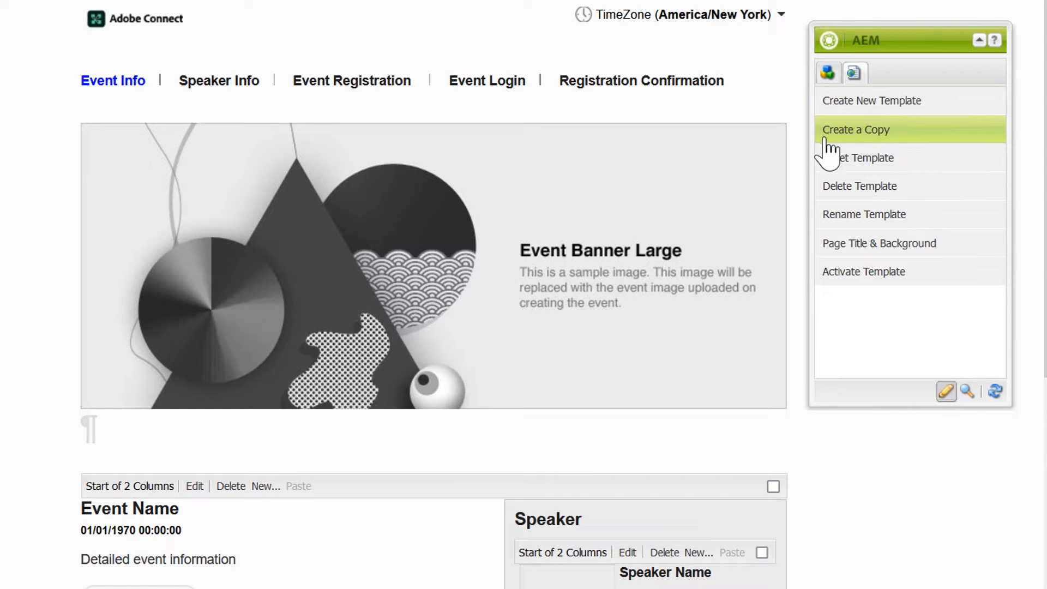
pyautogui.moveTo(862, 144)
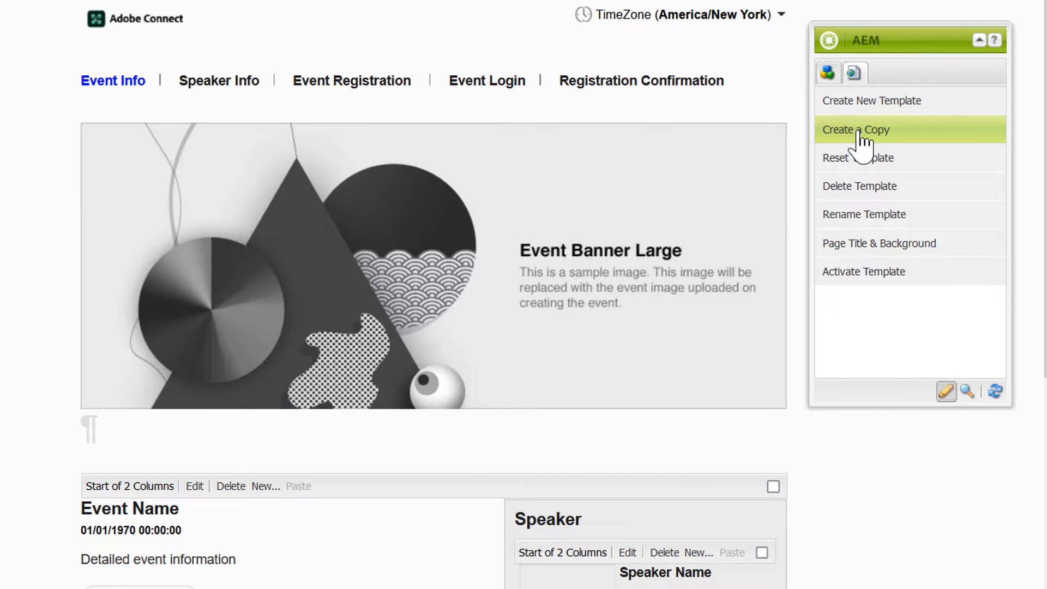
pyautogui.moveTo(874, 47)
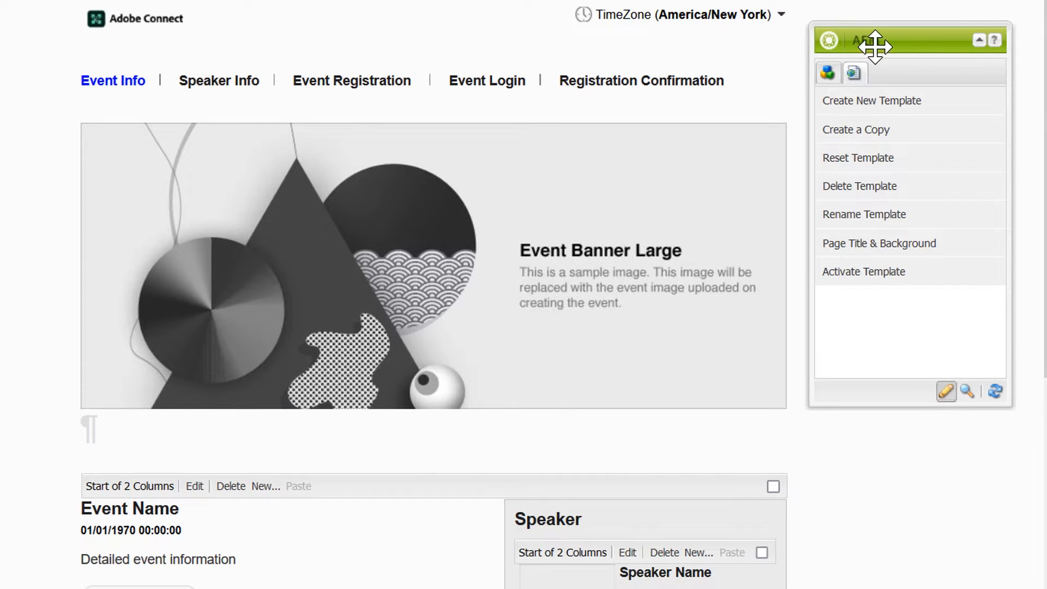
pyautogui.moveTo(875, 120)
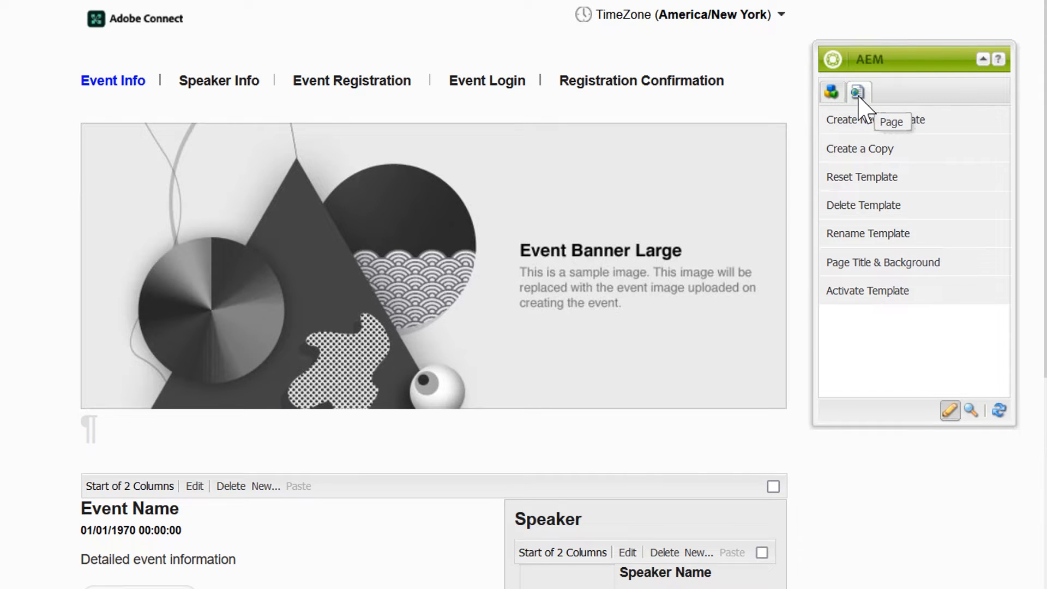
pyautogui.moveTo(865, 126)
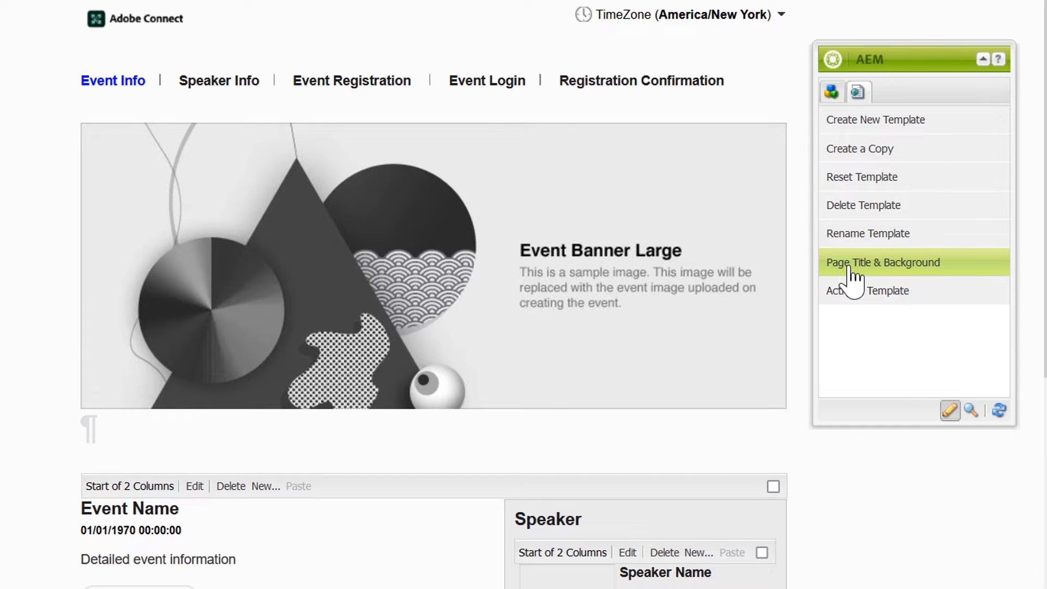
# - Set the Page Background Color to CCCCCC in Page Title & Background
pyautogui.click(883, 262)
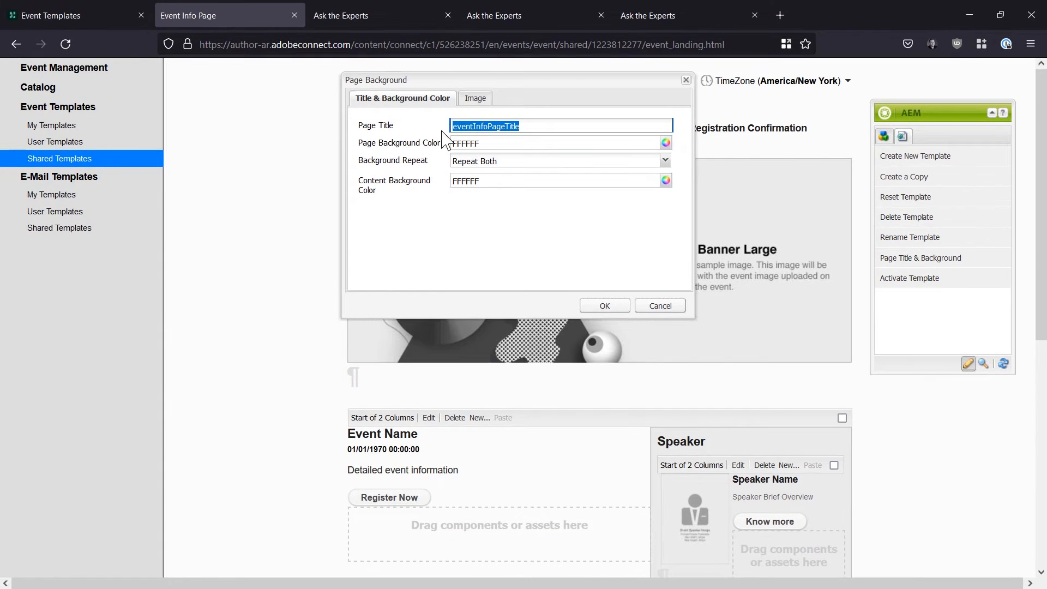
pyautogui.moveTo(258, 268)
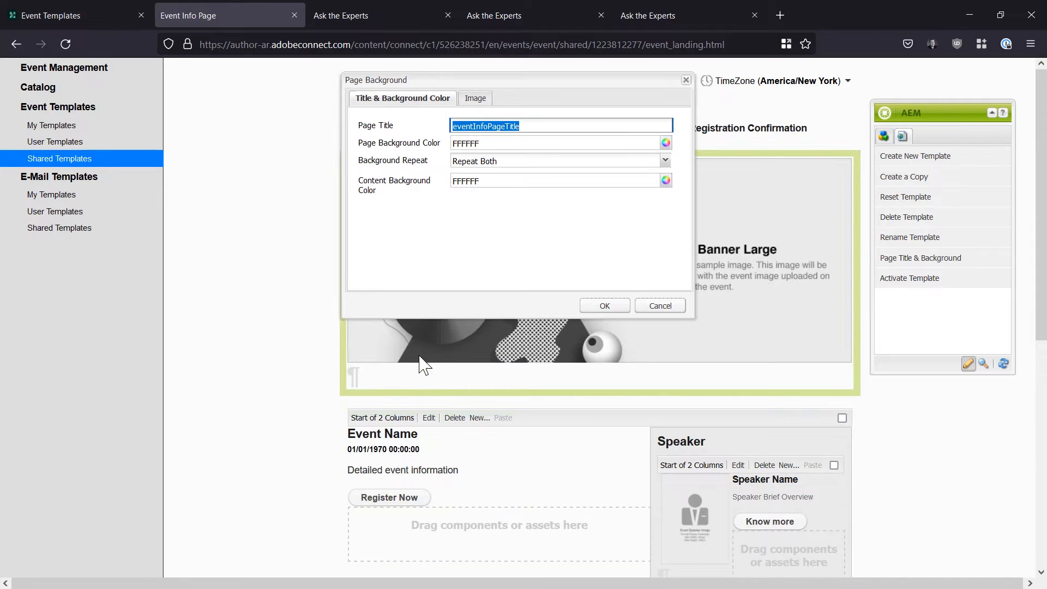
pyautogui.moveTo(668, 391)
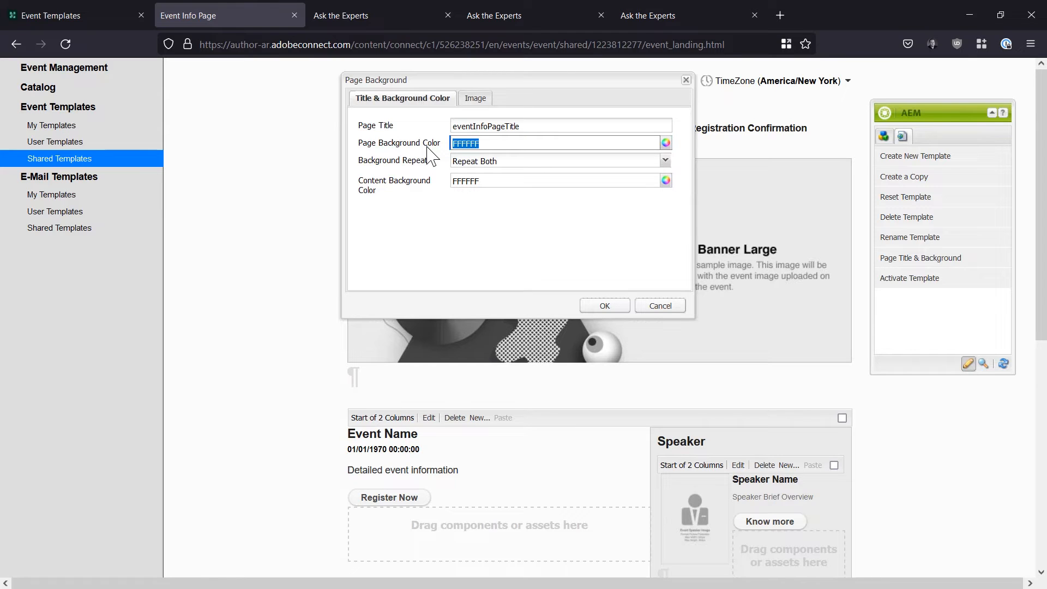
pyautogui.write('CCCCCC')
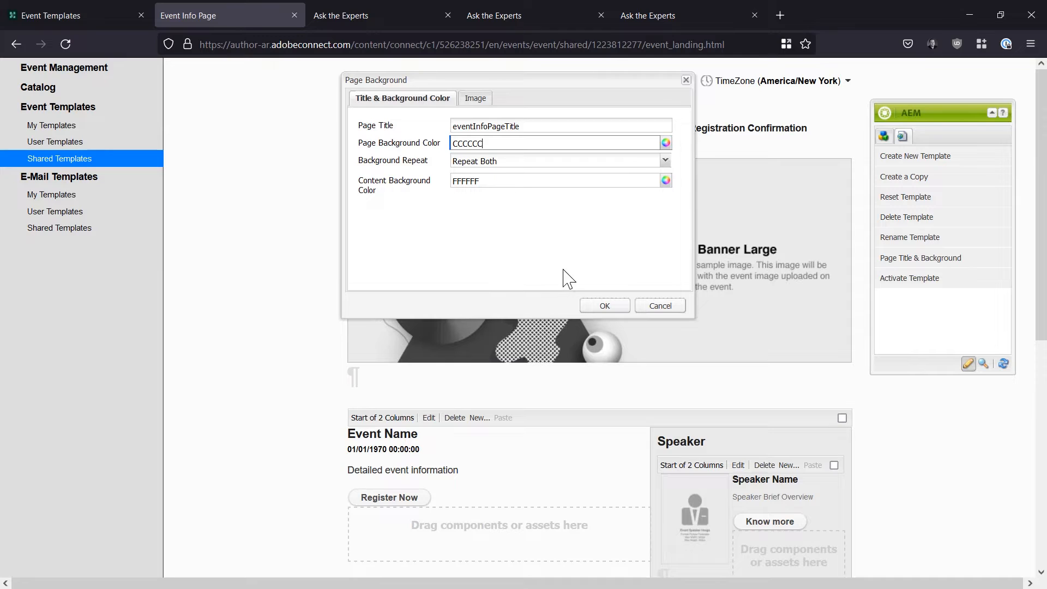
pyautogui.click(603, 305)
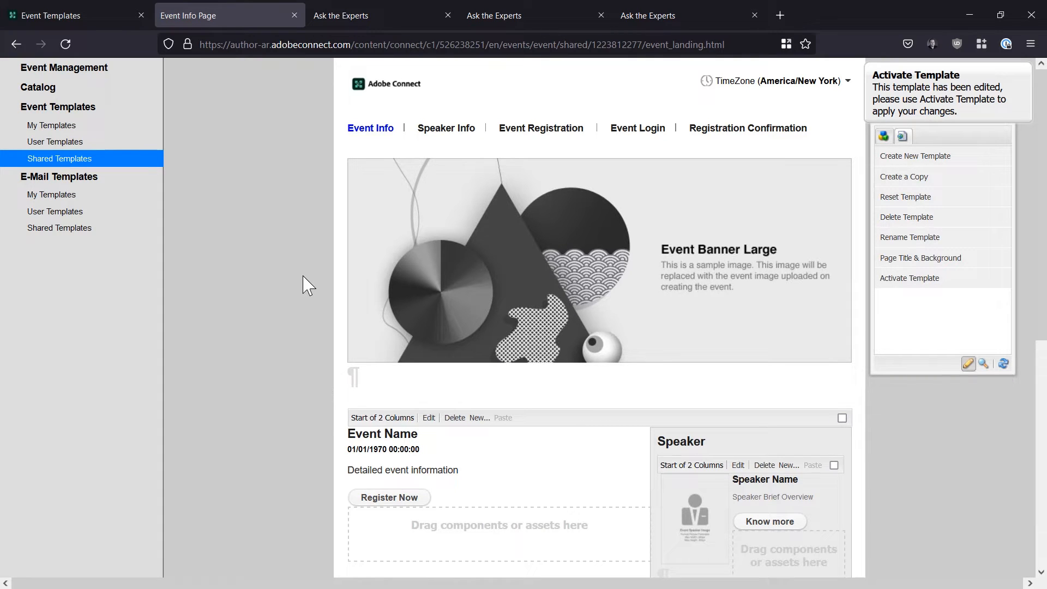
# - Dismiss the Activate Template notice and show the Sidekick's Components list
pyautogui.click(554, 273)
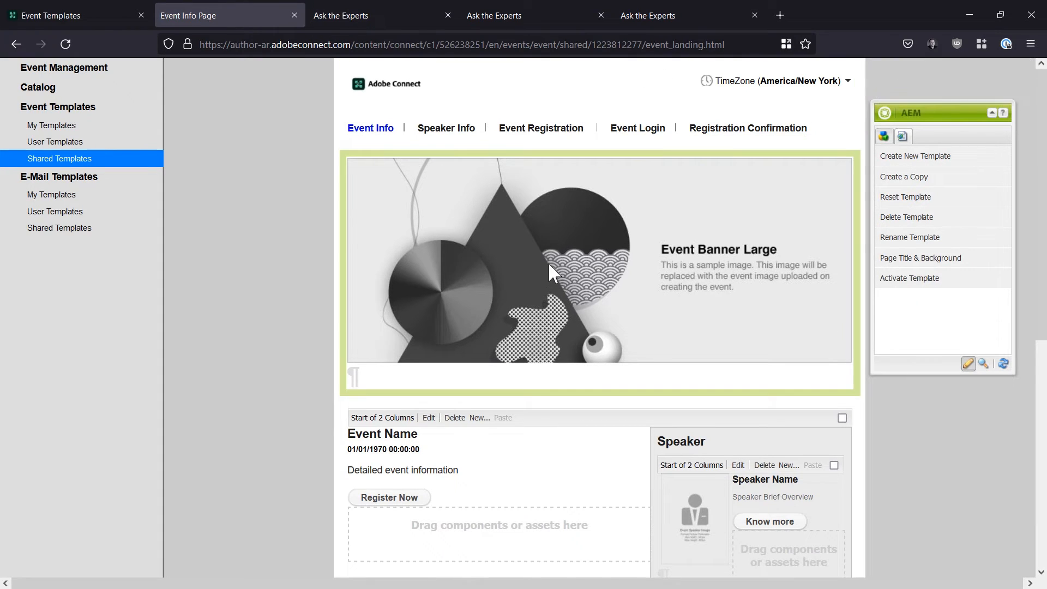
pyautogui.scroll(-3)
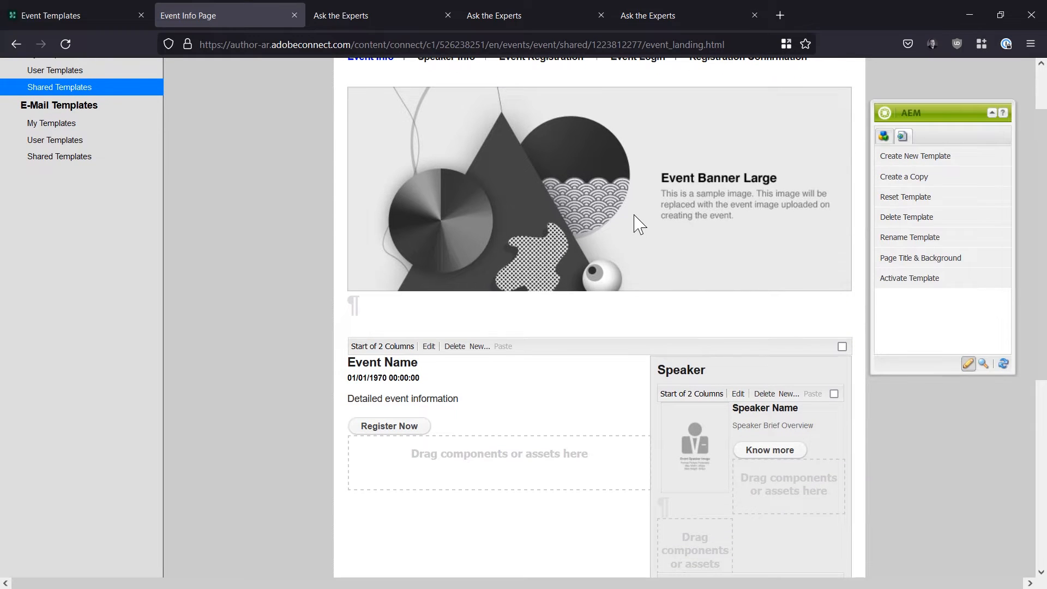
pyautogui.moveTo(653, 220)
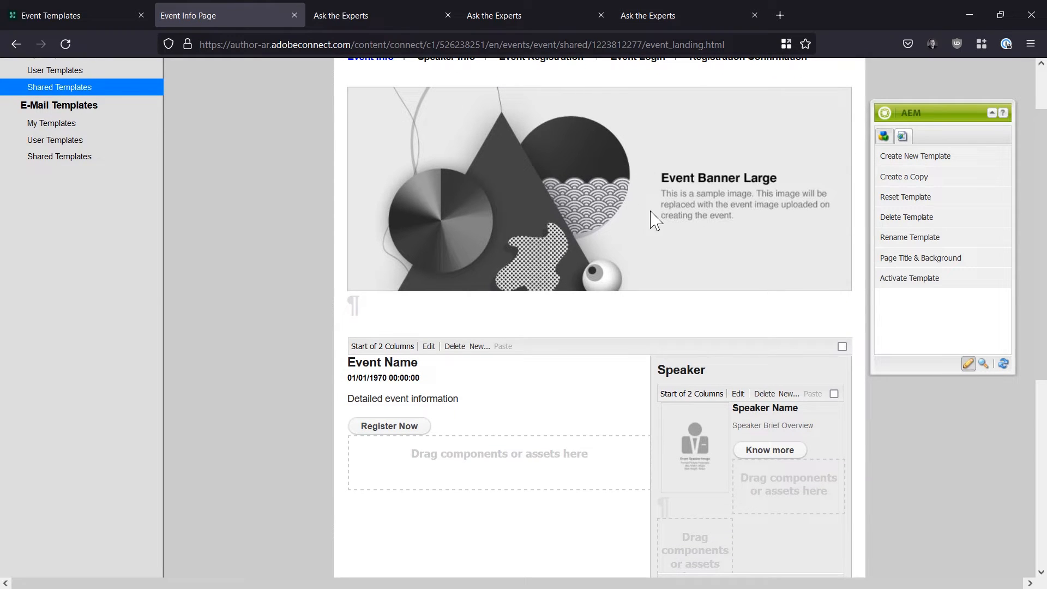
pyautogui.moveTo(730, 194)
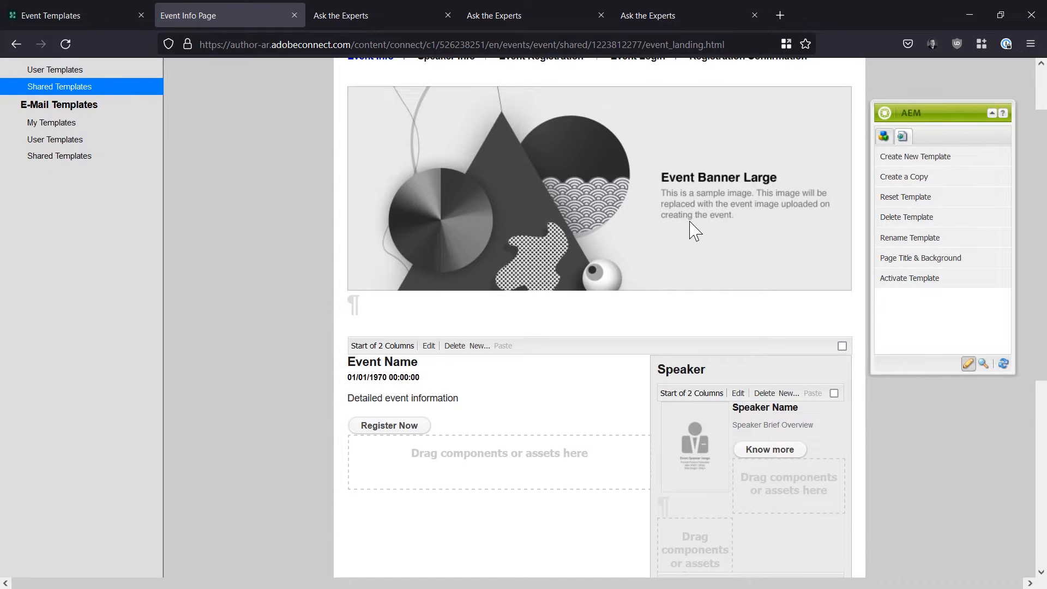
pyautogui.moveTo(649, 273)
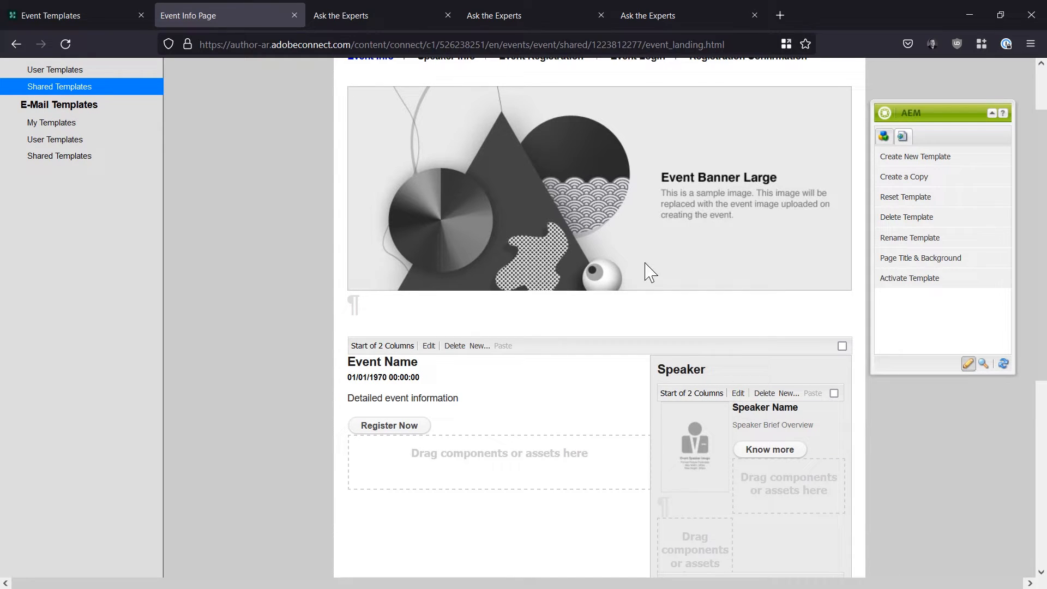
pyautogui.click(415, 377)
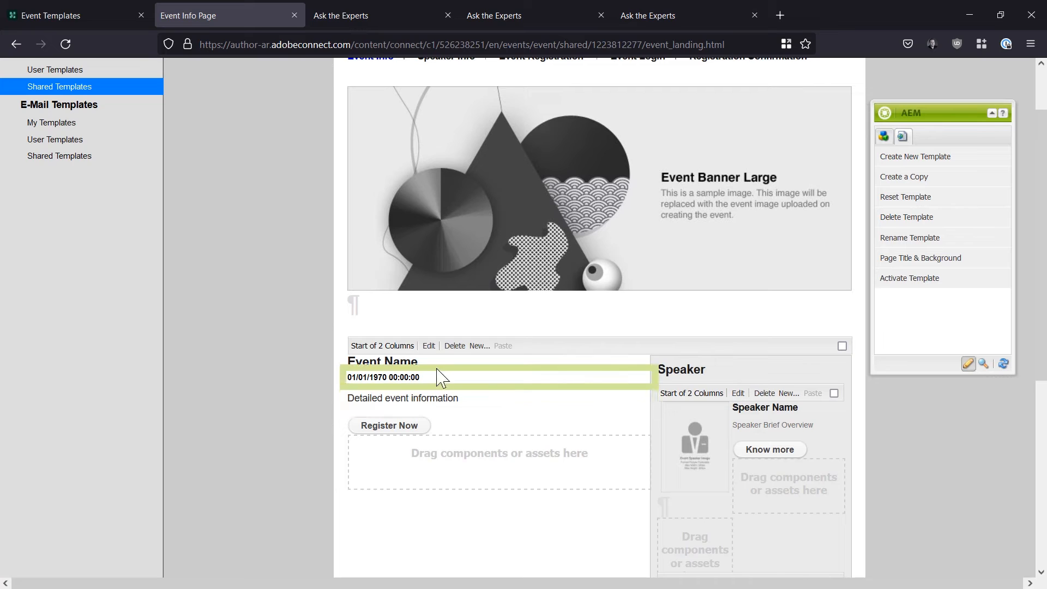
pyautogui.moveTo(445, 387)
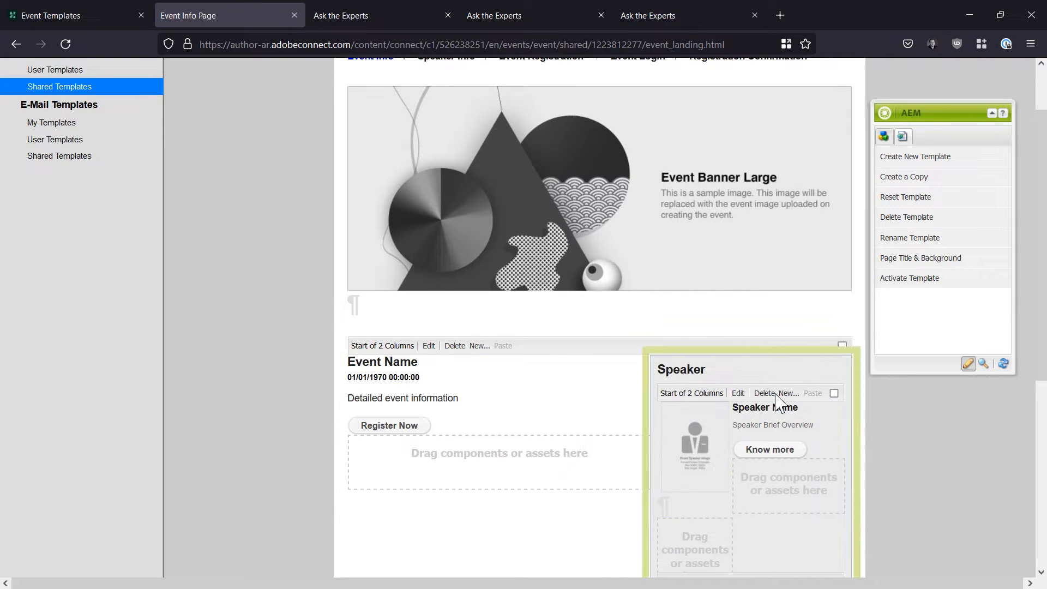
pyautogui.click(882, 136)
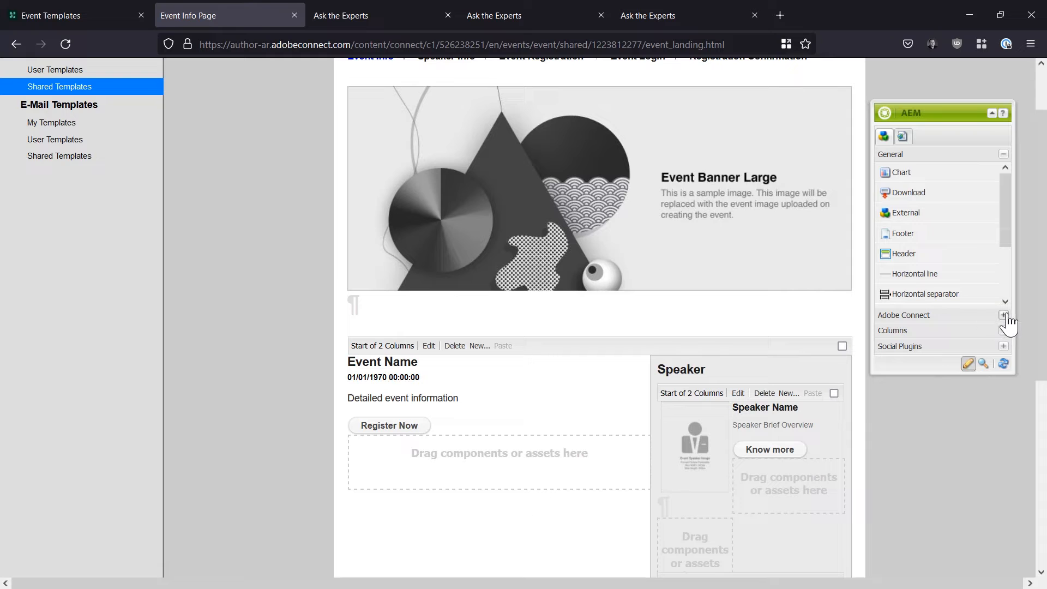
pyautogui.click(1002, 314)
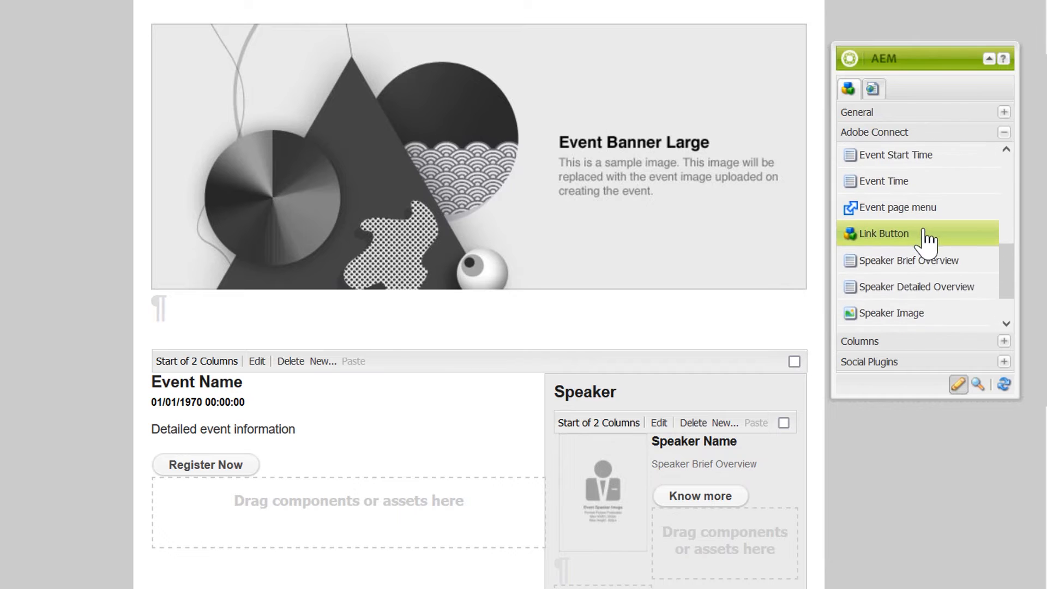
pyautogui.scroll(-3)
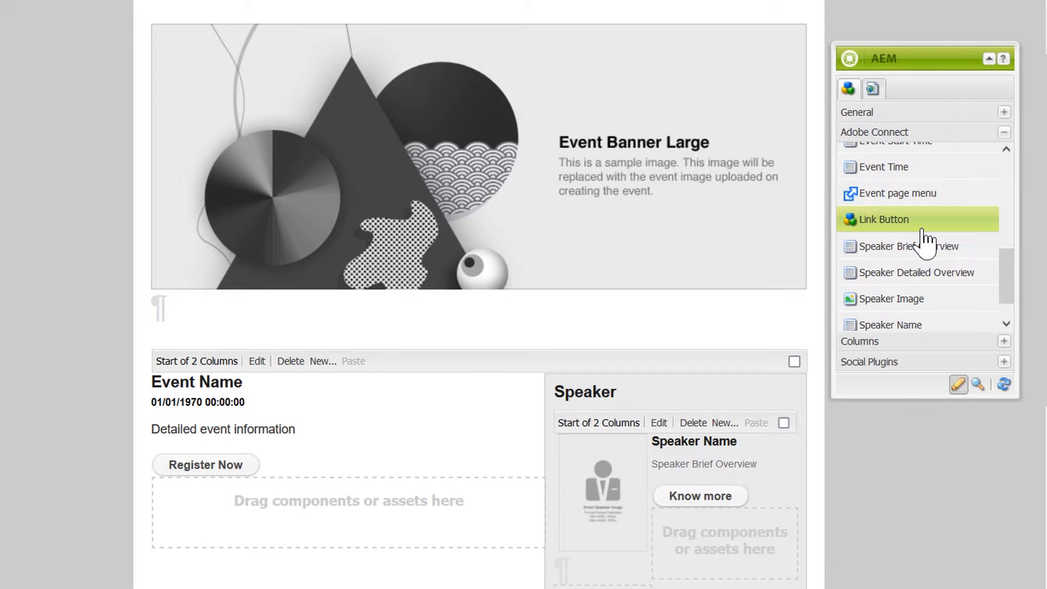
pyautogui.moveTo(894, 144)
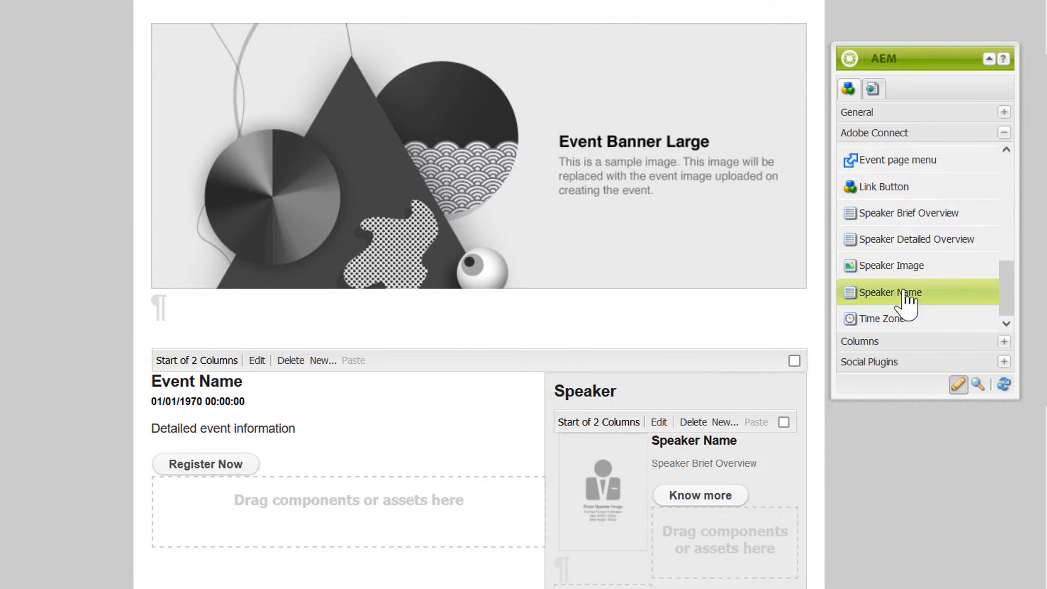
pyautogui.moveTo(992, 141)
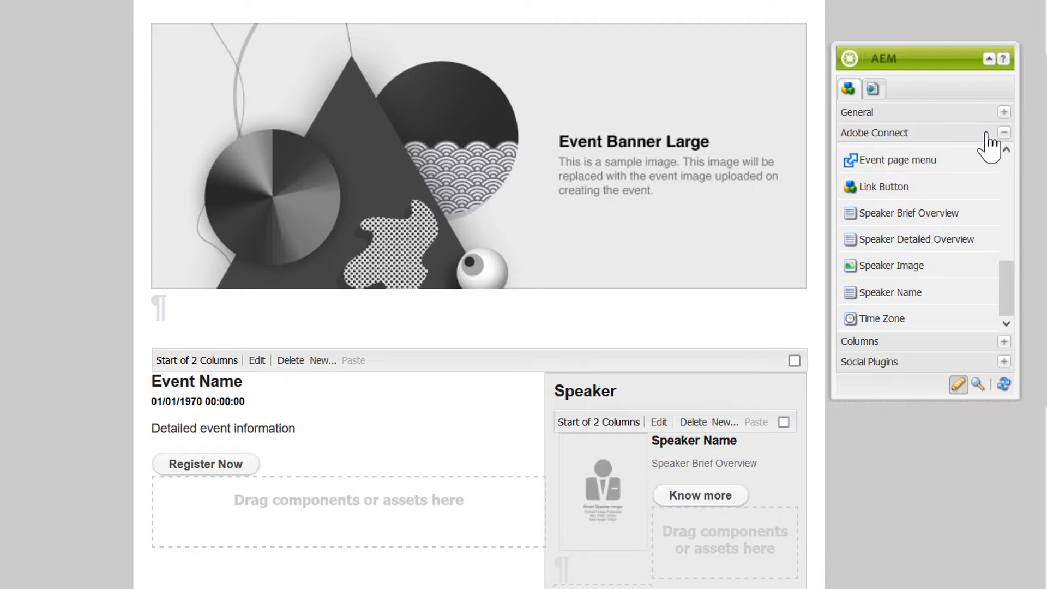
pyautogui.click(1004, 112)
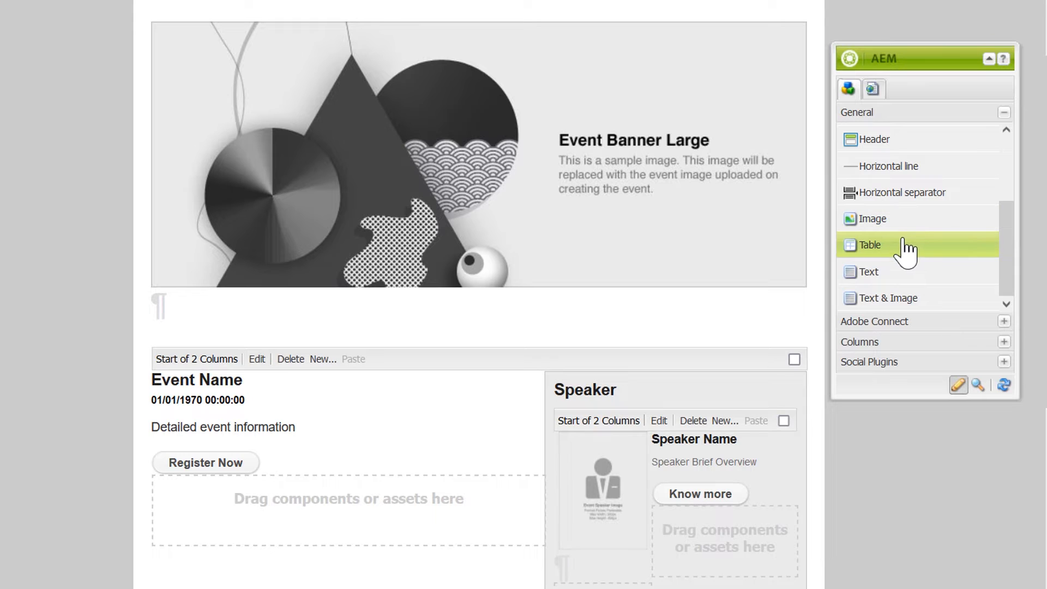
pyautogui.moveTo(870, 219)
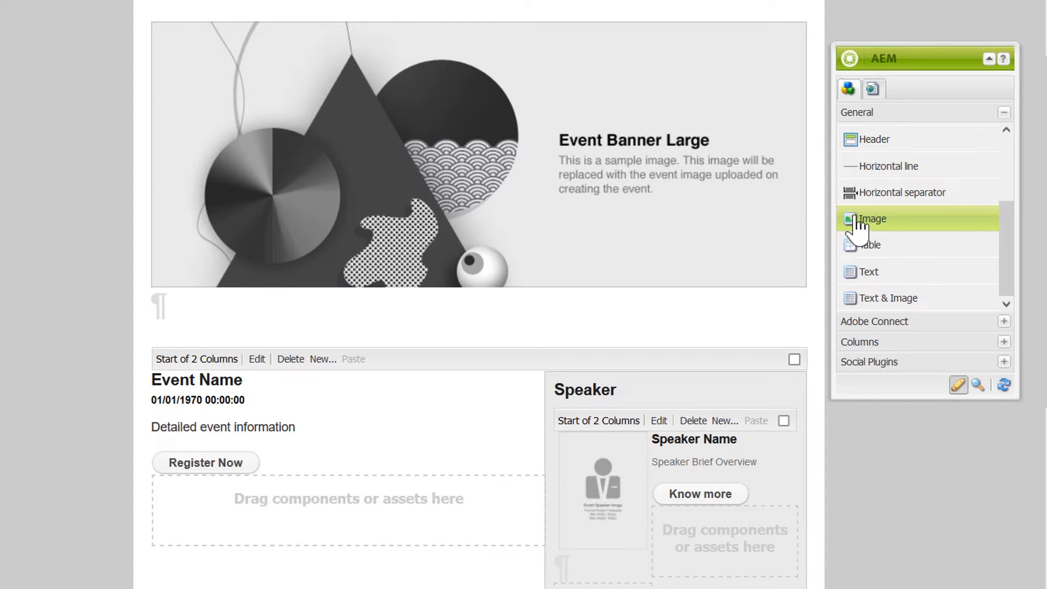
# - Place an Image component below 'Detailed event information' and select it
pyautogui.click(873, 218)
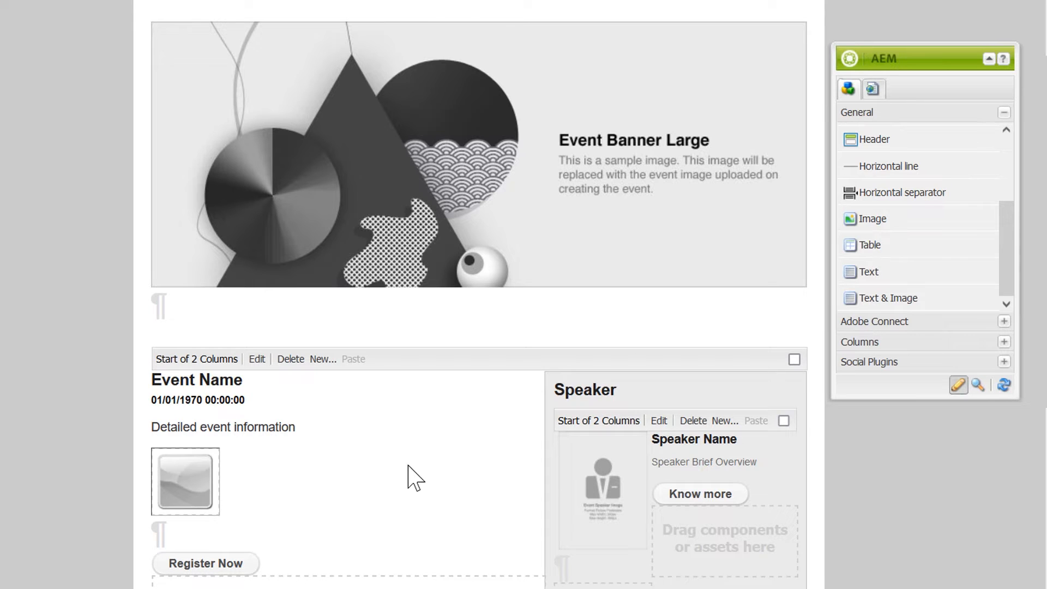
pyautogui.click(194, 481)
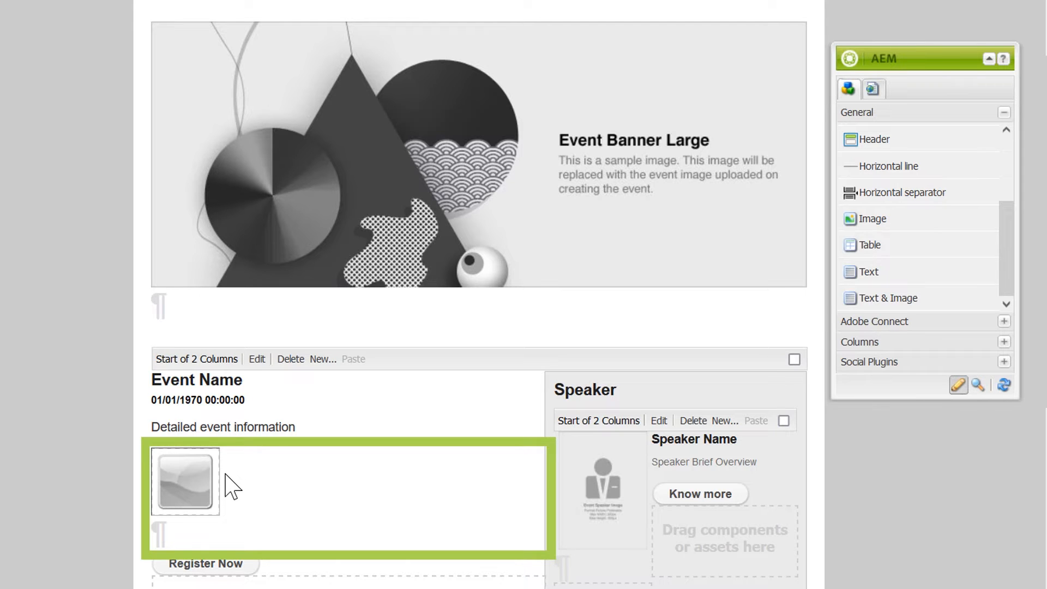
pyautogui.moveTo(462, 554)
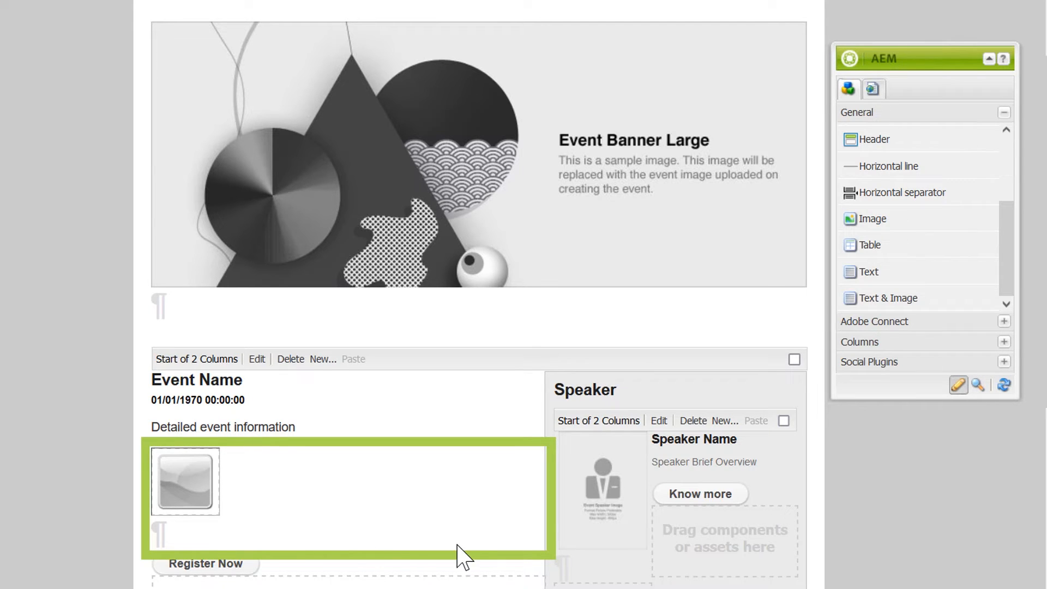
pyautogui.moveTo(473, 537)
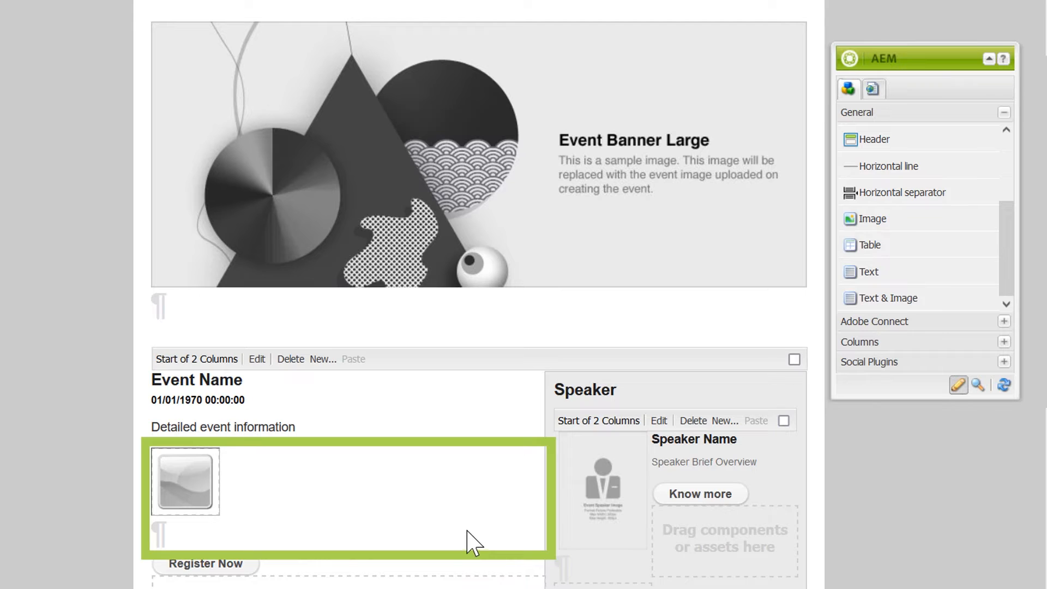
# - Review the new image component's Advanced fields (title, alt text, link, description, size) without uploading an image
pyautogui.rightClick(185, 482)
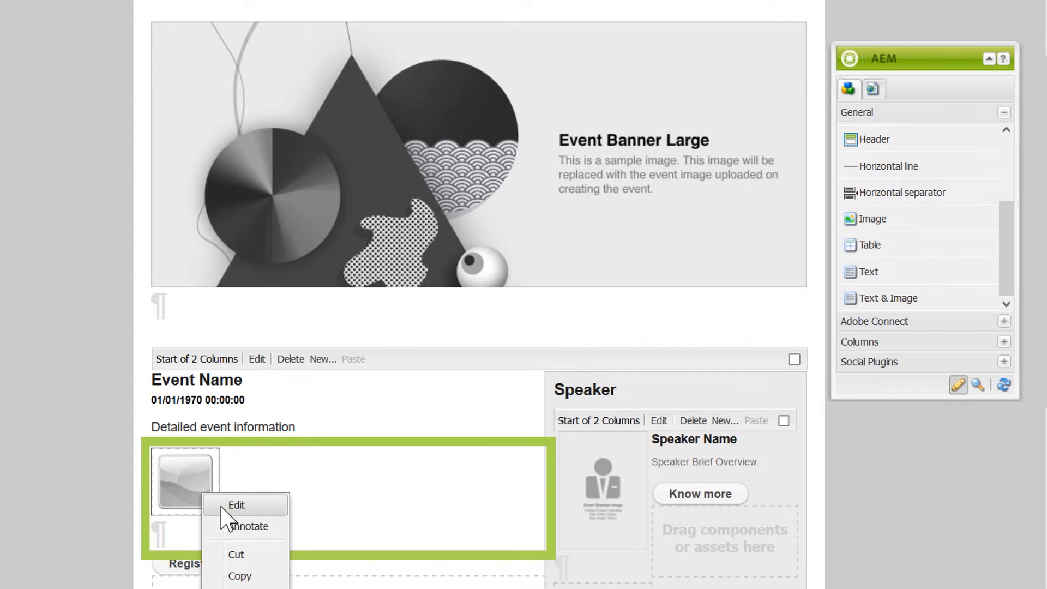
pyautogui.moveTo(271, 521)
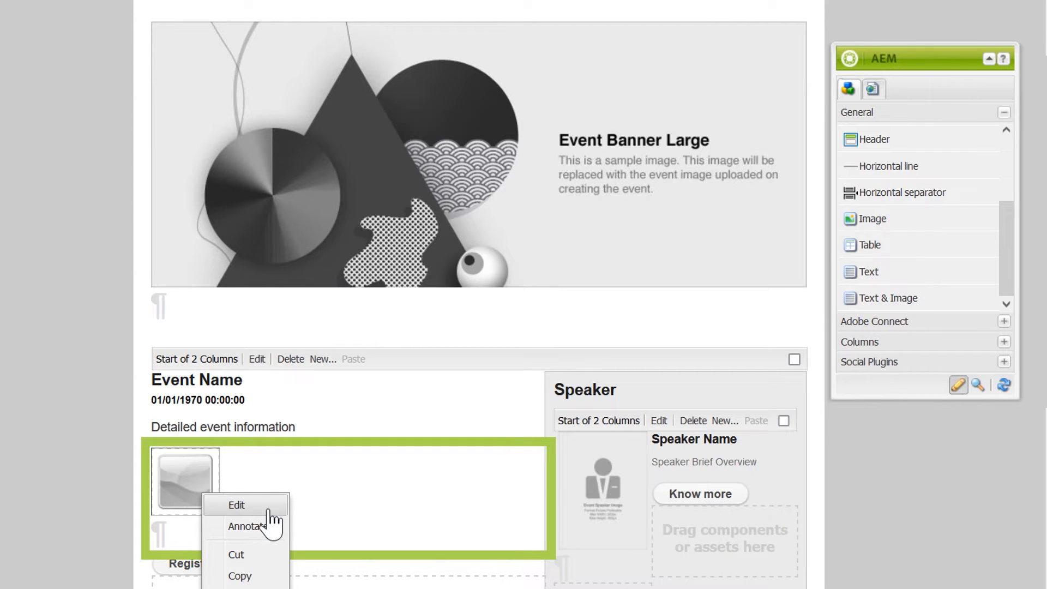
pyautogui.click(237, 505)
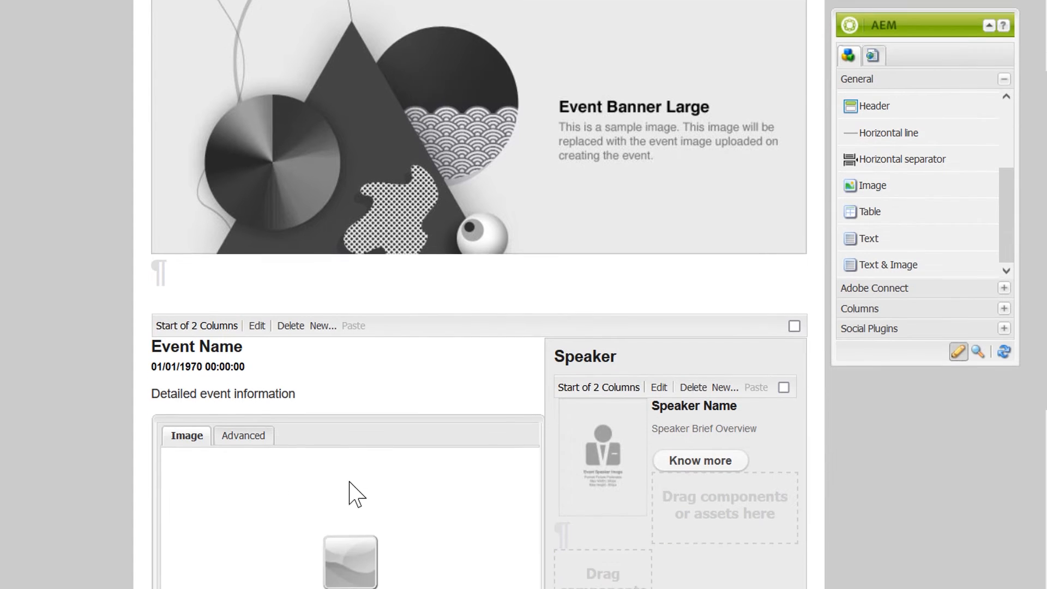
pyautogui.scroll(-3)
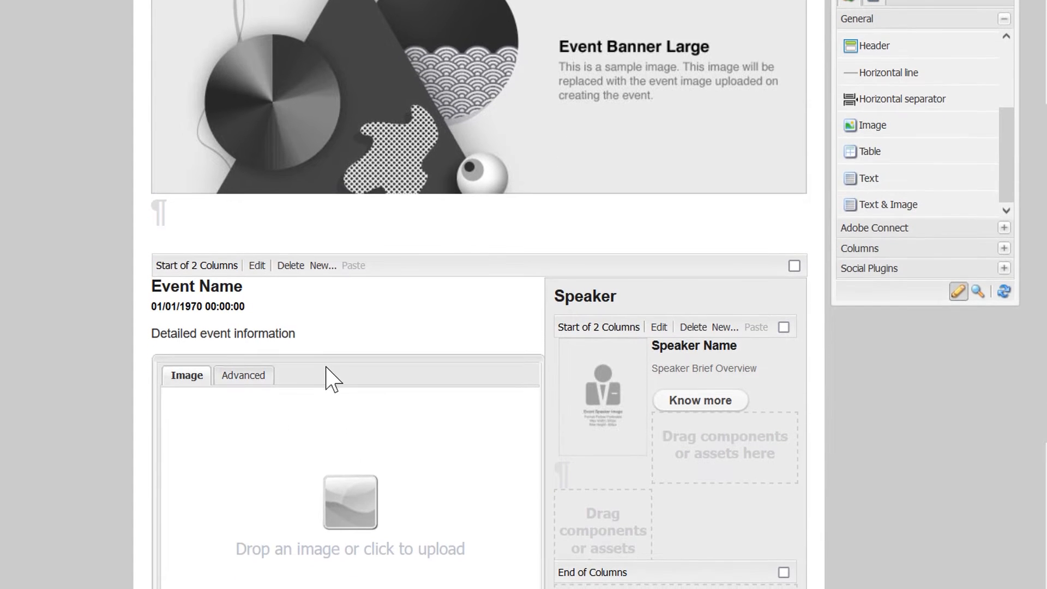
pyautogui.scroll(-3)
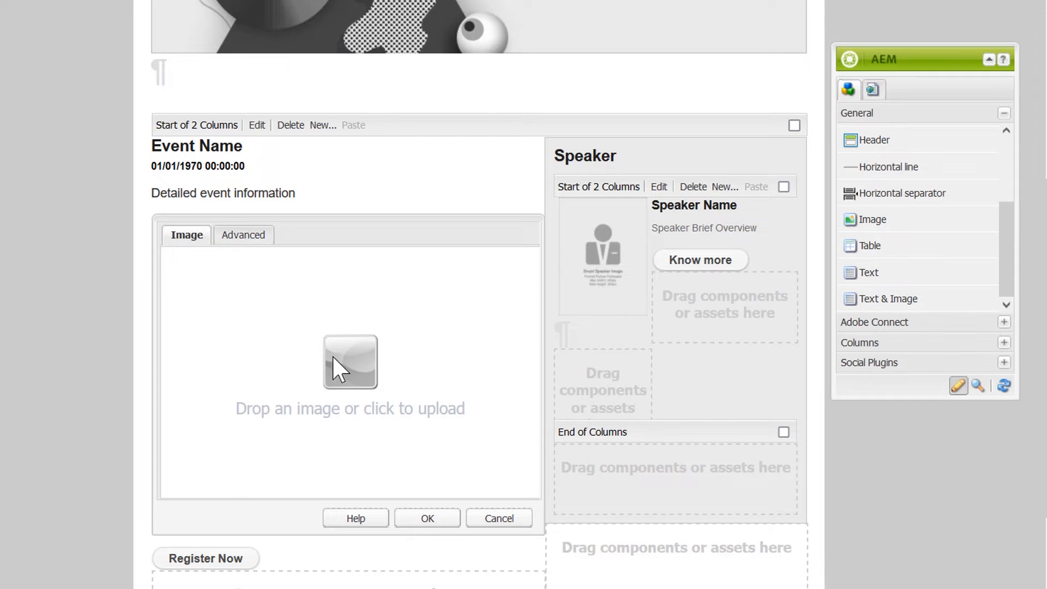
pyautogui.moveTo(99, 517)
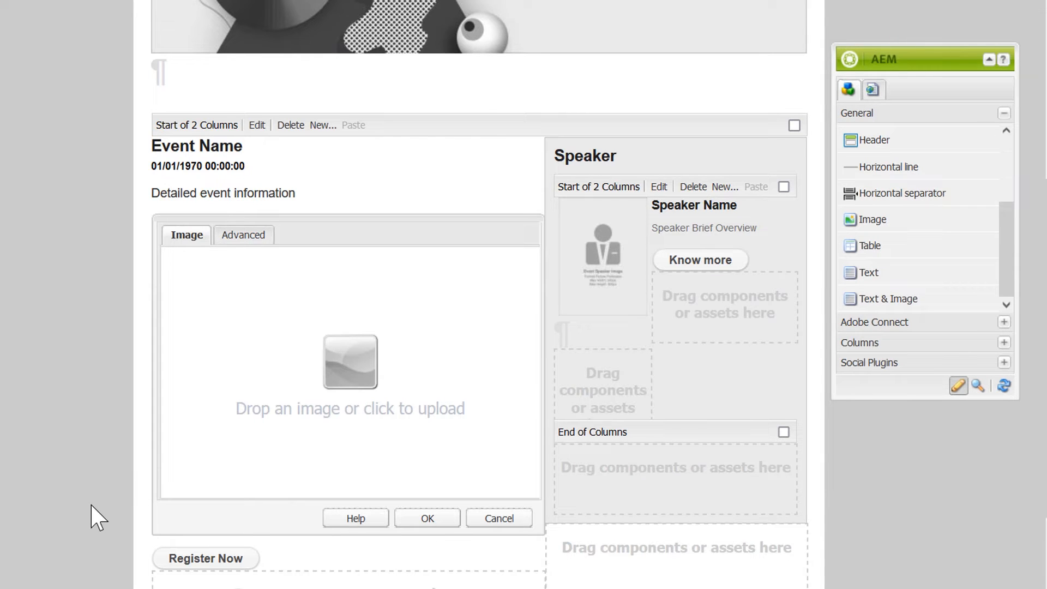
pyautogui.moveTo(299, 390)
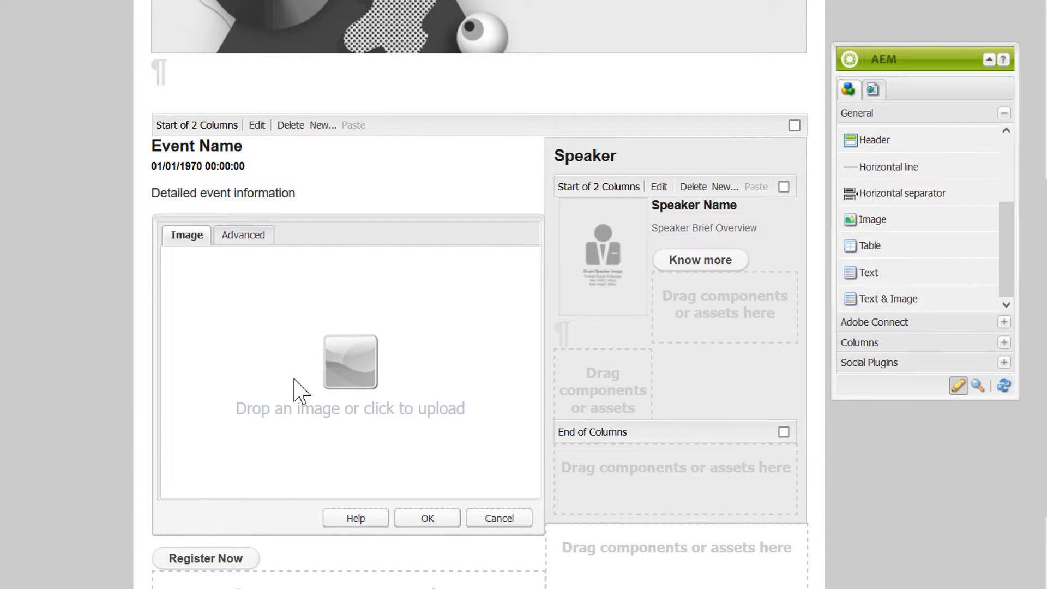
pyautogui.moveTo(333, 384)
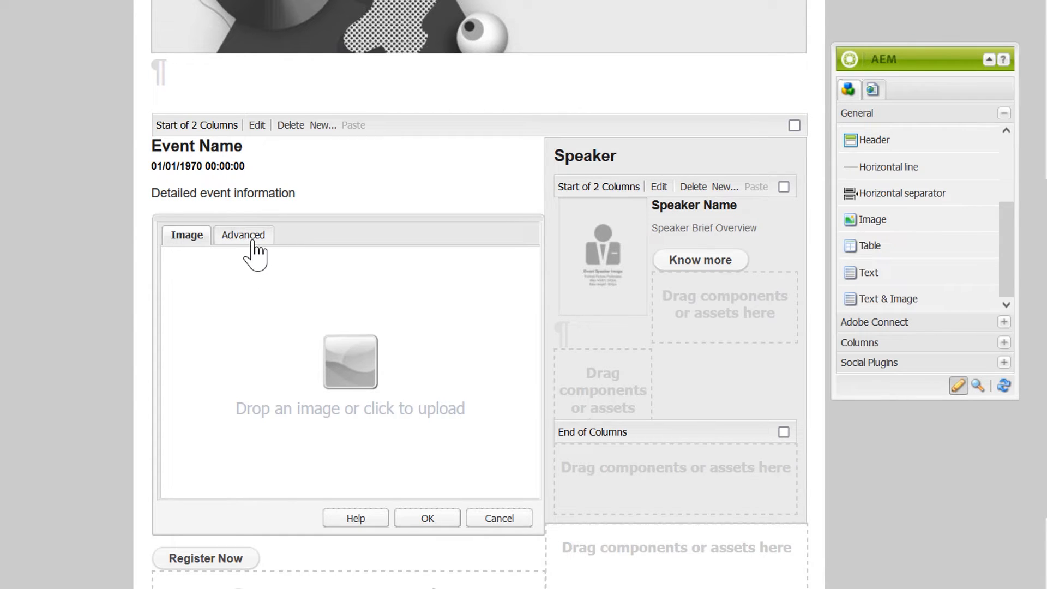
pyautogui.click(242, 235)
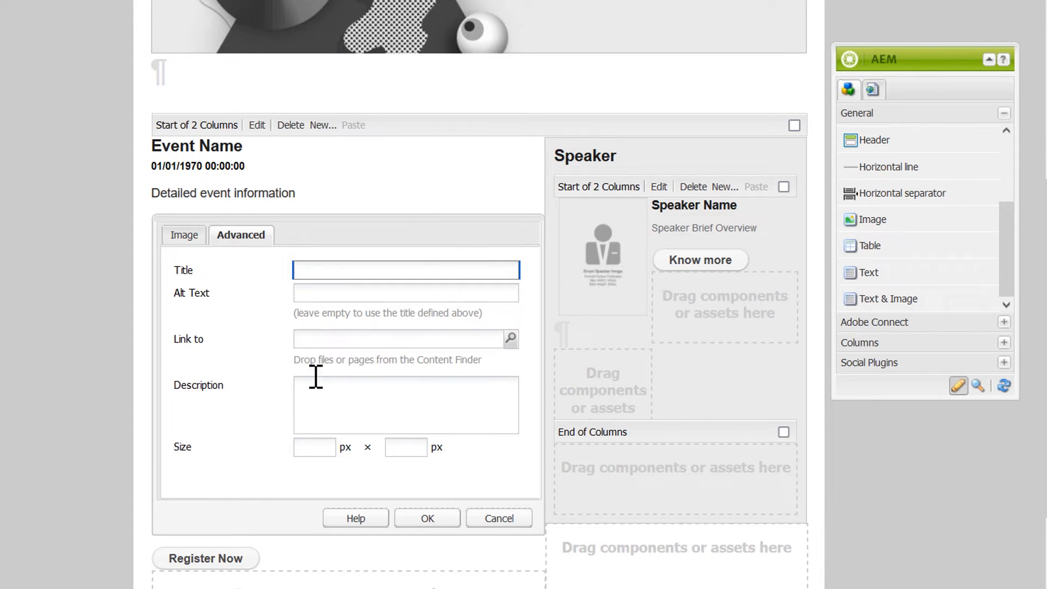
pyautogui.moveTo(314, 448)
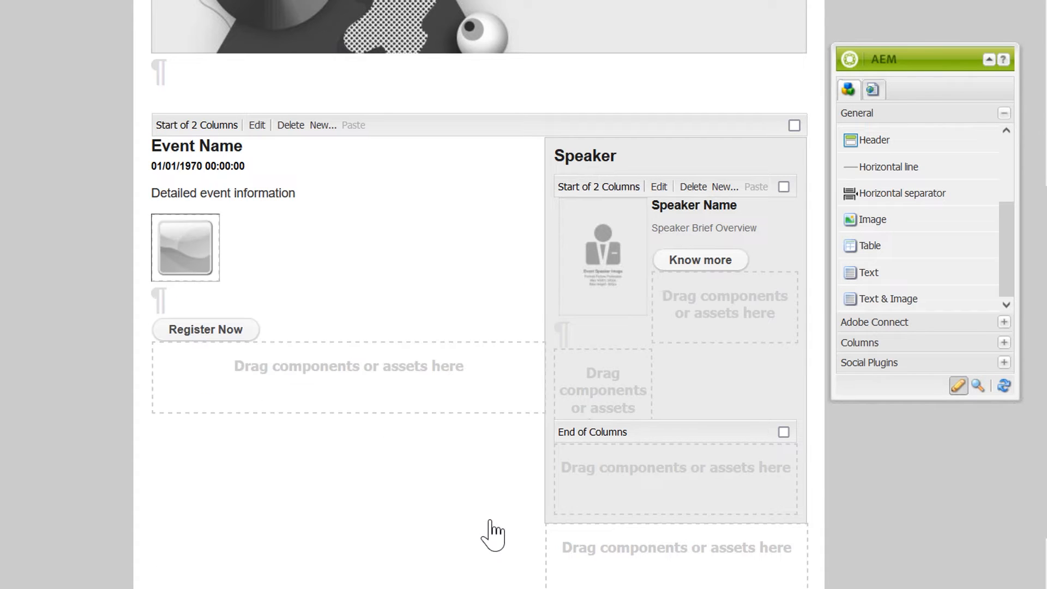
pyautogui.moveTo(872, 219)
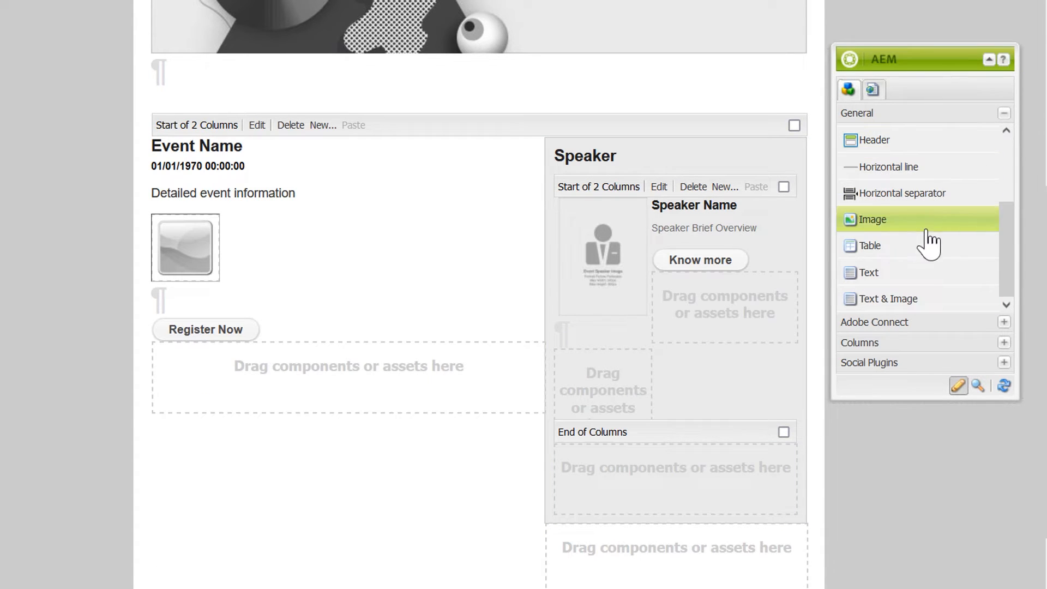
pyautogui.moveTo(898, 337)
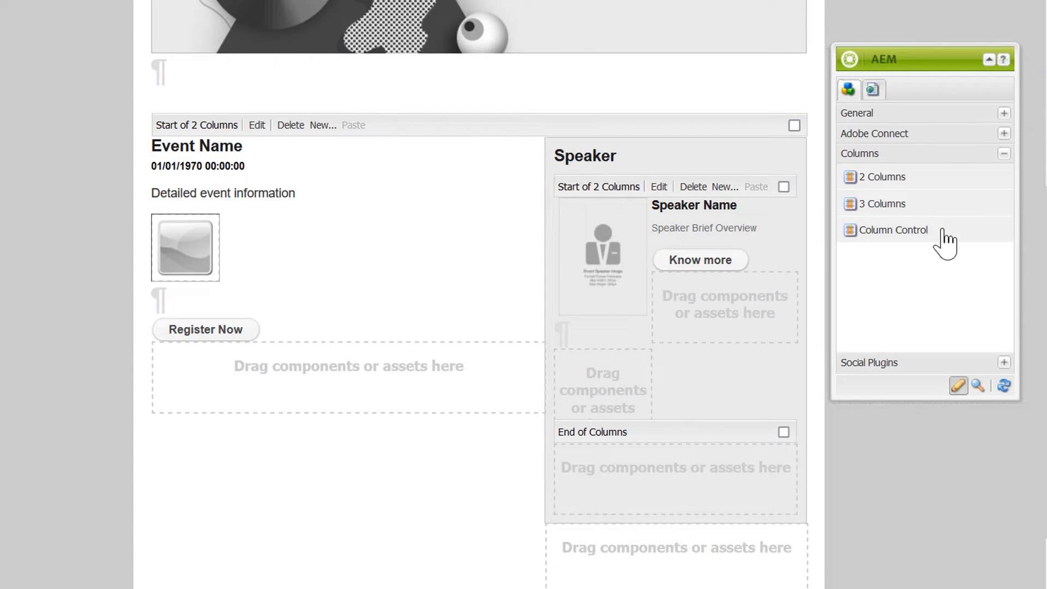
pyautogui.moveTo(290, 73)
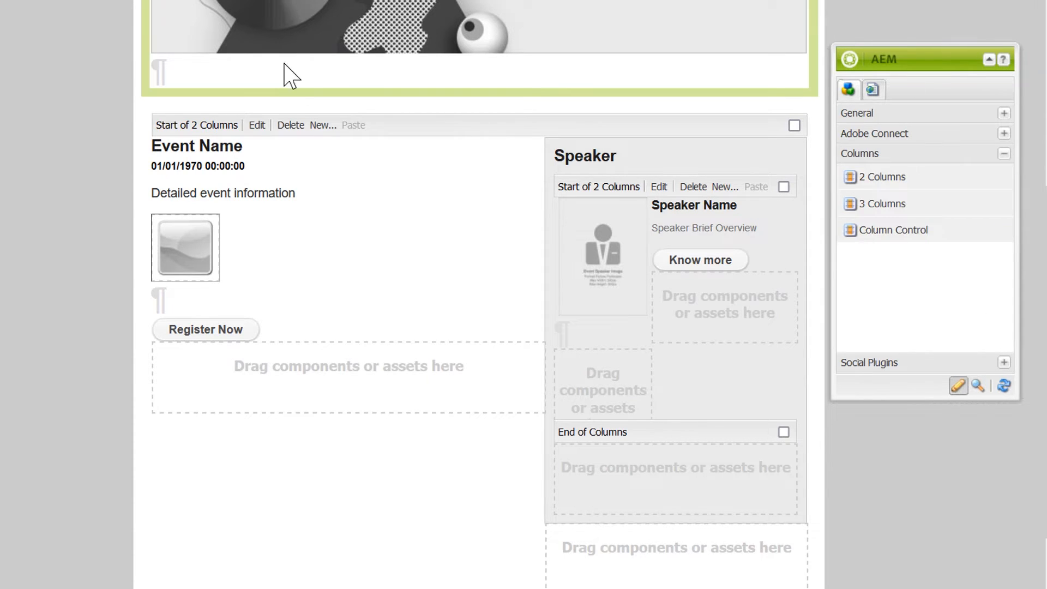
# - Scroll the template page up to view the column layout components in the Sidekick
pyautogui.scroll(3)
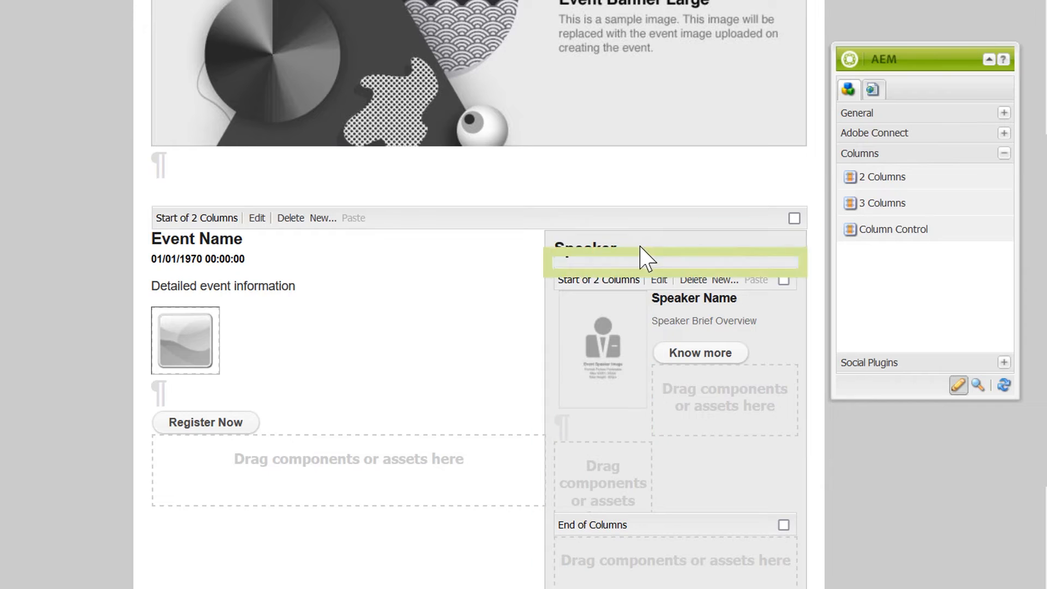
pyautogui.moveTo(676, 401)
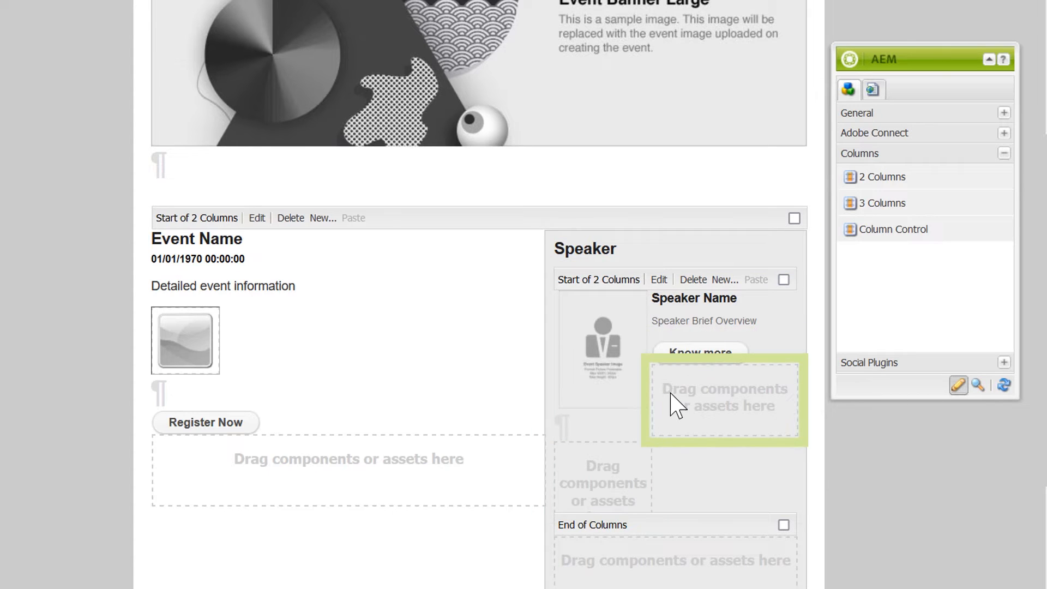
pyautogui.moveTo(304, 261)
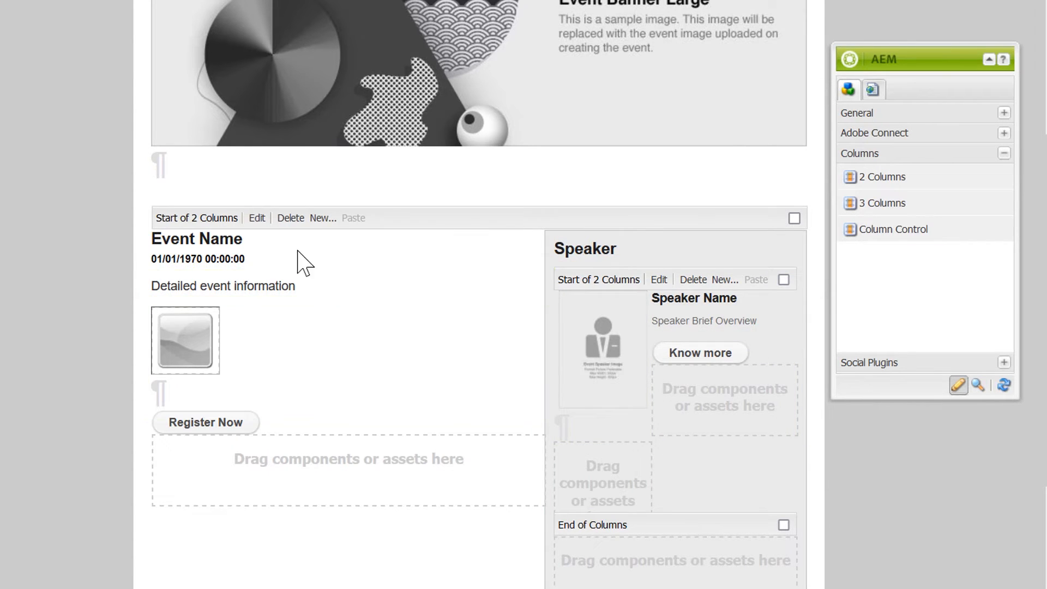
pyautogui.click(256, 218)
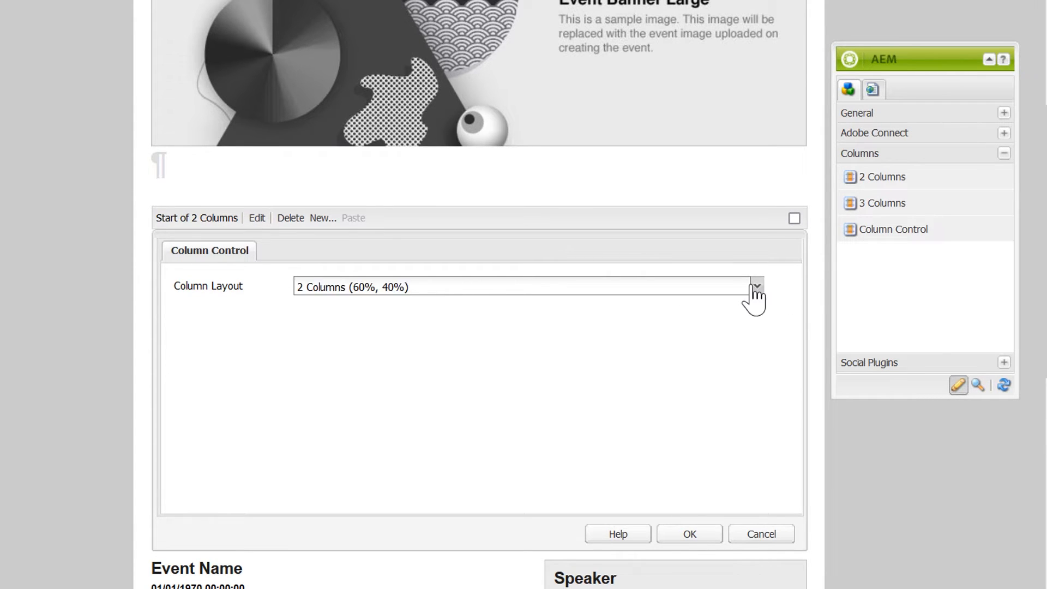
pyautogui.click(755, 287)
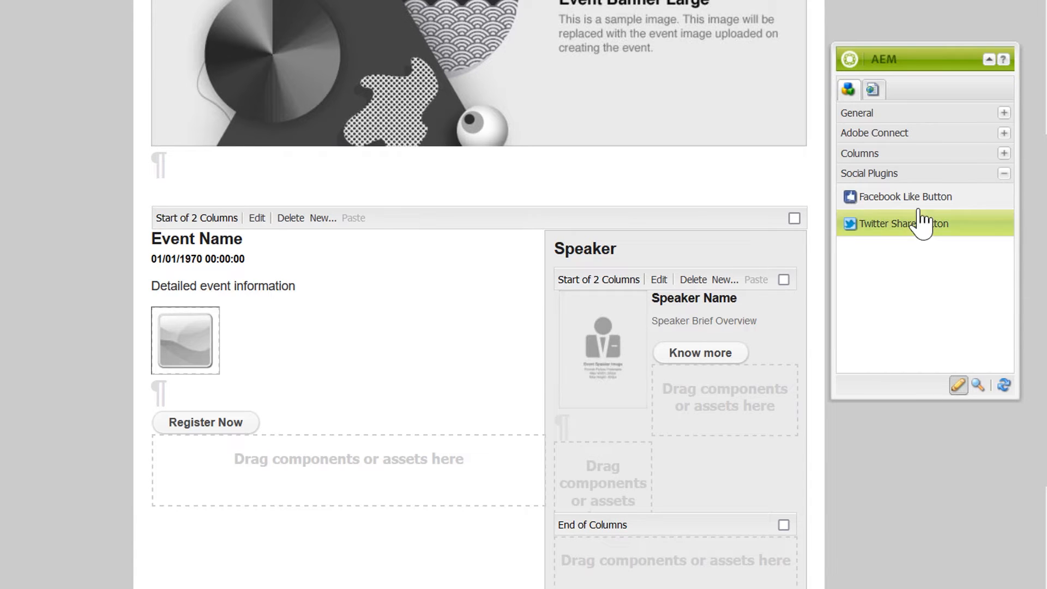
pyautogui.moveTo(922, 244)
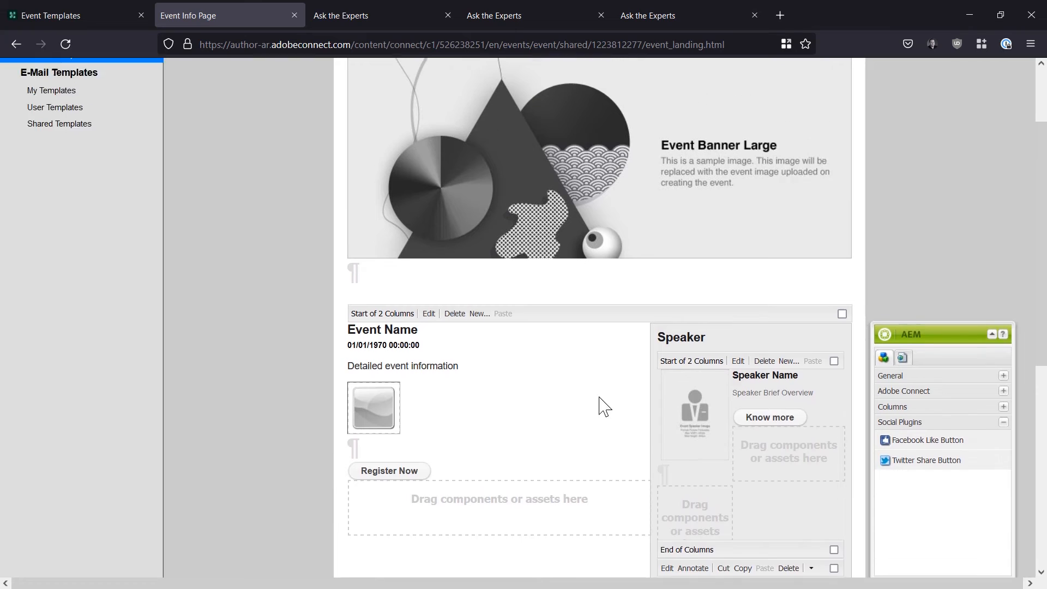
pyautogui.scroll(3)
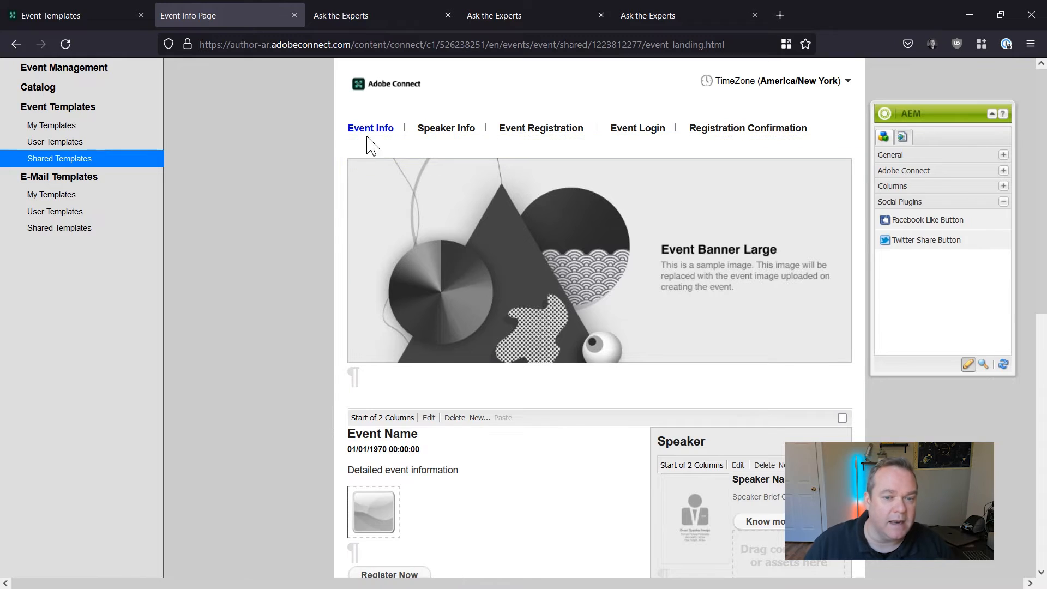
pyautogui.moveTo(637, 128)
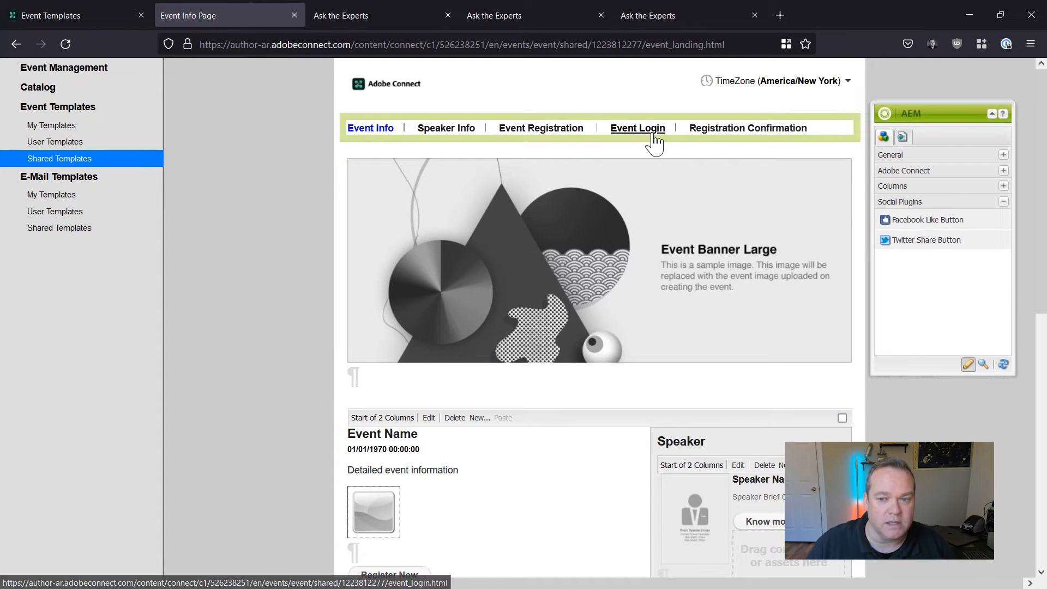
pyautogui.moveTo(445, 127)
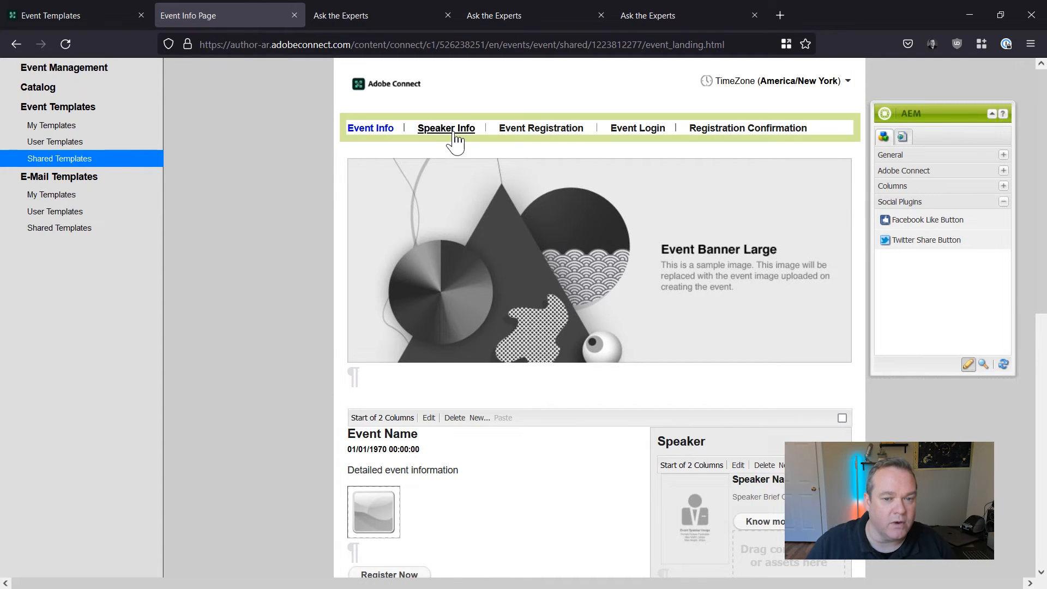
# - Set the Speaker Info page's Page Background Color to CCCCCC via Page Title & Background
pyautogui.click(445, 128)
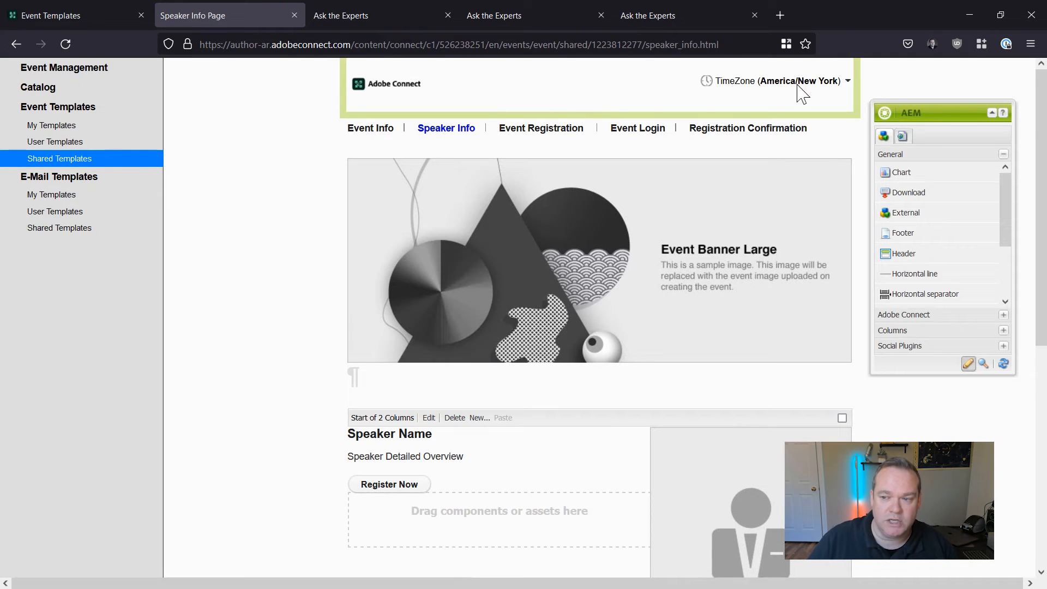
pyautogui.click(902, 137)
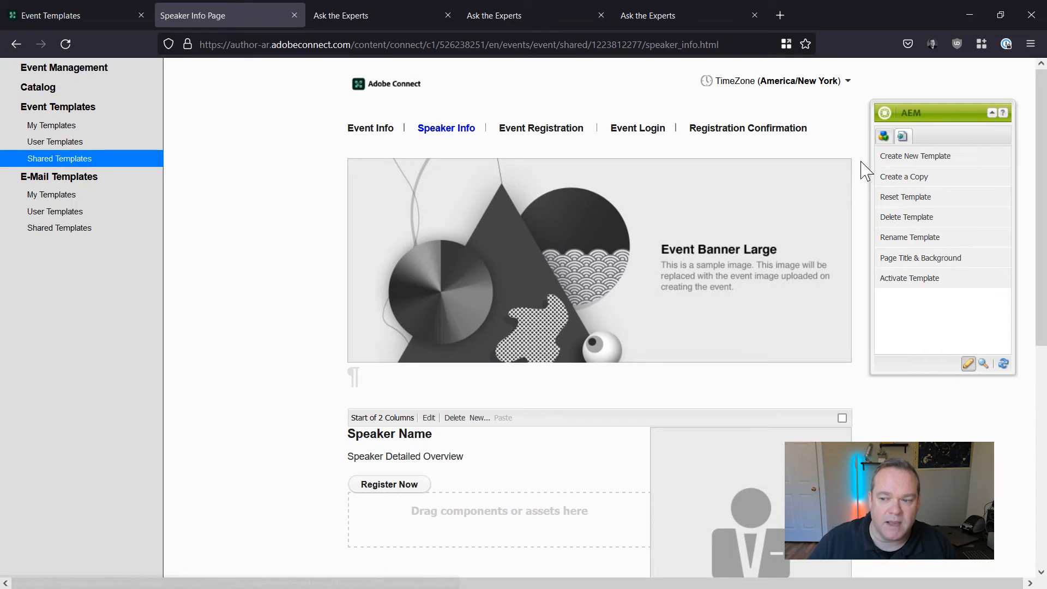
pyautogui.moveTo(920, 257)
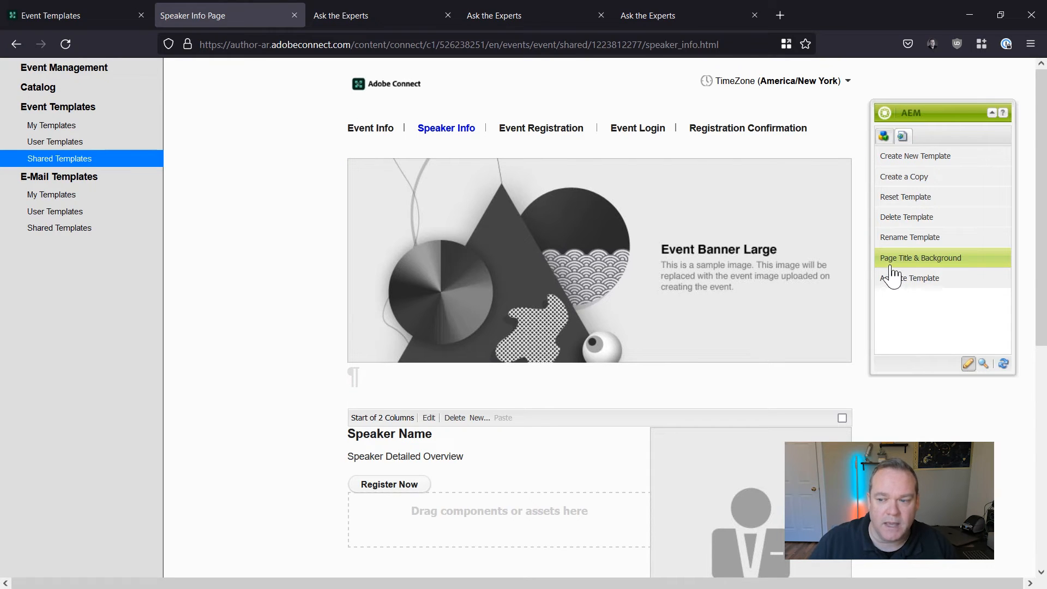
pyautogui.click(921, 258)
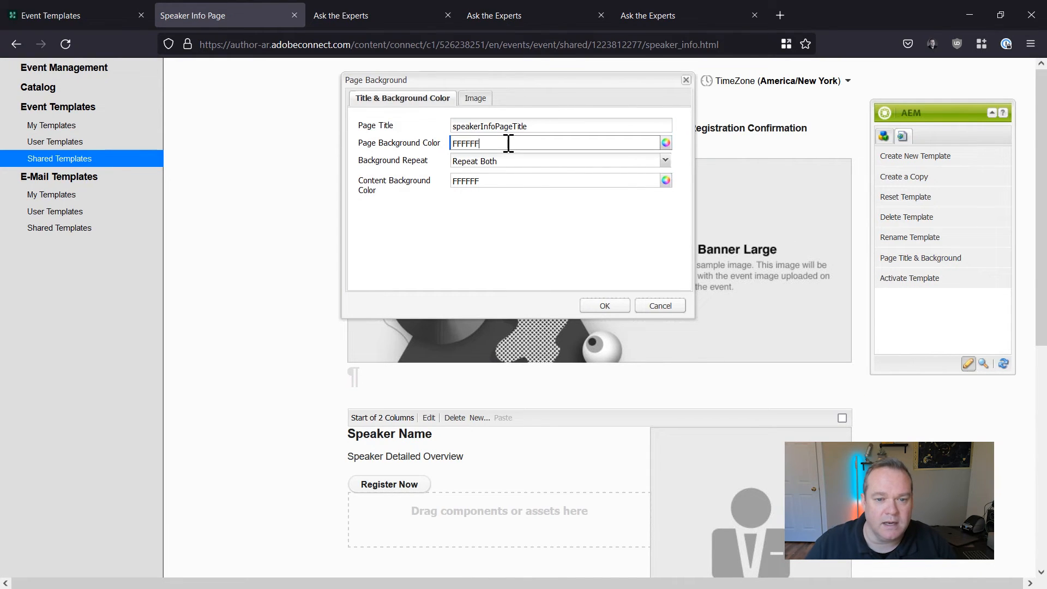
pyautogui.write('CCCC')
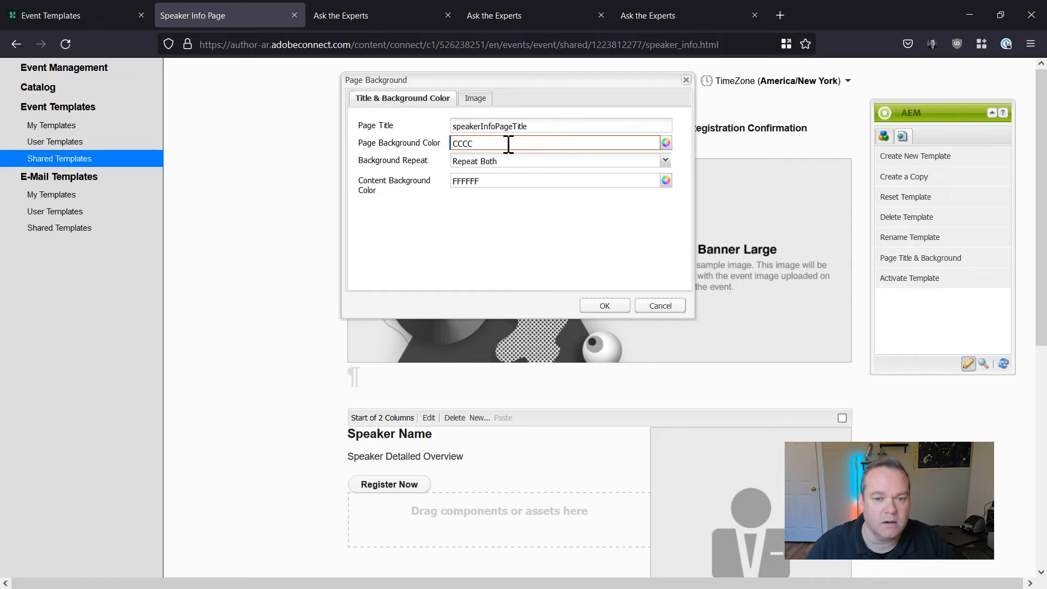
pyautogui.write('CC')
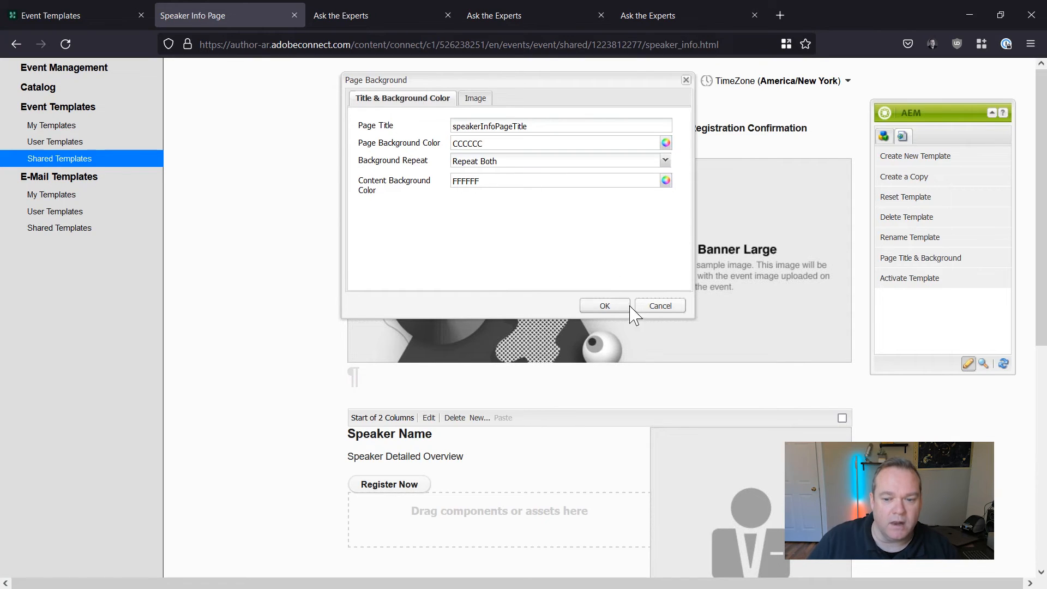
pyautogui.click(603, 305)
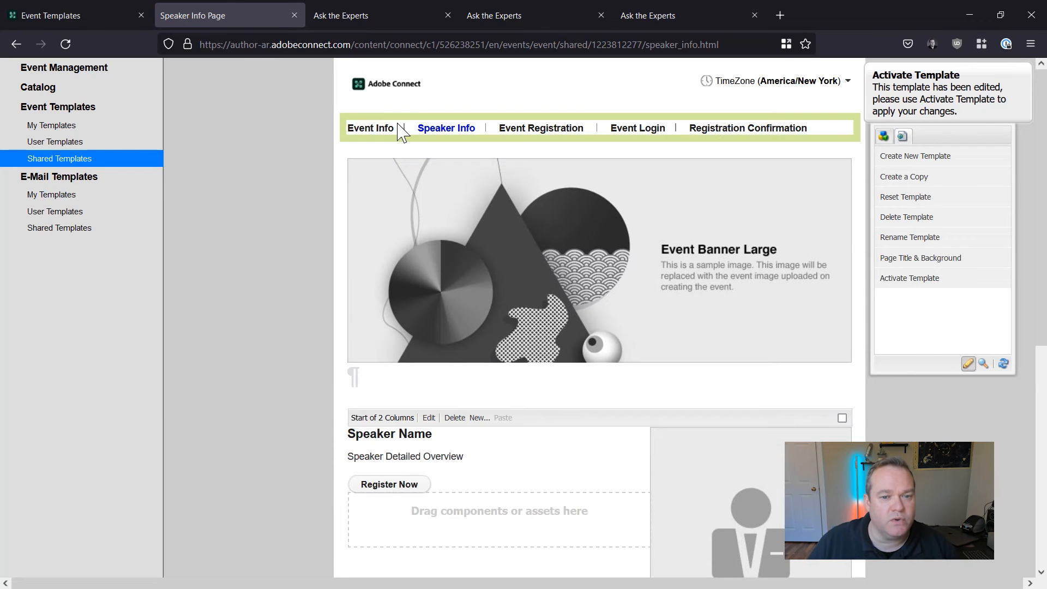
pyautogui.moveTo(541, 128)
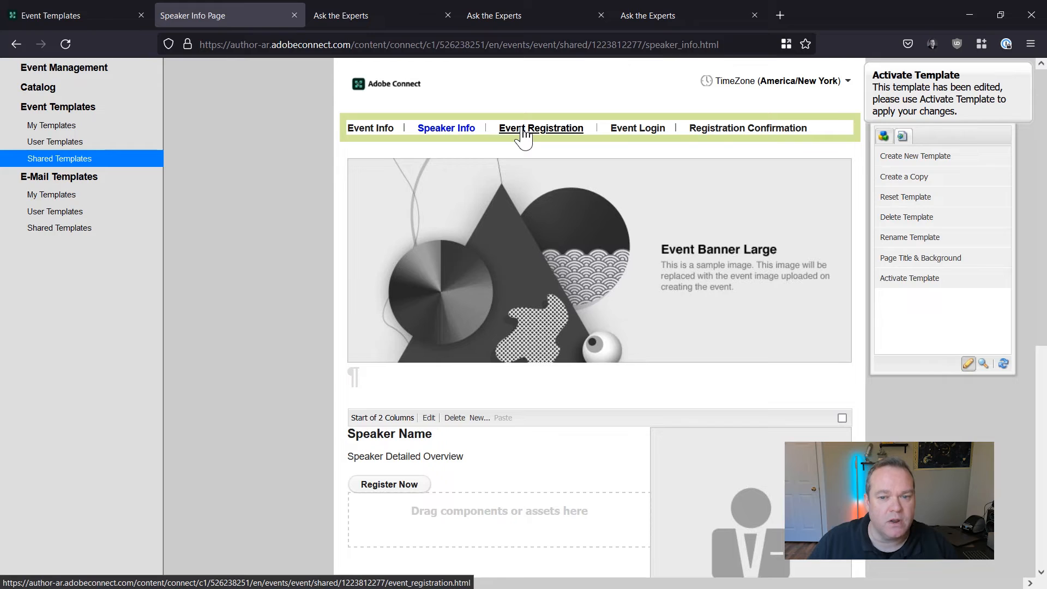
# - Go to the Event Registration page and select its Registration Form component
pyautogui.click(540, 128)
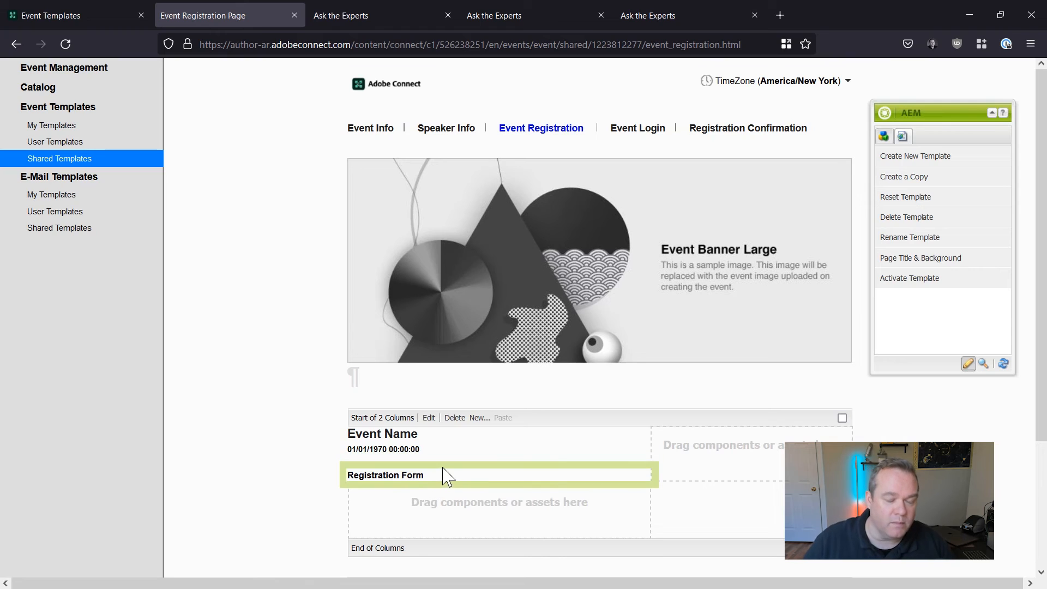
pyautogui.moveTo(444, 475)
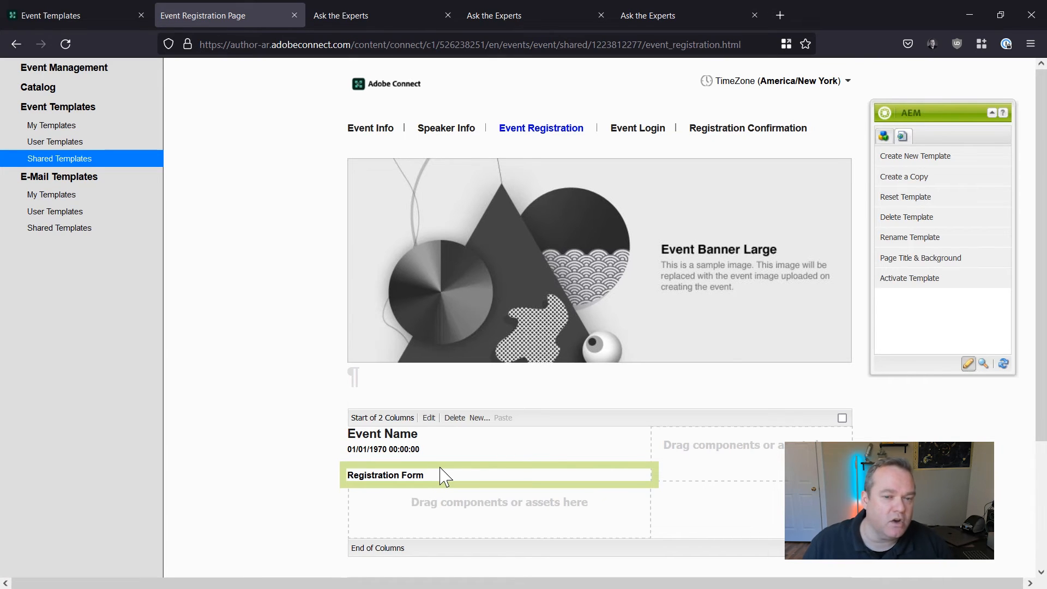
pyautogui.scroll(-3)
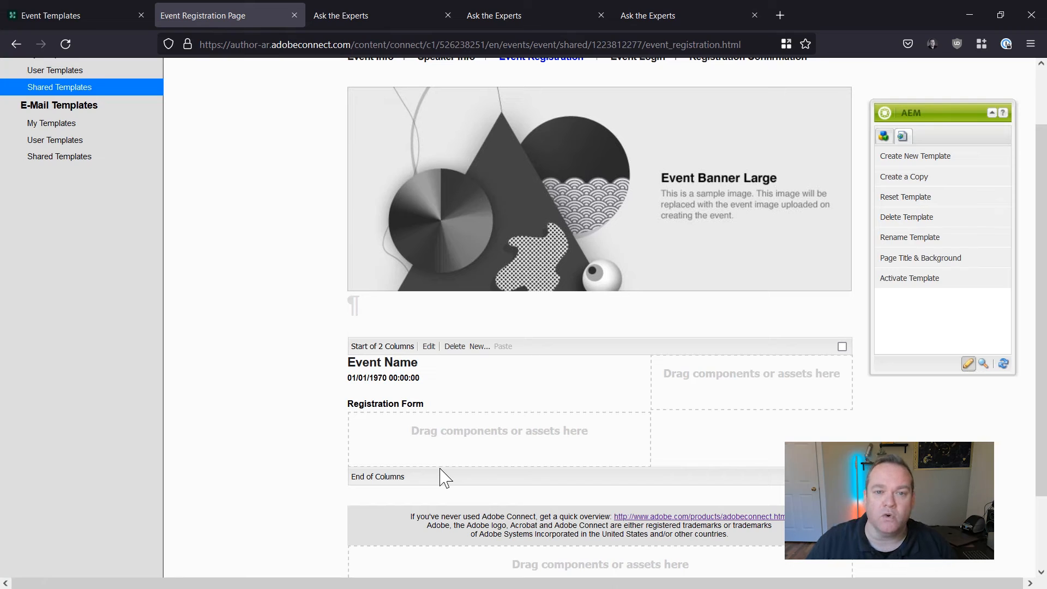
pyautogui.click(385, 404)
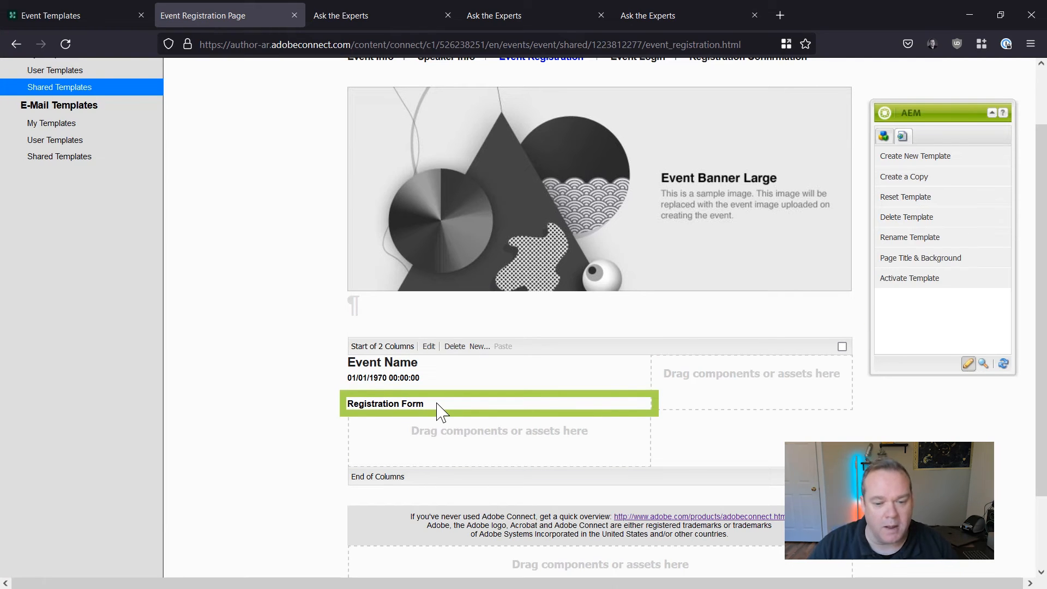
# - Set the Registration Form's On Registration Confirmation to Redirect To Registration Confirmation Page
pyautogui.rightClick(415, 404)
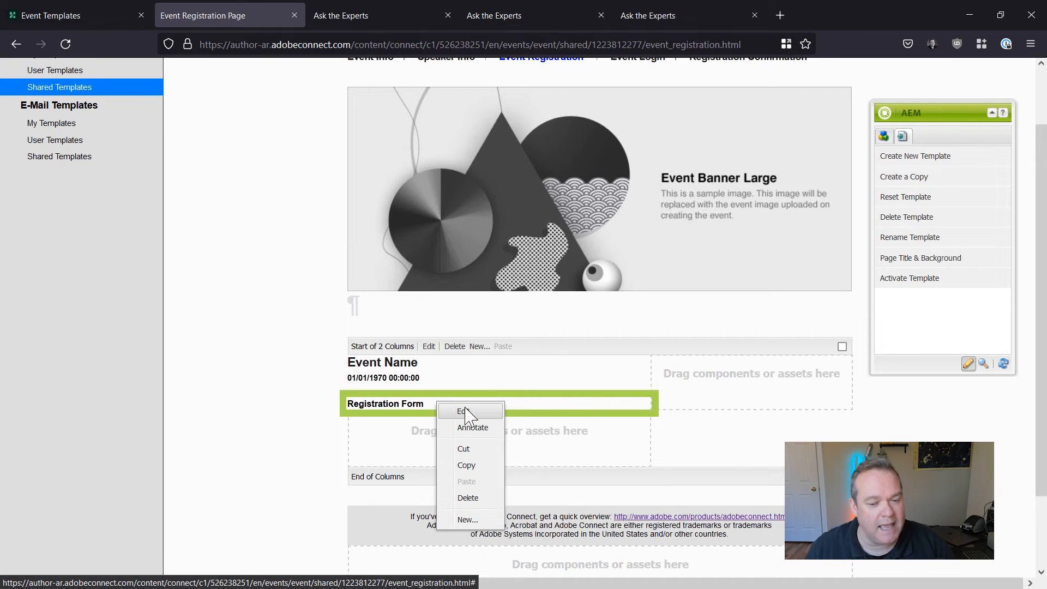
pyautogui.click(463, 411)
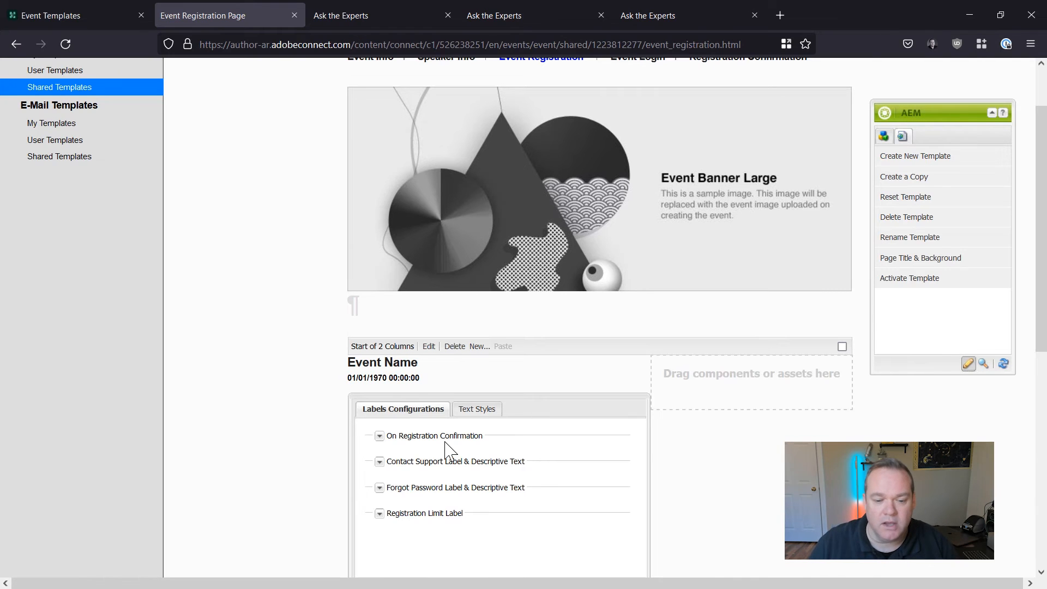
pyautogui.click(380, 435)
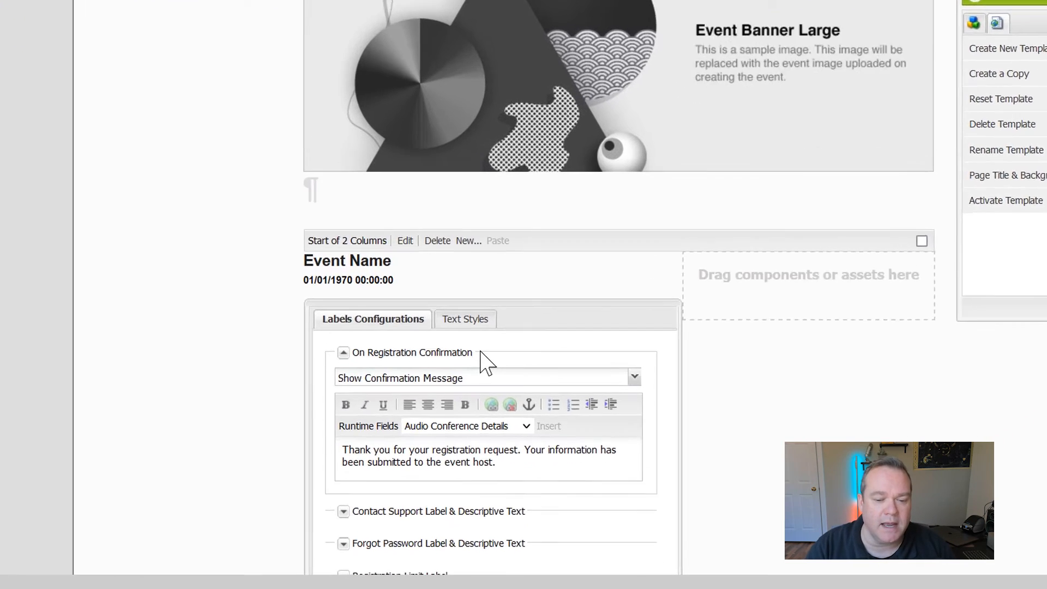
pyautogui.scroll(-3)
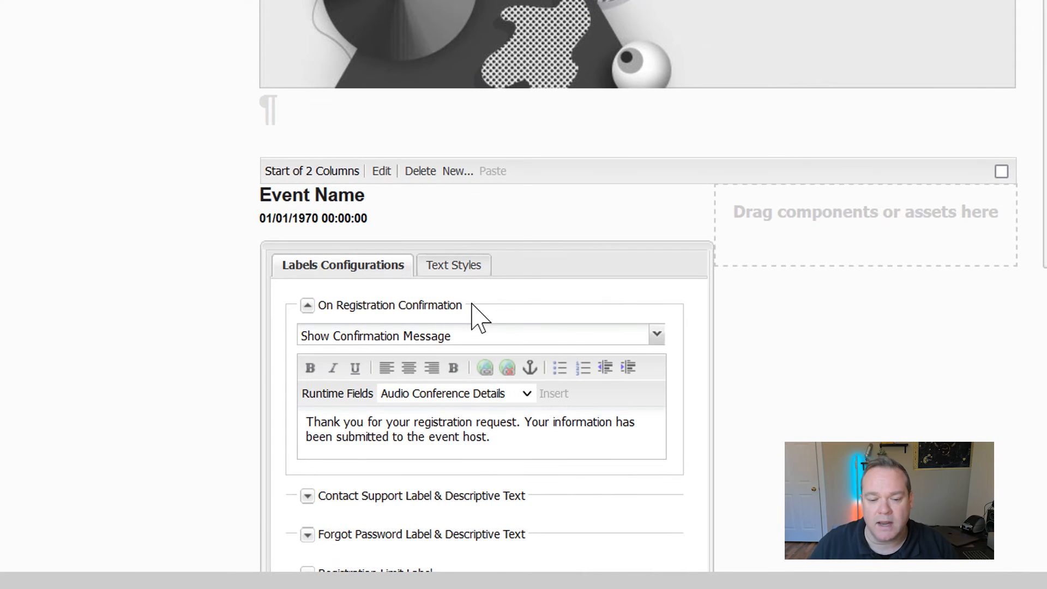
pyautogui.moveTo(522, 444)
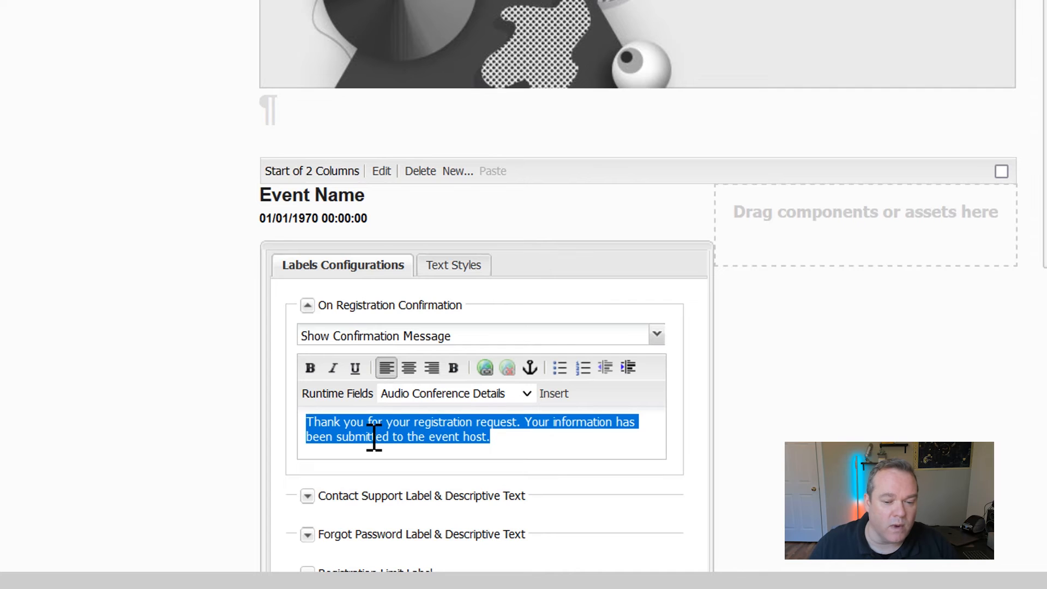
pyautogui.click(655, 335)
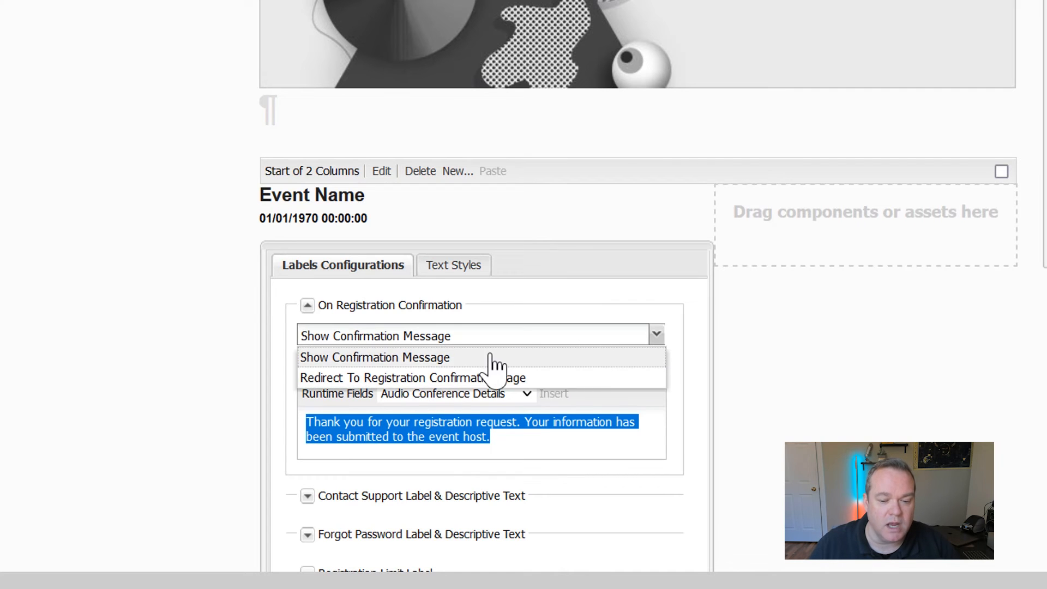
pyautogui.click(412, 377)
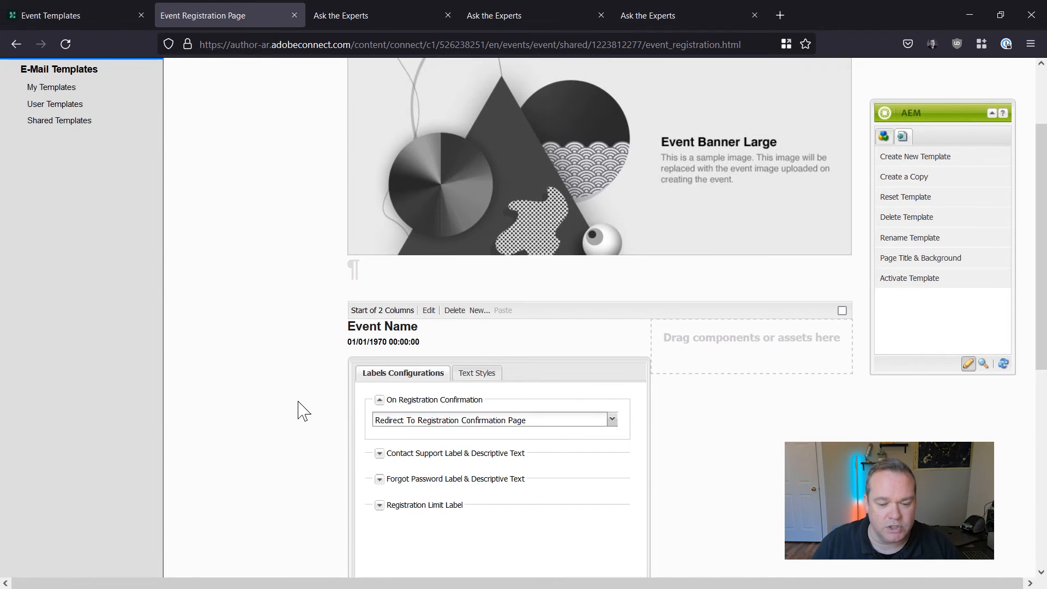
pyautogui.scroll(-3)
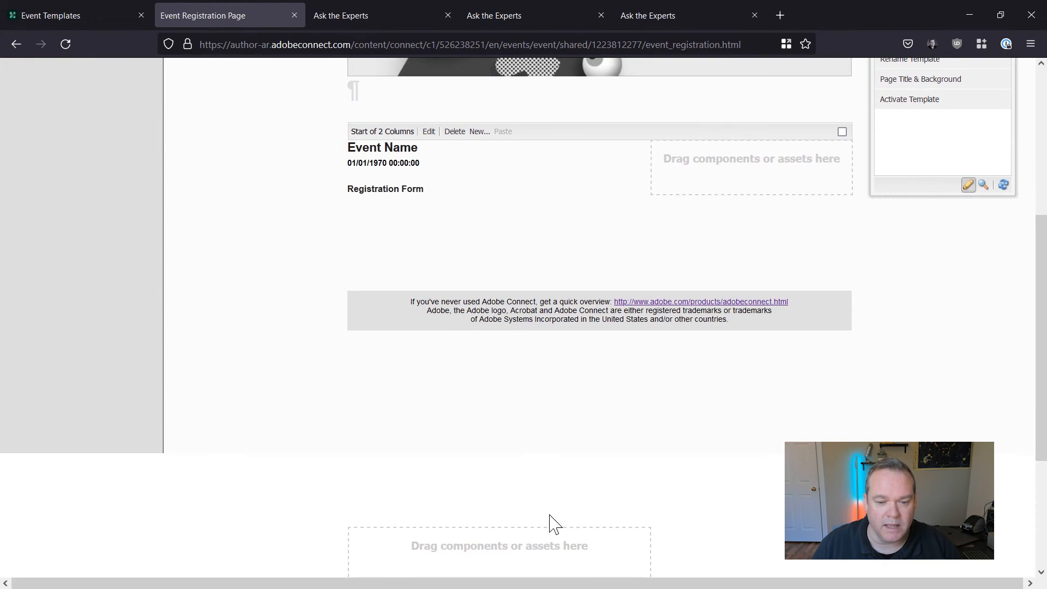
pyautogui.scroll(3)
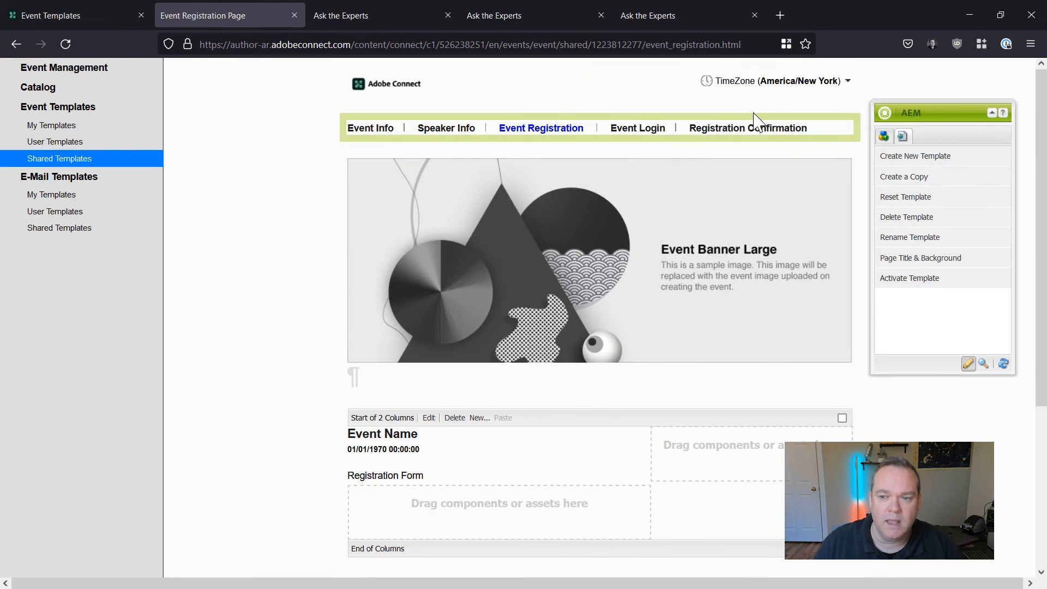
pyautogui.moveTo(747, 128)
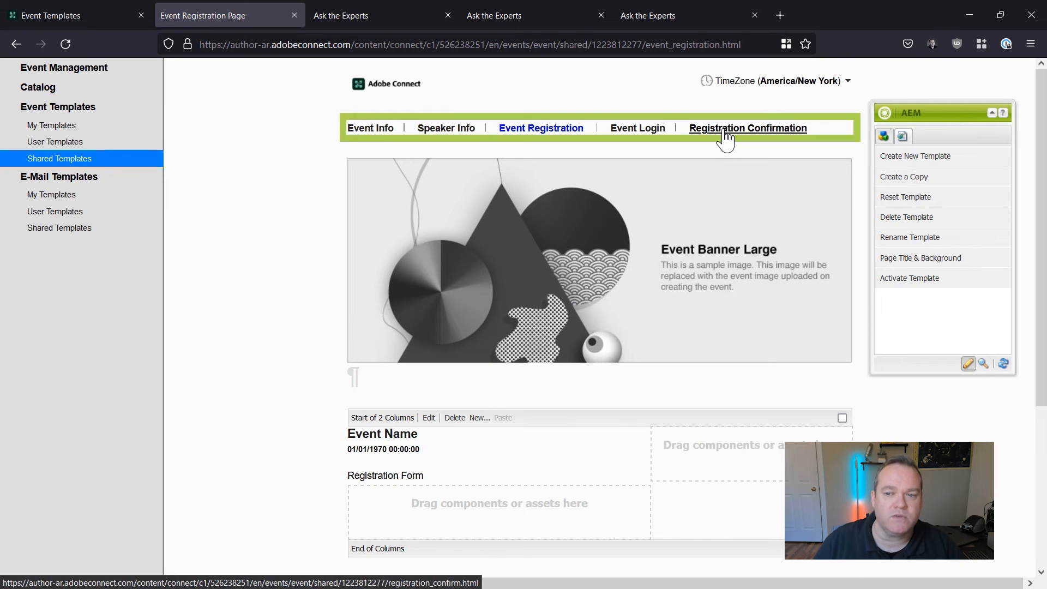
# - Go to the Registration Confirmation page and show the Sidekick's Components list
pyautogui.click(748, 128)
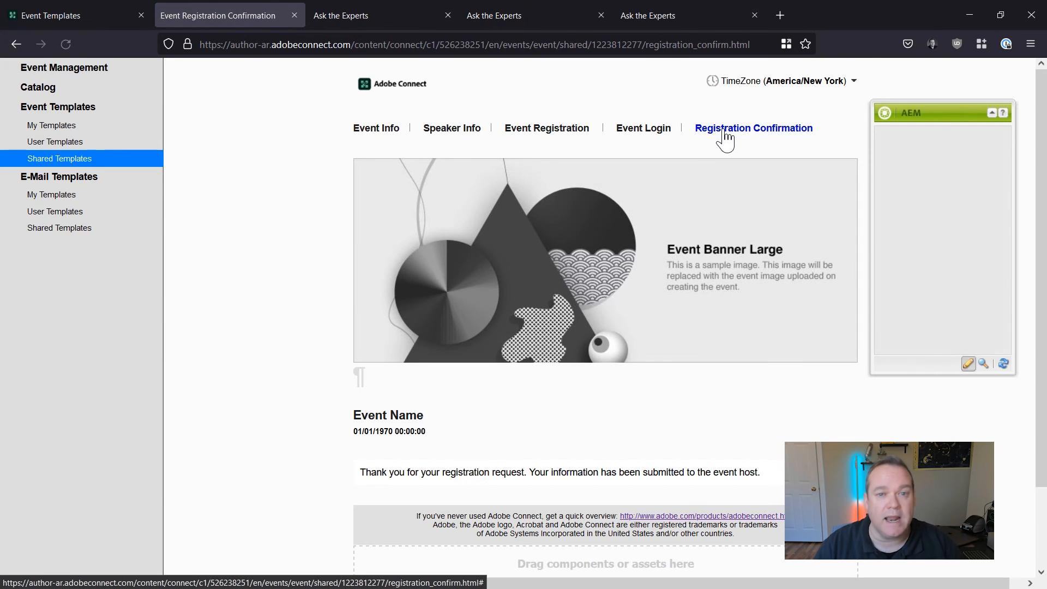
pyautogui.click(882, 137)
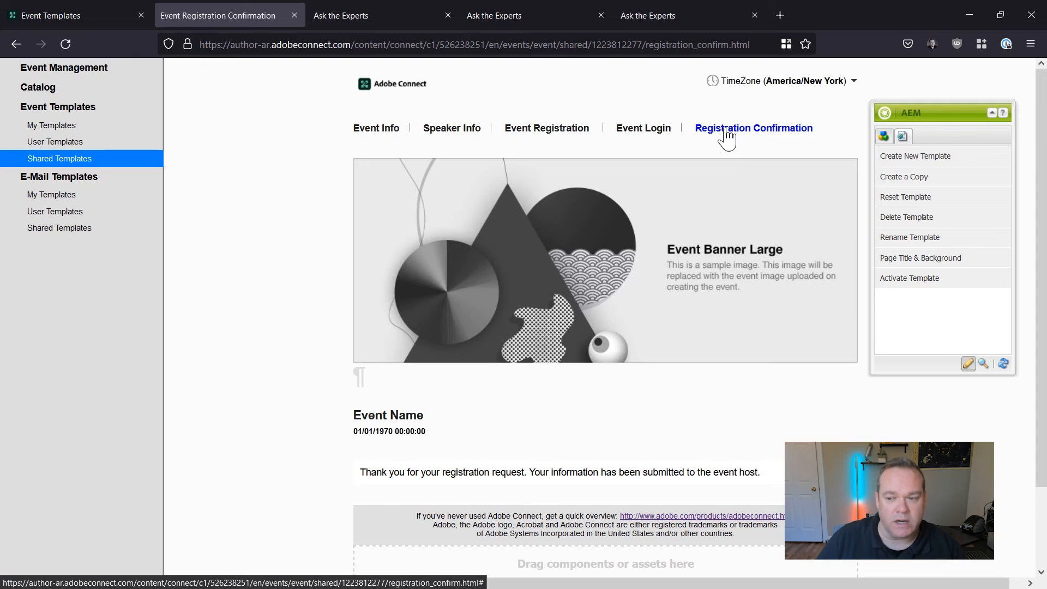
pyautogui.click(883, 137)
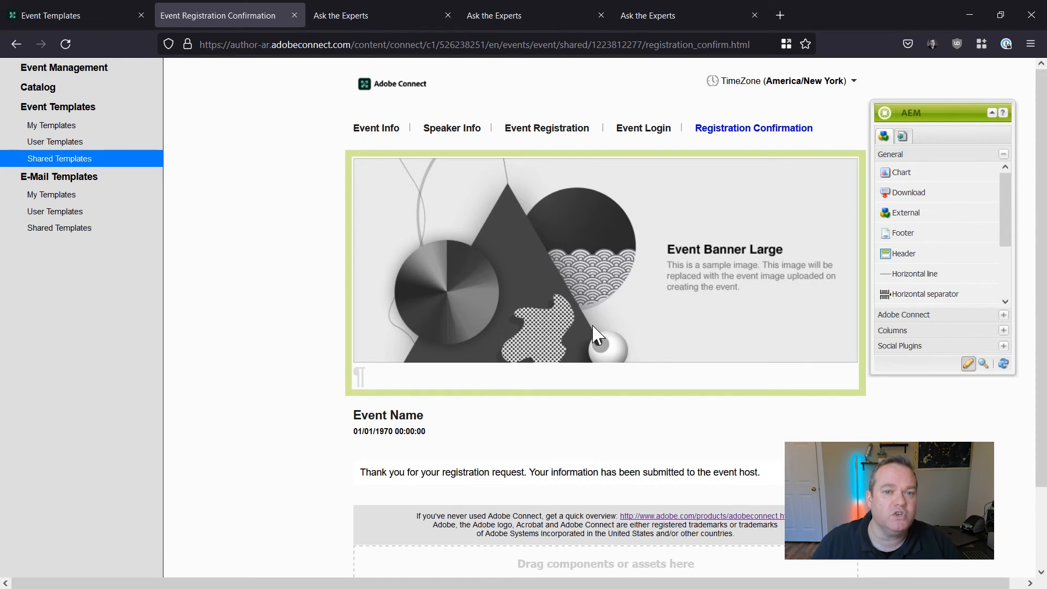
pyautogui.moveTo(594, 358)
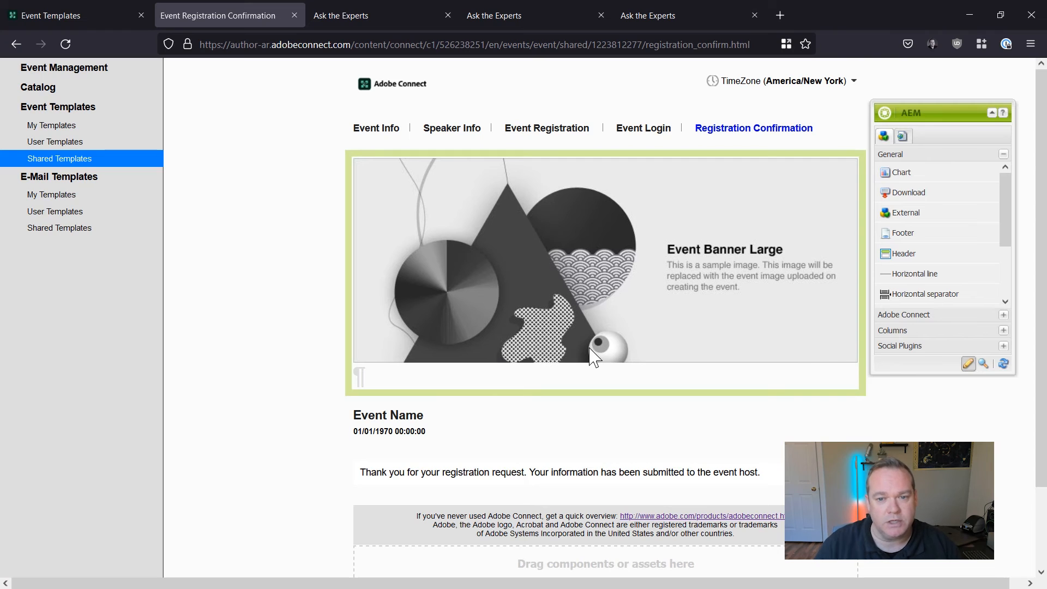
pyautogui.moveTo(643, 128)
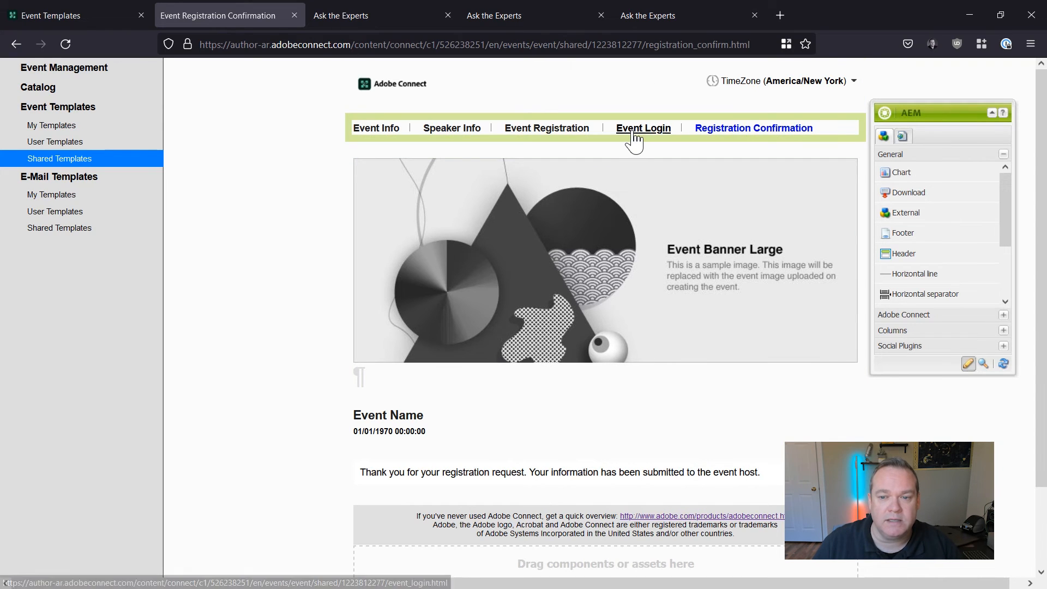
# - Go to the Event Login page and select its Login Form
pyautogui.click(644, 128)
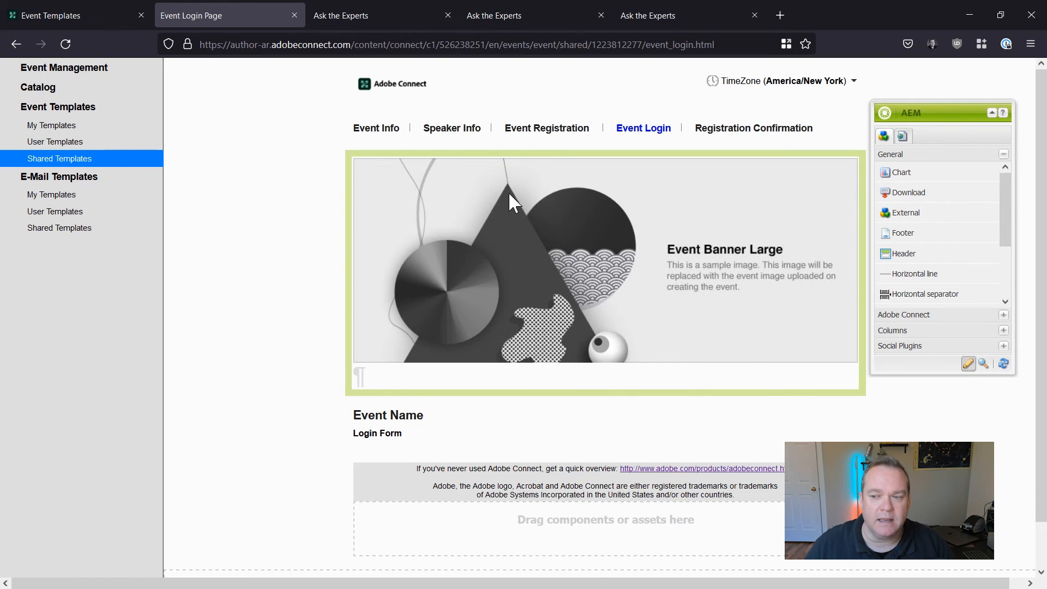
pyautogui.moveTo(754, 164)
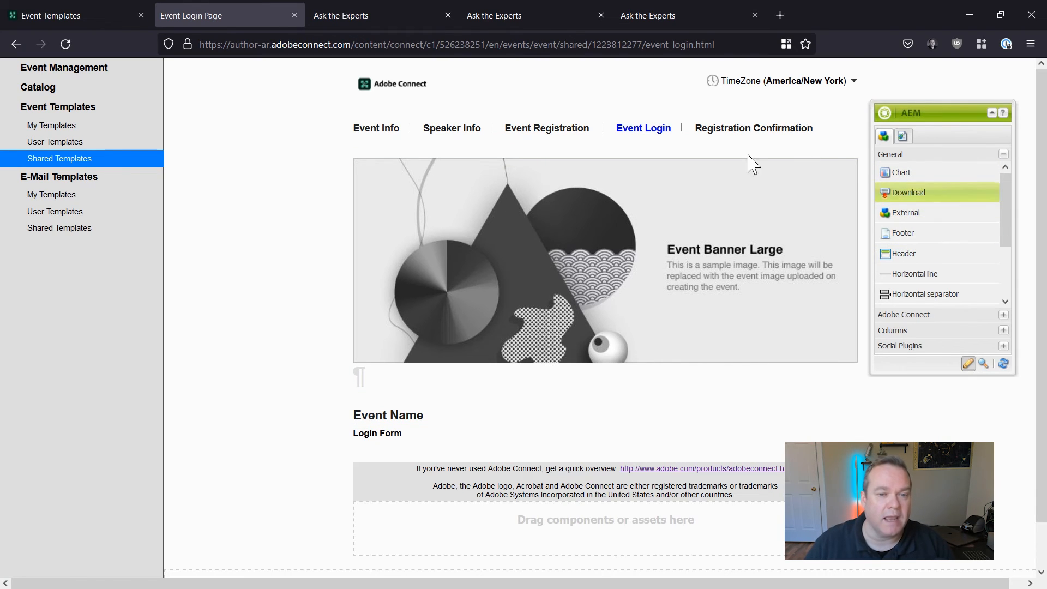
pyautogui.click(620, 305)
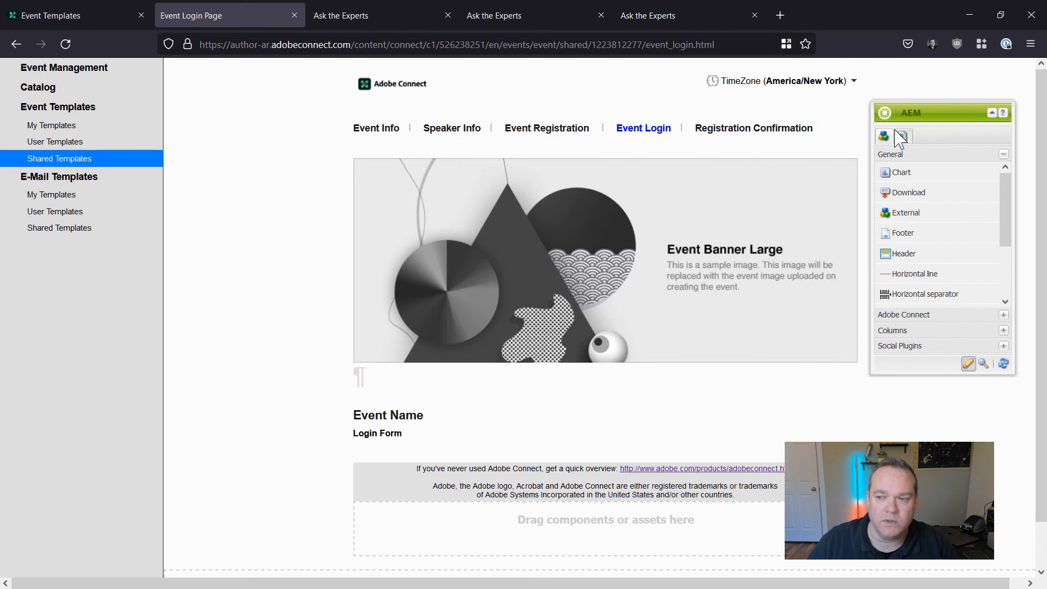
# - Activate the template from the Page tab and confirm applying it to every event using it
pyautogui.click(902, 138)
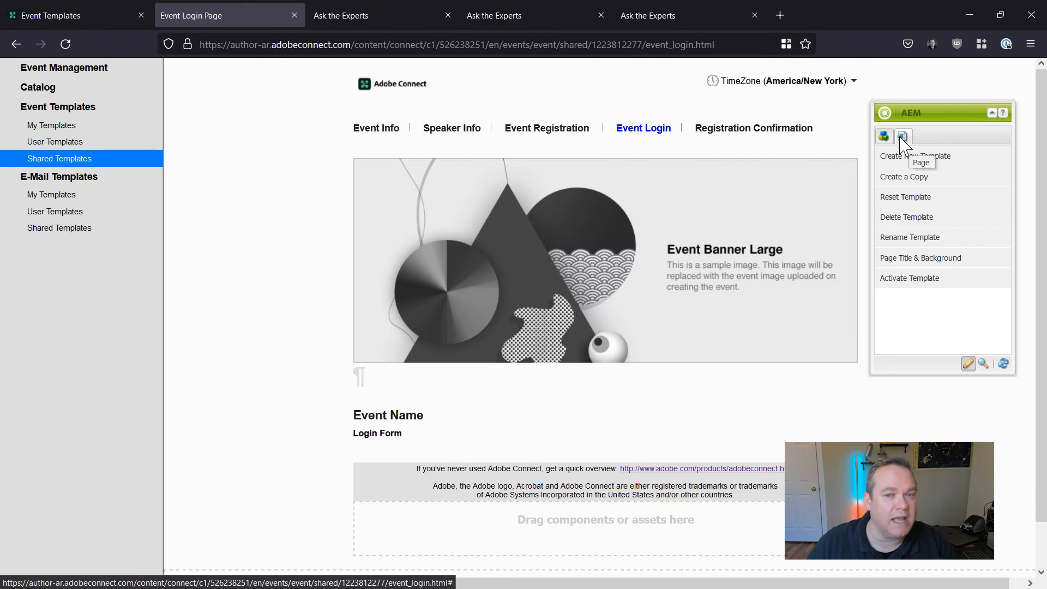
pyautogui.moveTo(909, 278)
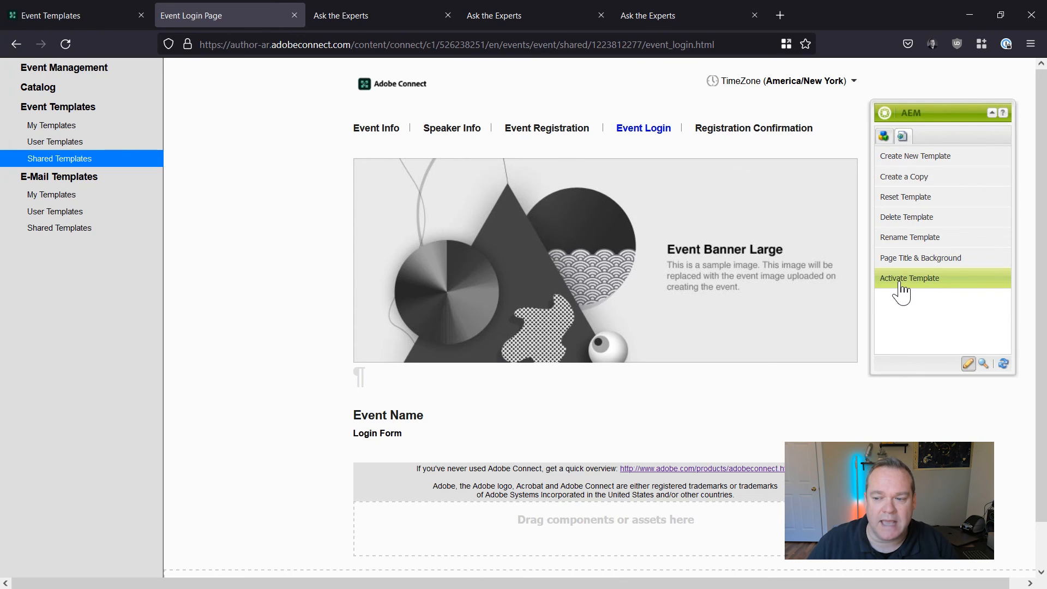
pyautogui.click(909, 278)
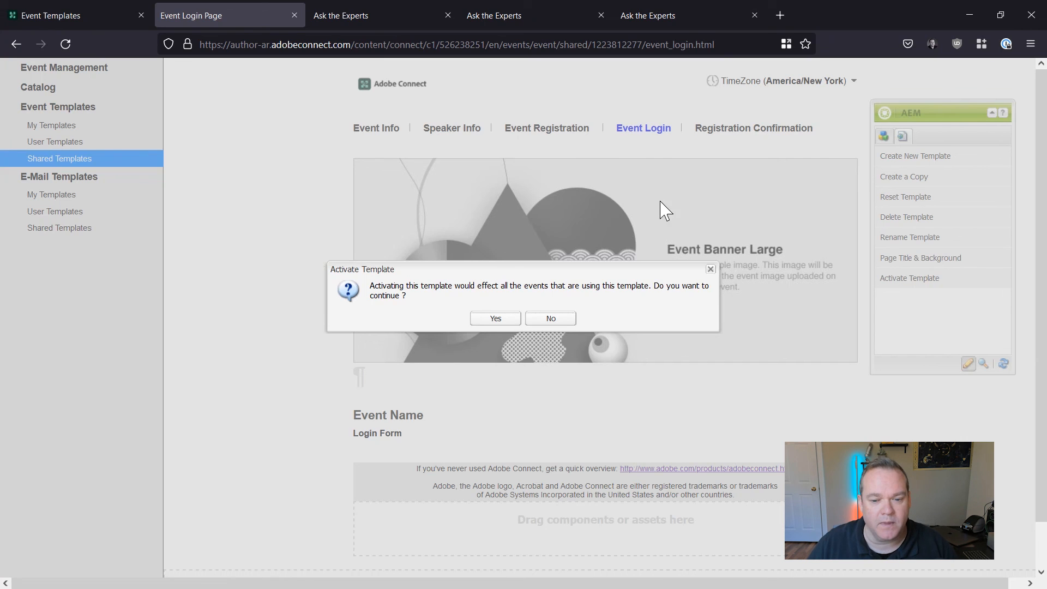
pyautogui.click(494, 318)
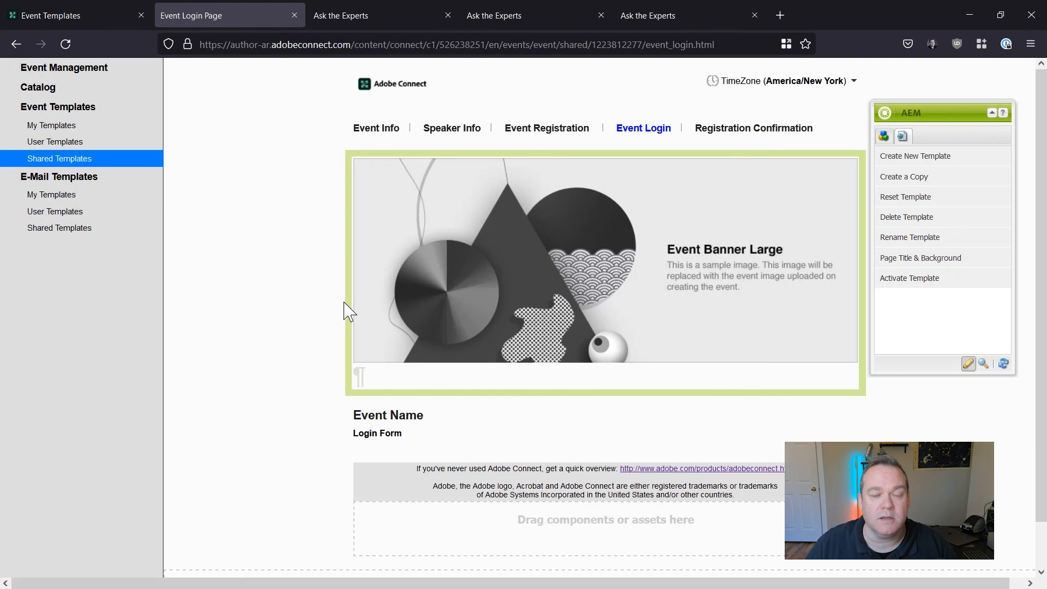
pyautogui.click(909, 279)
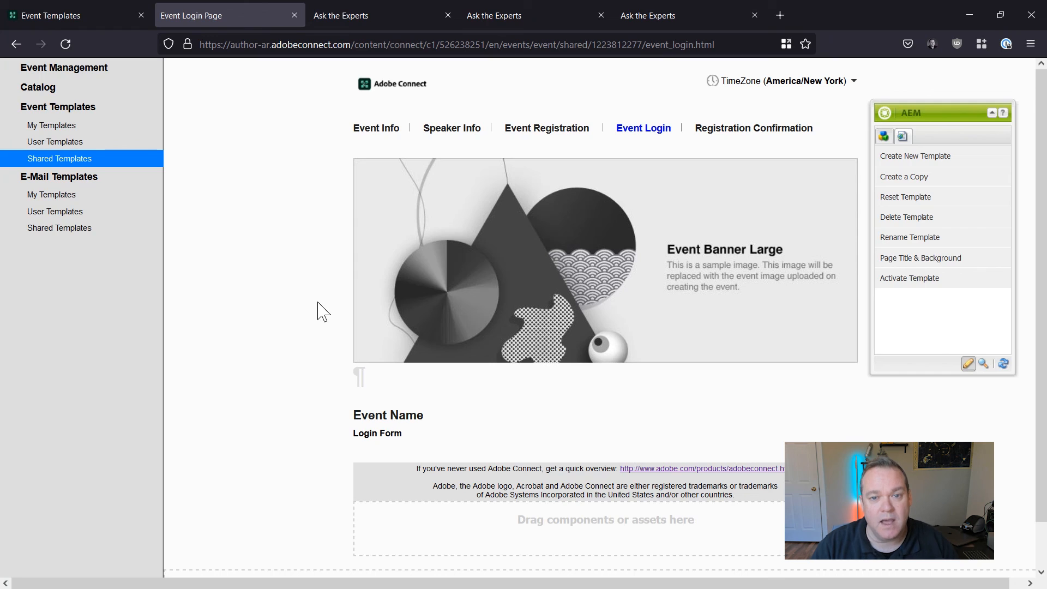
pyautogui.moveTo(397, 120)
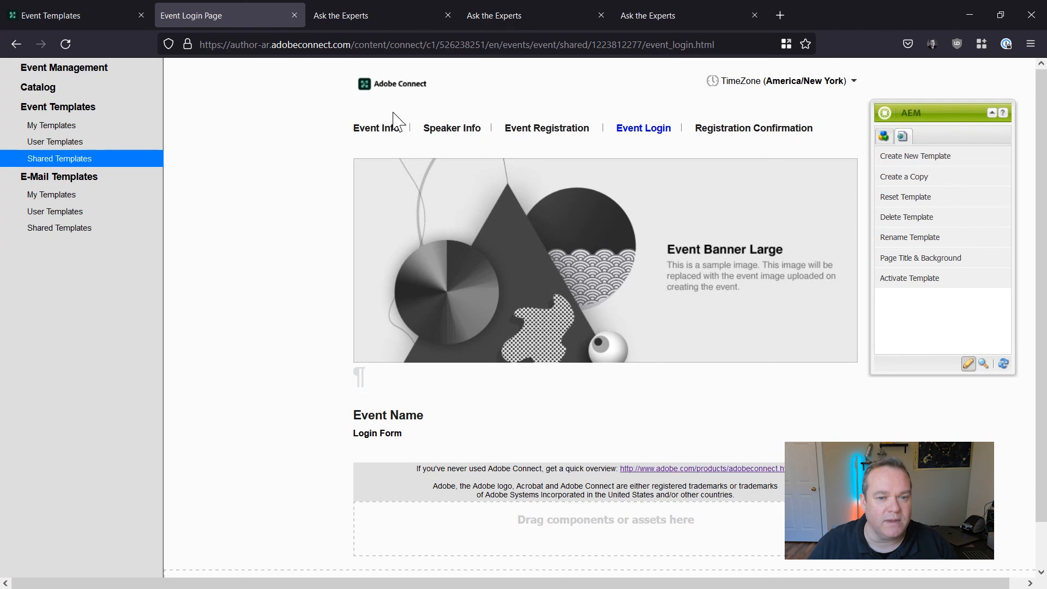
pyautogui.moveTo(59, 228)
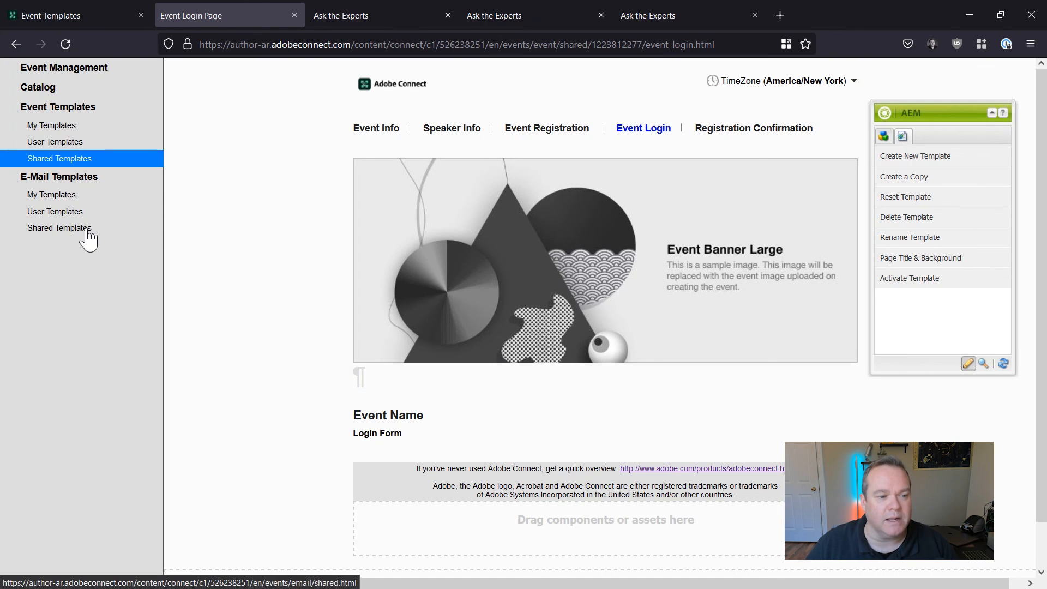
# - Show the Shared E-Mail Templates list (Absentee Follow Up, Event Invitation, Thank You)
pyautogui.click(59, 228)
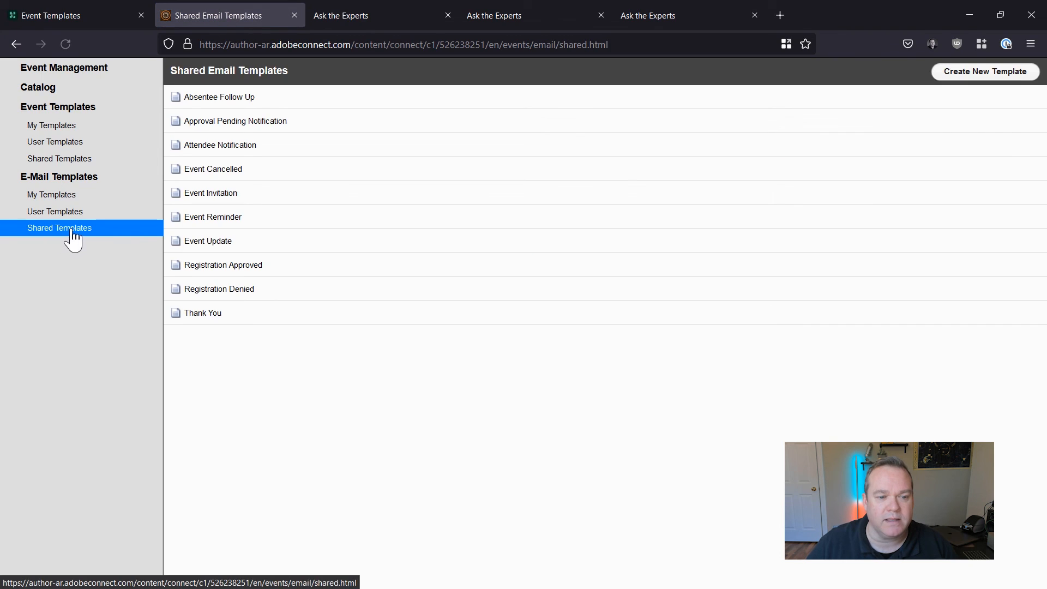
pyautogui.moveTo(930, 250)
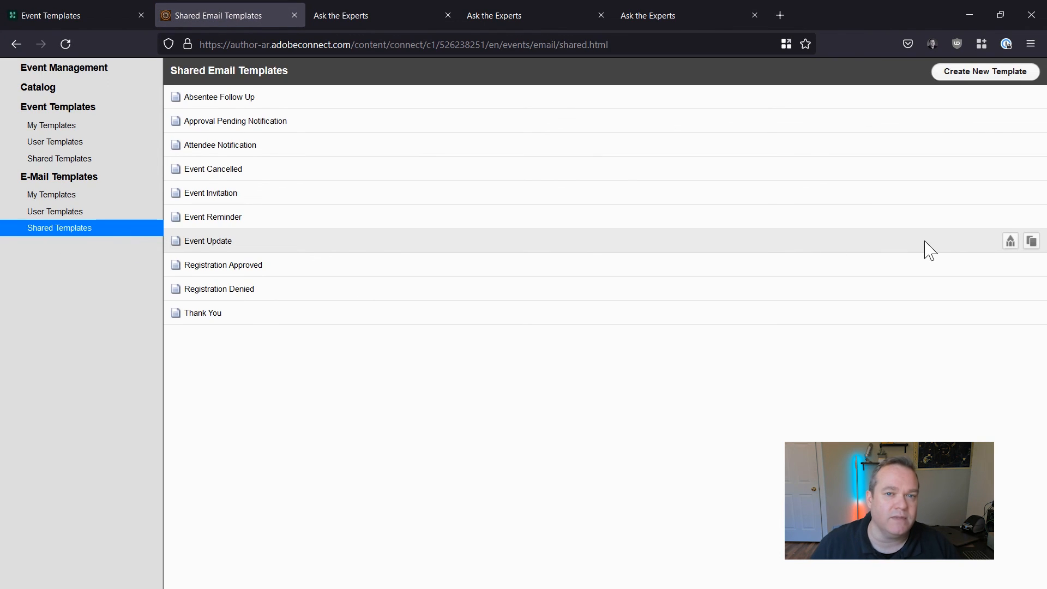